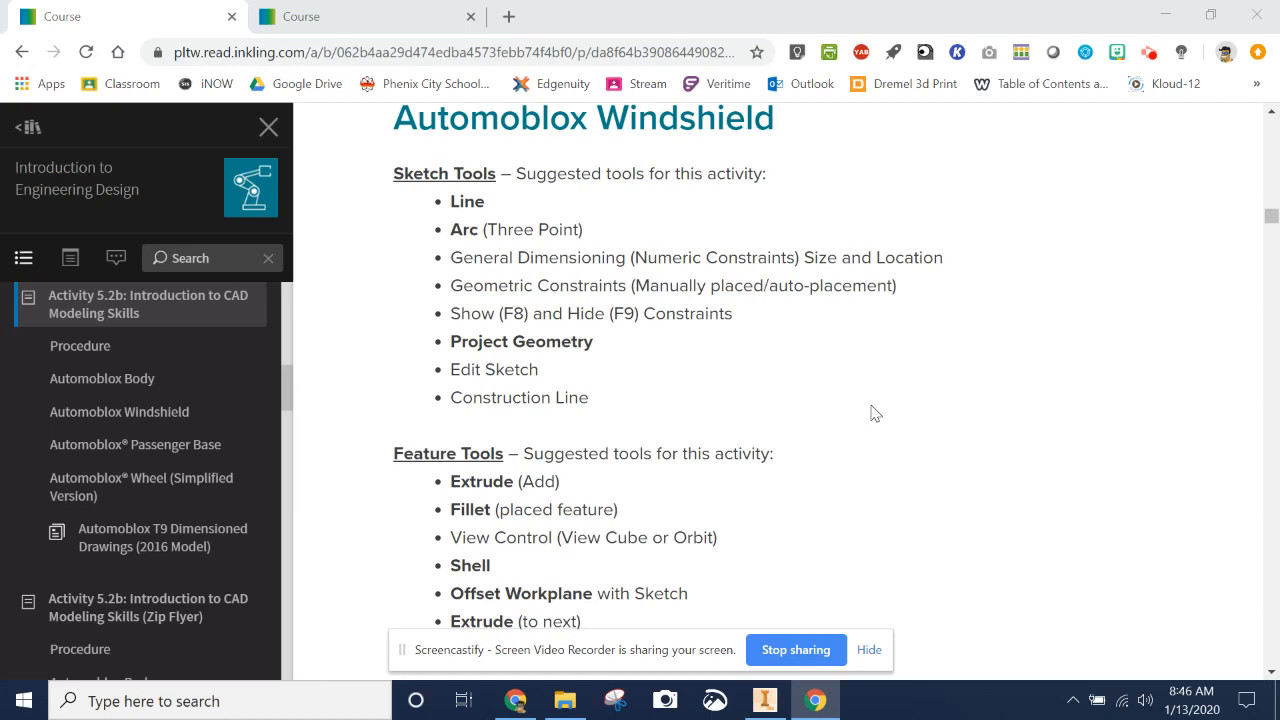
Scroll the windshield course page to the step 3 sketch dimensions diagram and arc hint
{"action": "scroll", "scroll_direction": "down", "scroll_amount": 3}
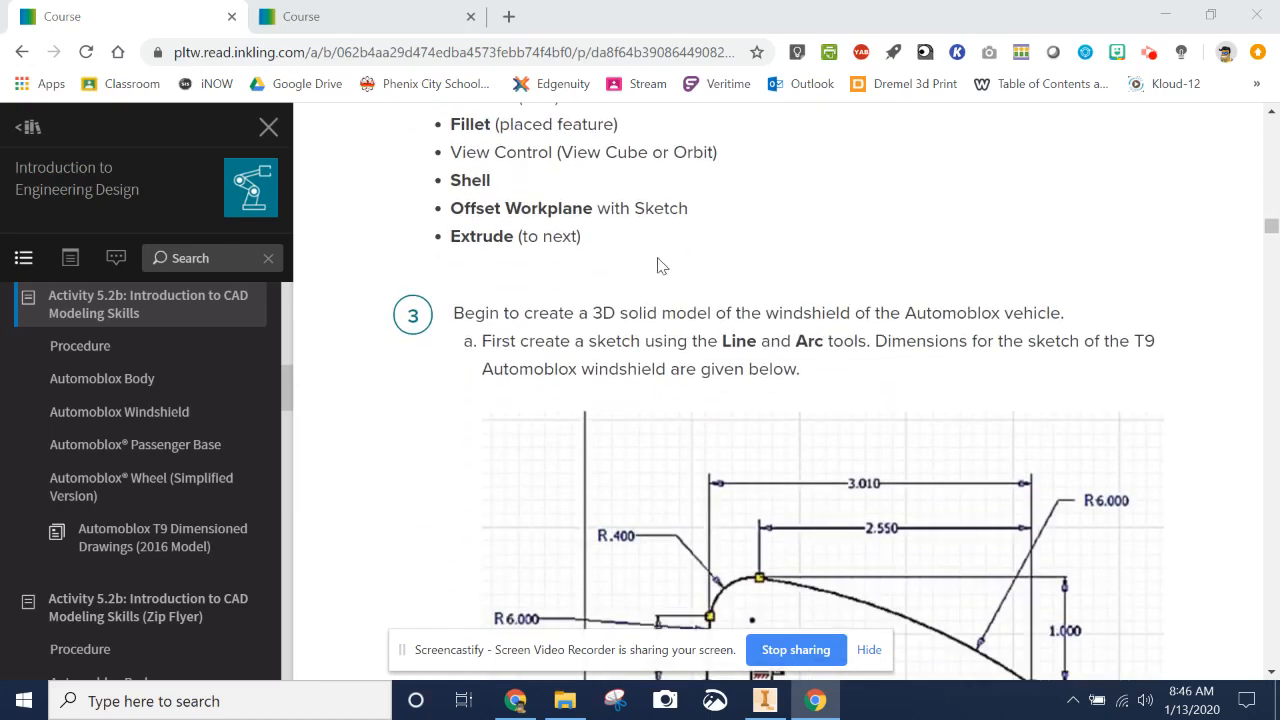
{"action": "scroll", "scroll_direction": "down", "scroll_amount": 3}
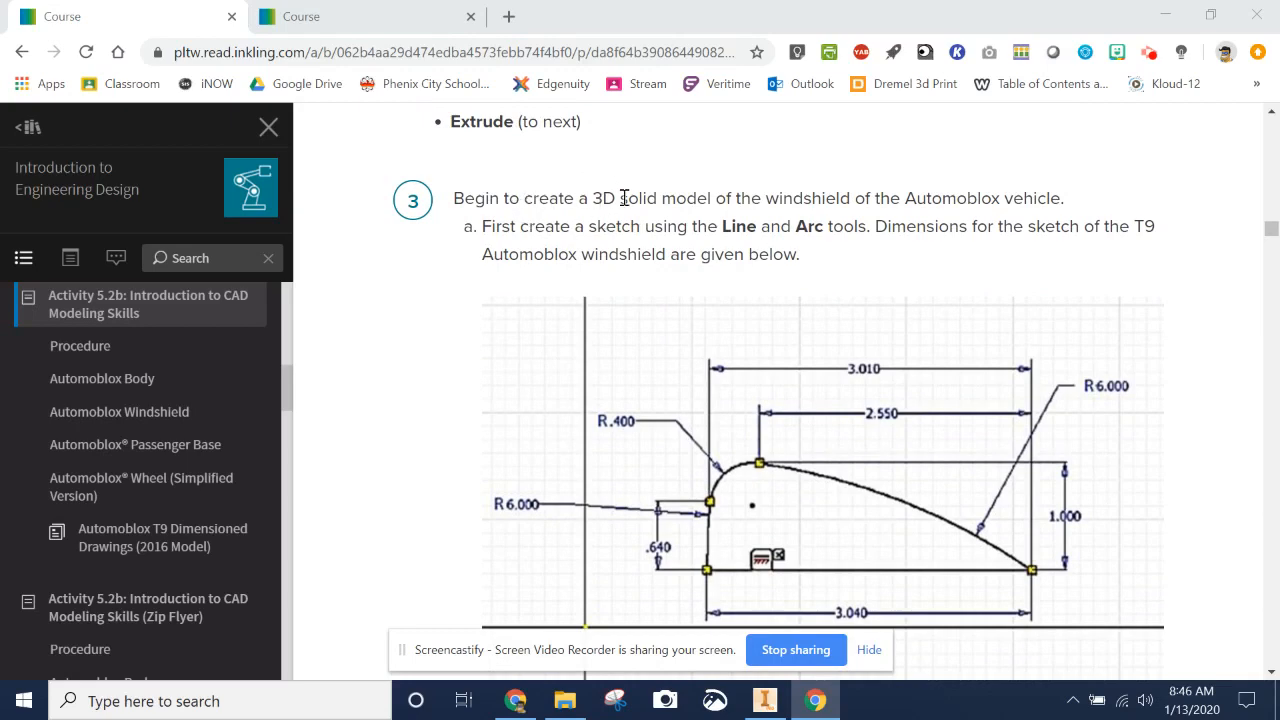
{"action": "mouse_move", "coordinate": [1098, 220]}
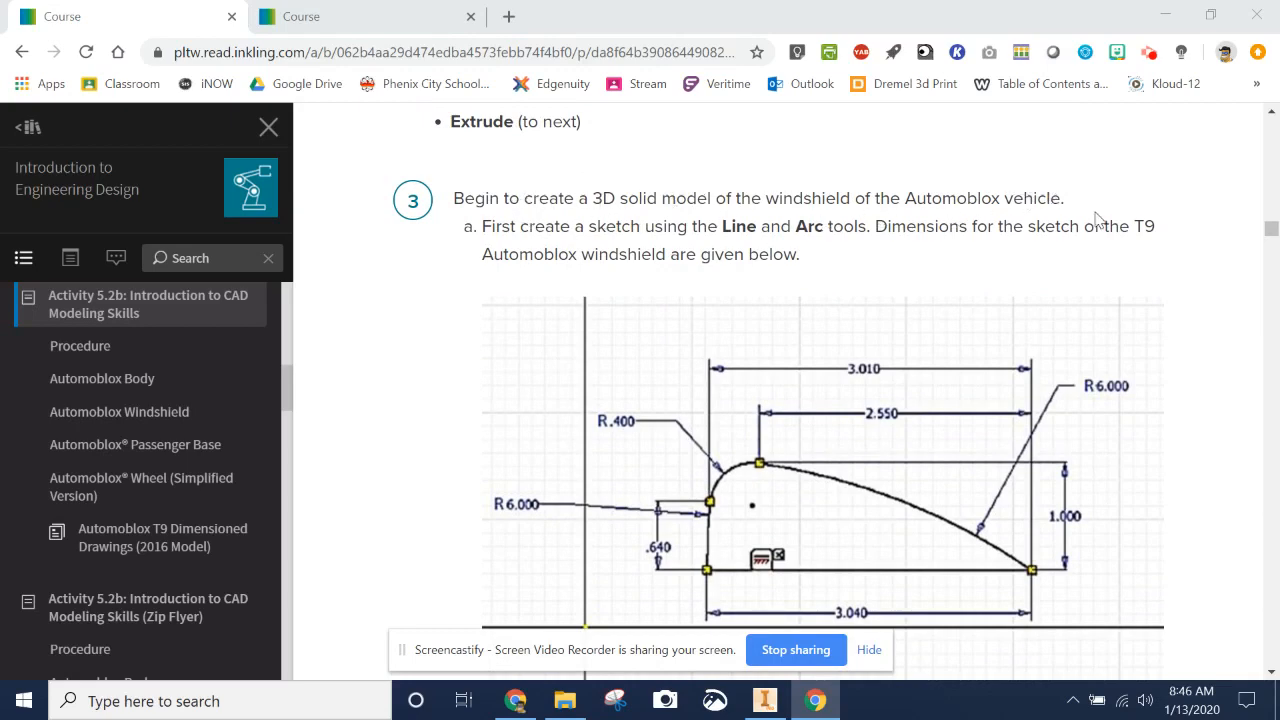
{"action": "mouse_move", "coordinate": [778, 228]}
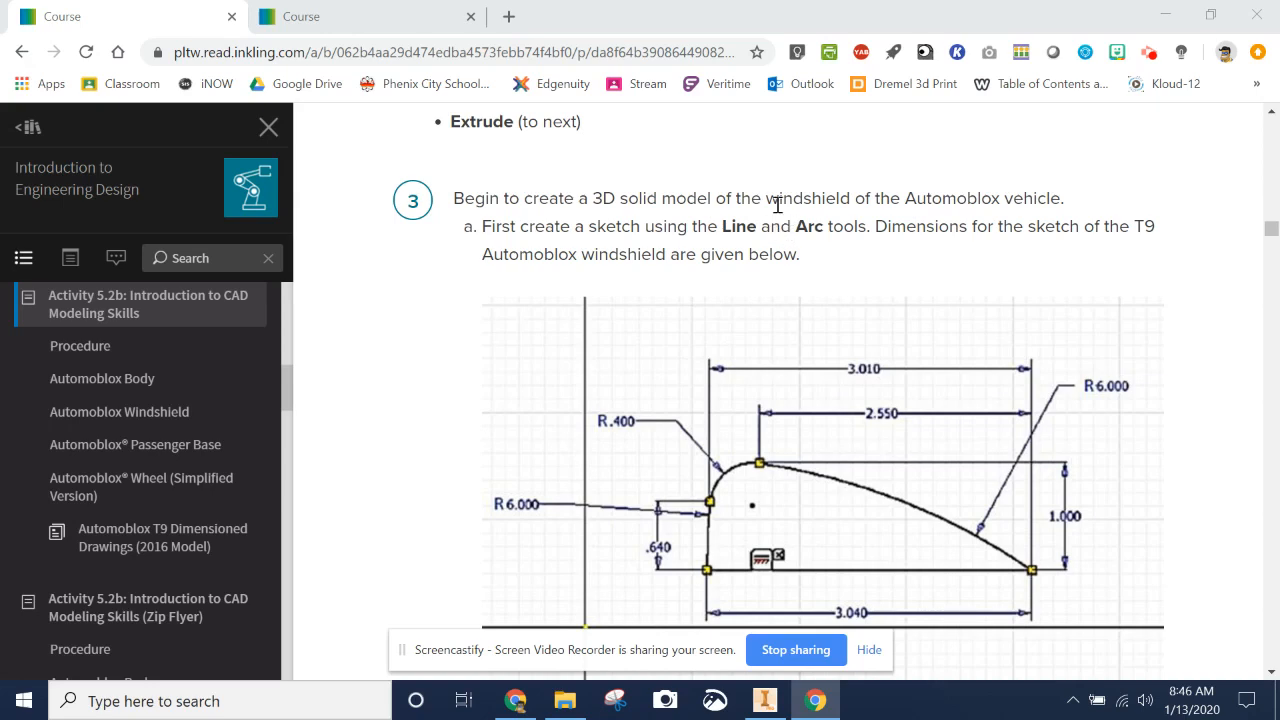
{"action": "scroll", "scroll_direction": "down", "scroll_amount": 3}
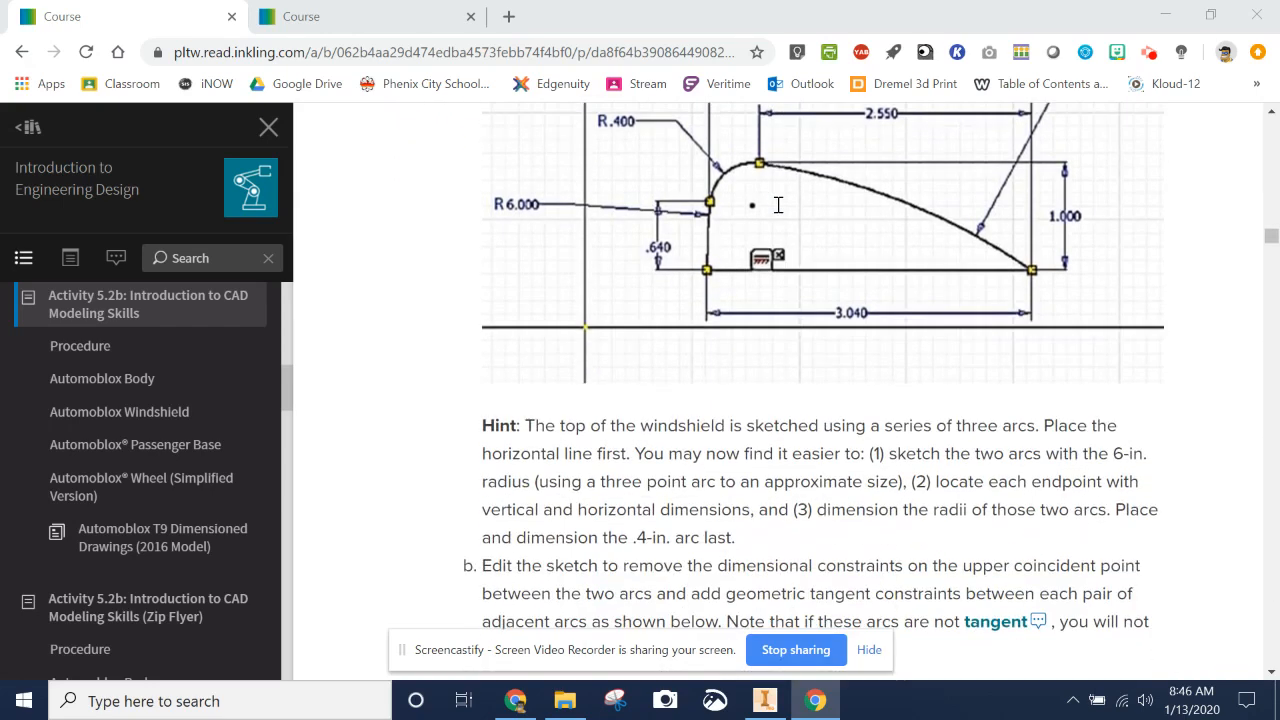
{"action": "scroll", "scroll_direction": "down", "scroll_amount": 3}
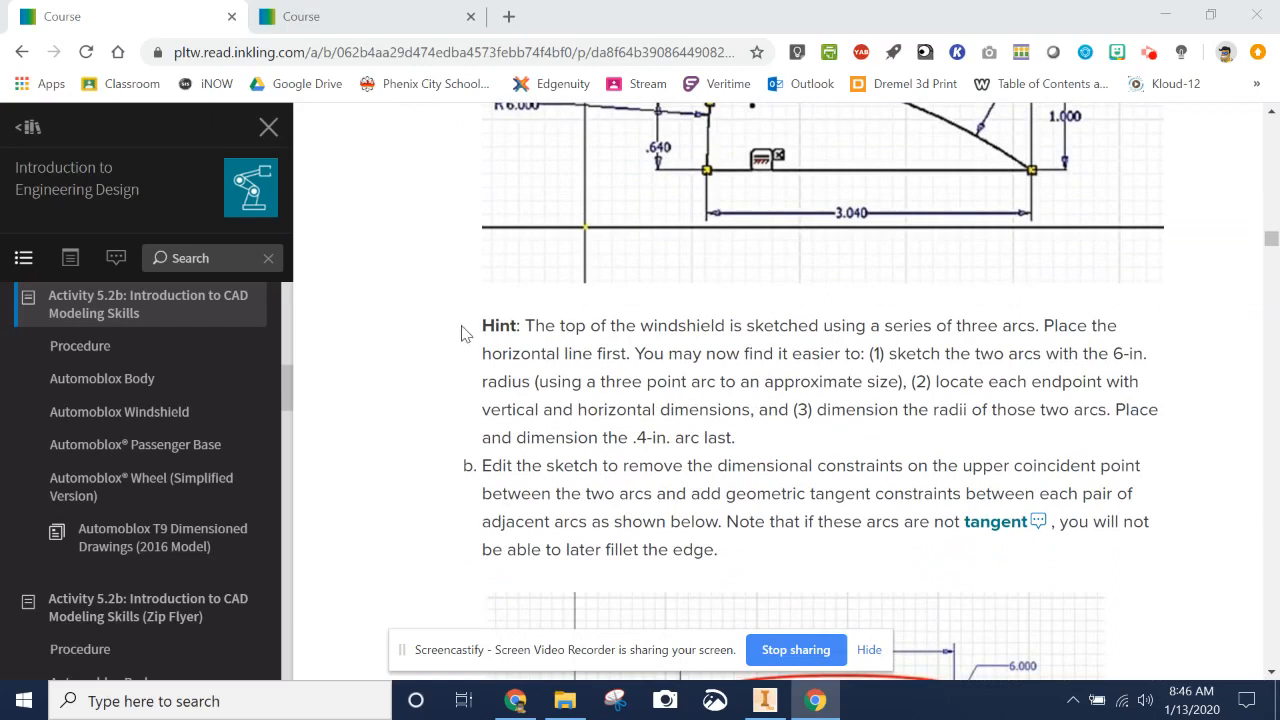
{"action": "mouse_move", "coordinate": [876, 318]}
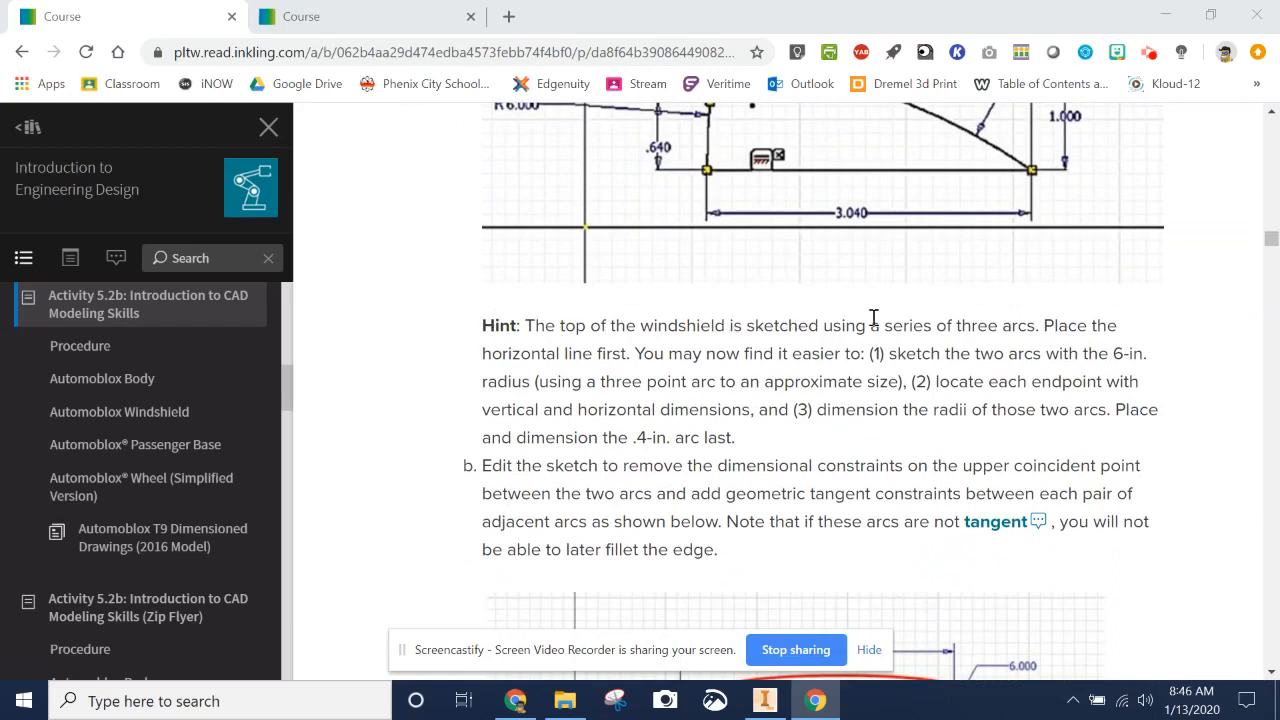
{"action": "scroll", "scroll_direction": "up", "scroll_amount": 3}
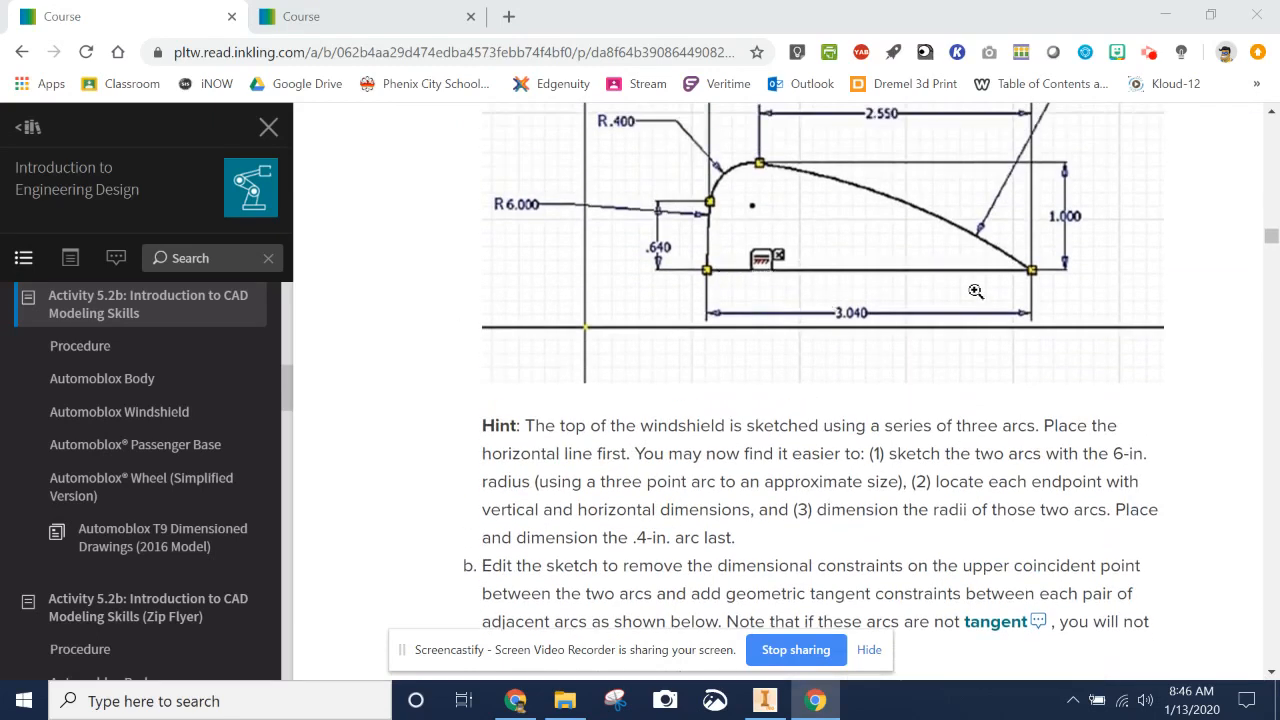
{"action": "mouse_move", "coordinate": [1010, 290]}
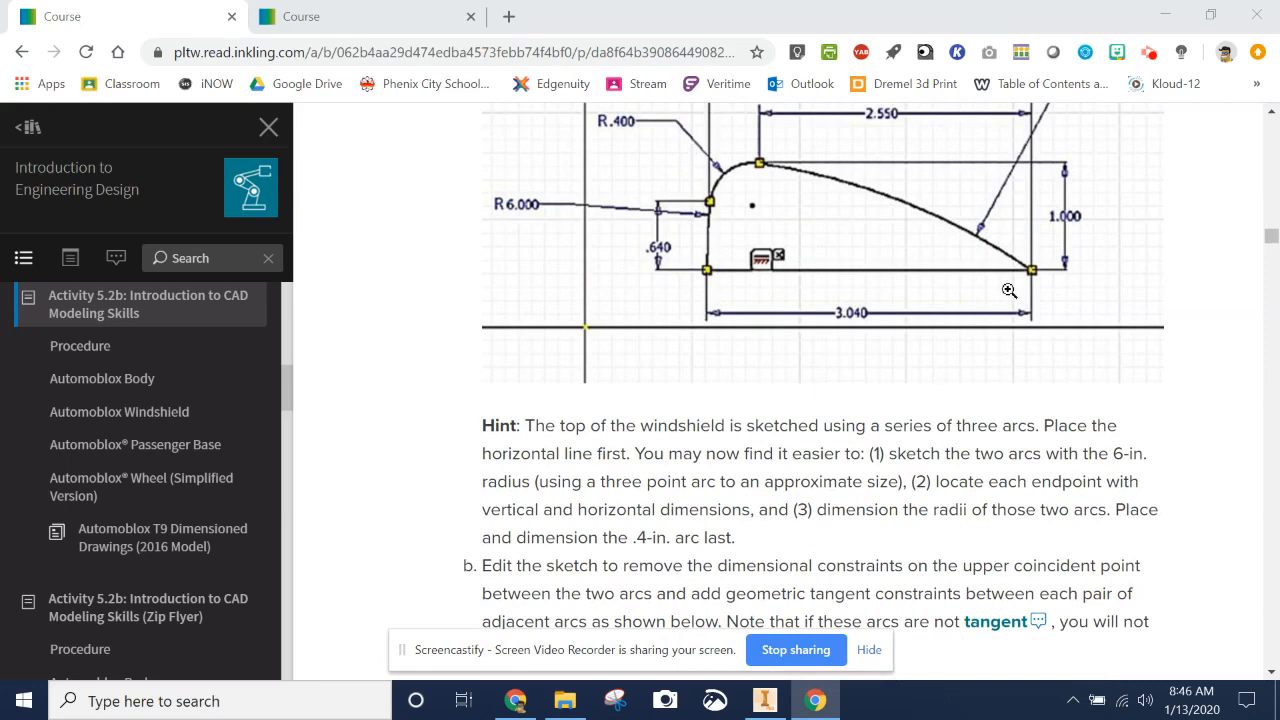
{"action": "mouse_move", "coordinate": [742, 176]}
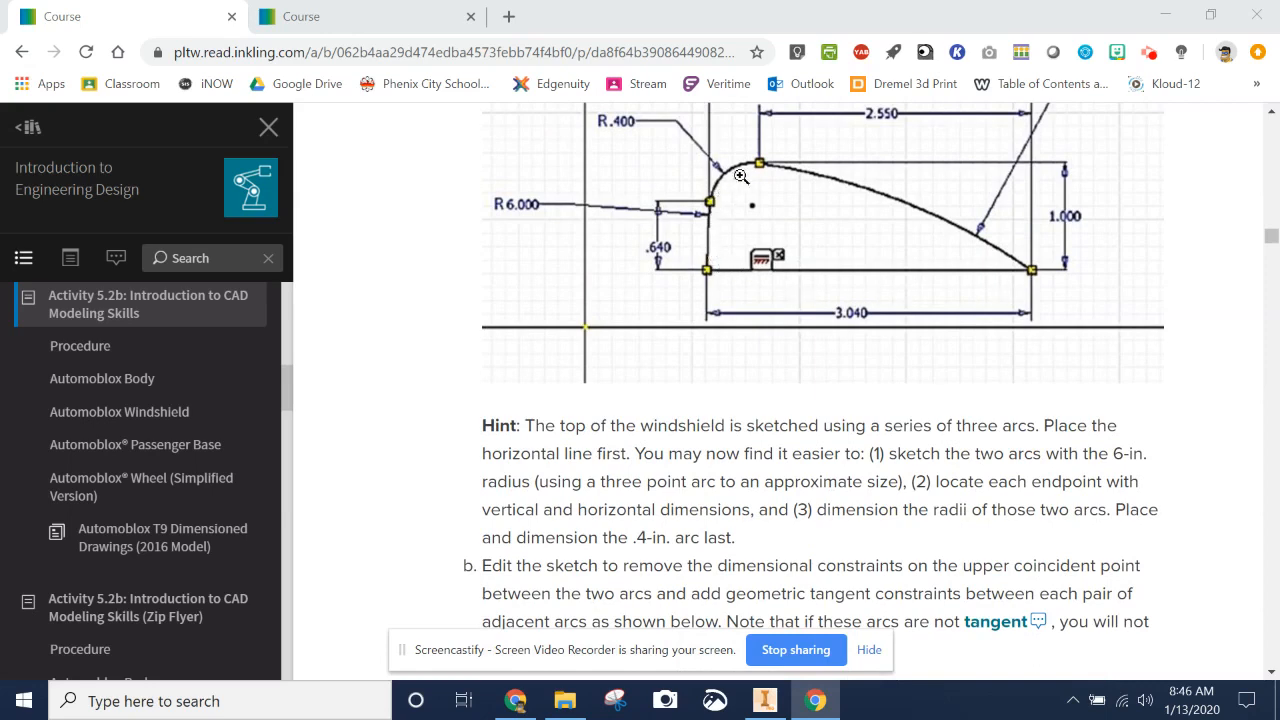
{"action": "mouse_move", "coordinate": [1008, 300]}
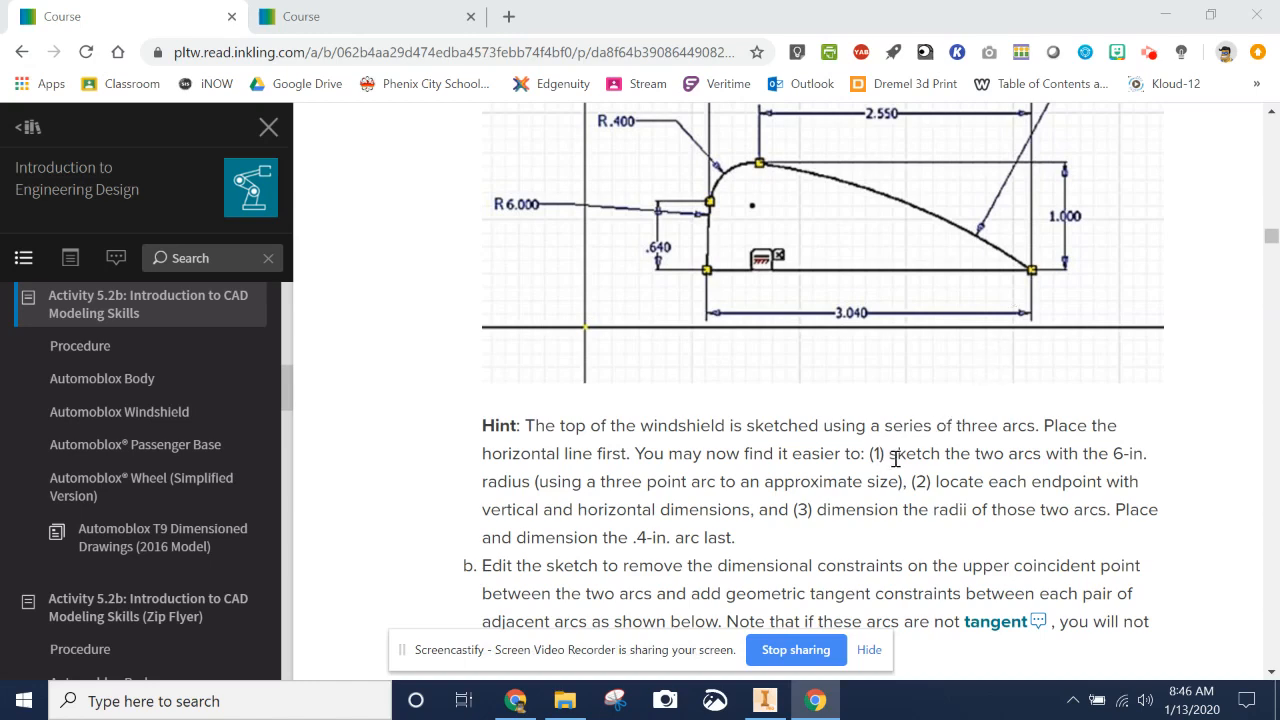
{"action": "mouse_move", "coordinate": [936, 210]}
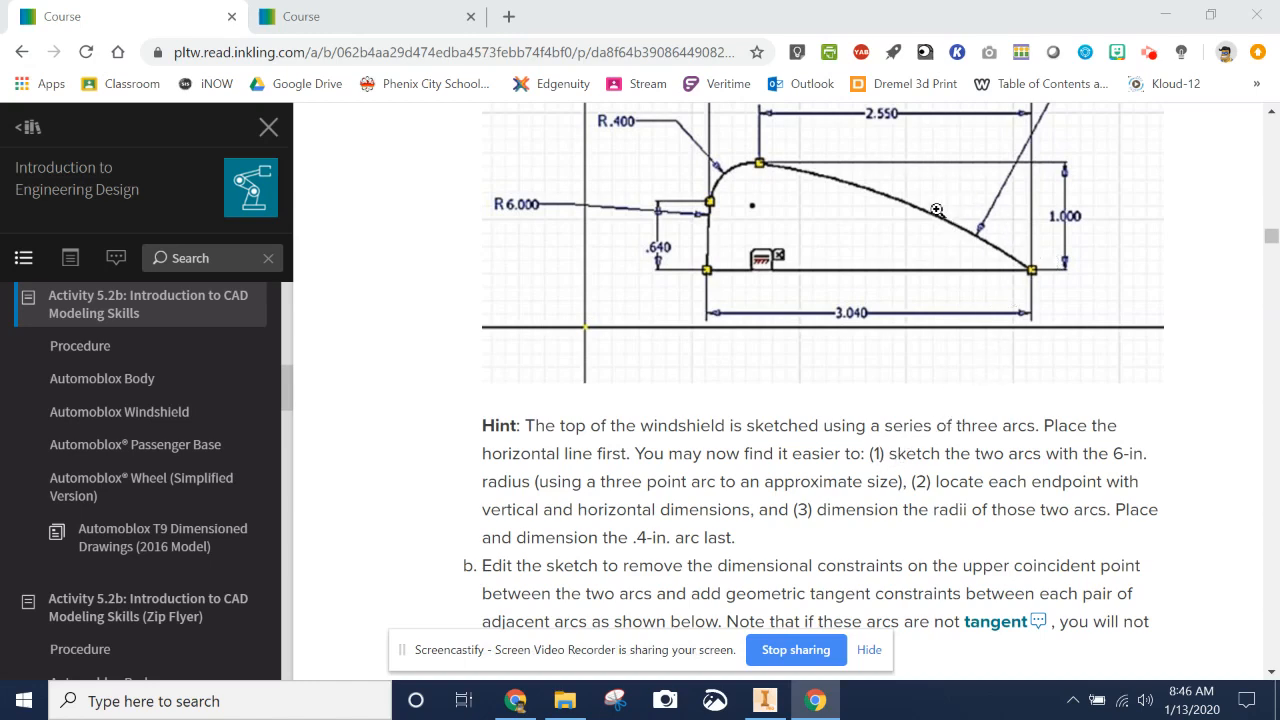
{"action": "mouse_move", "coordinate": [912, 488]}
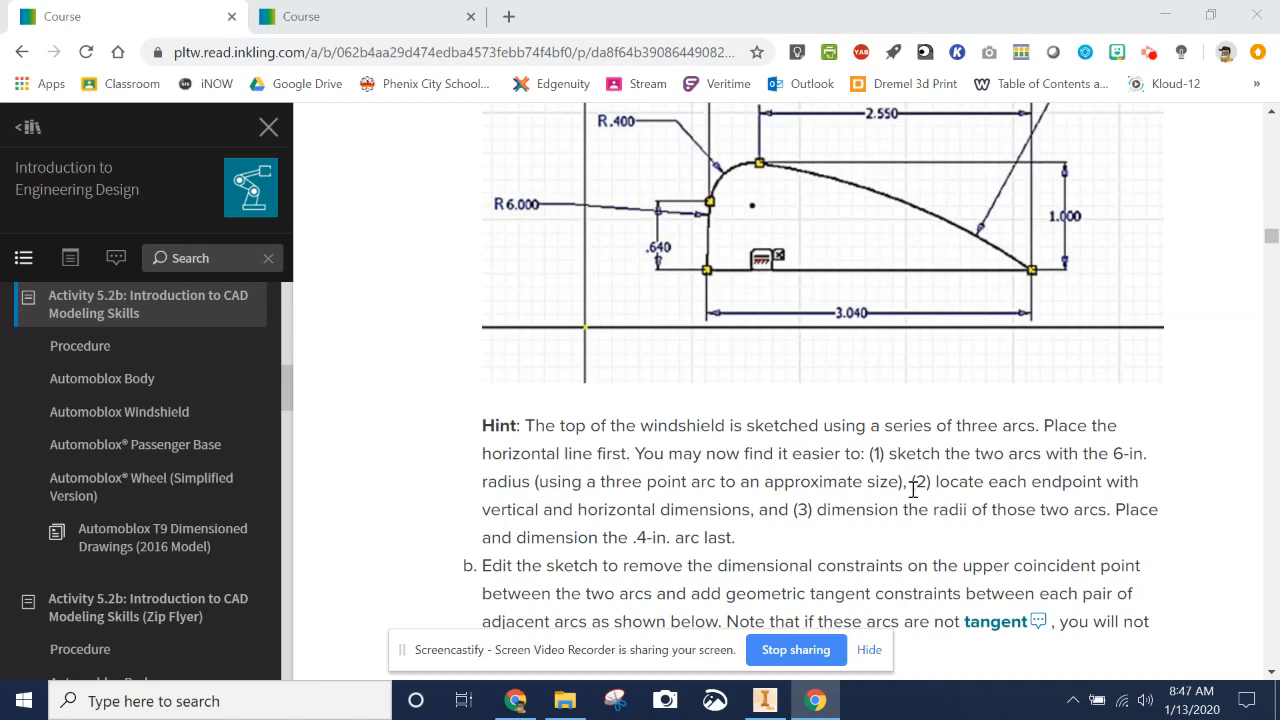
{"action": "mouse_move", "coordinate": [708, 206]}
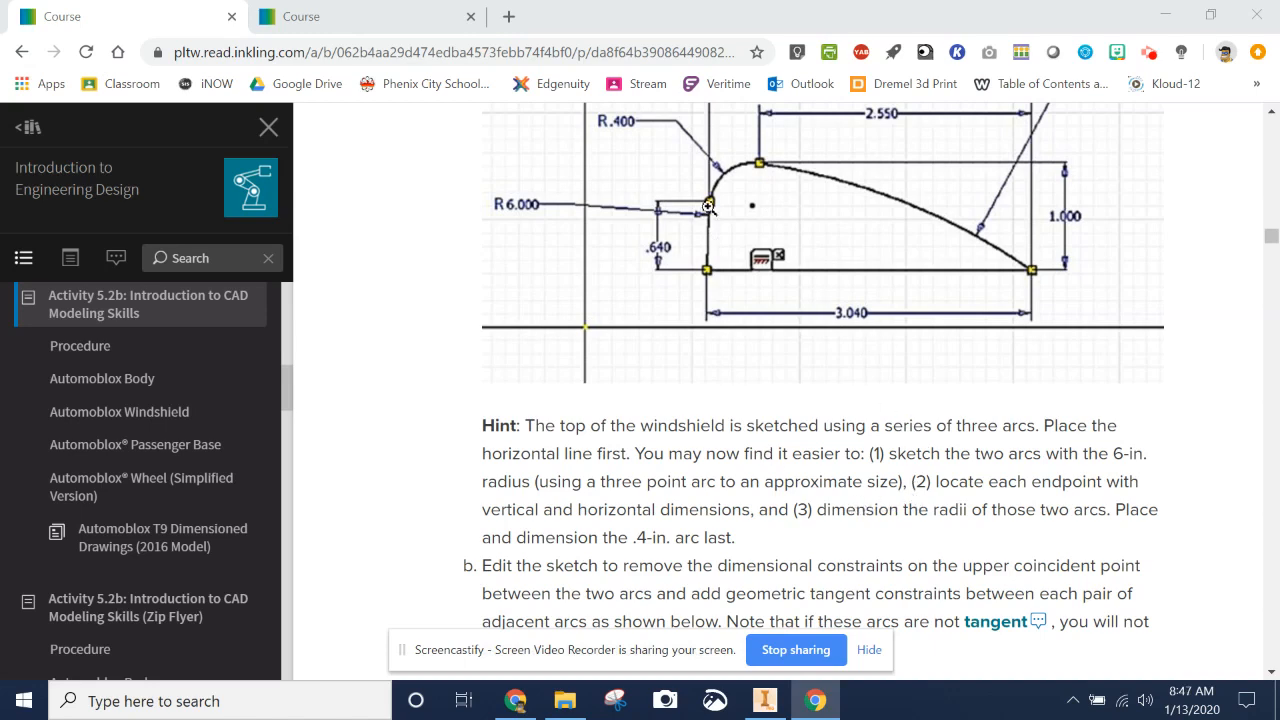
{"action": "mouse_move", "coordinate": [824, 502]}
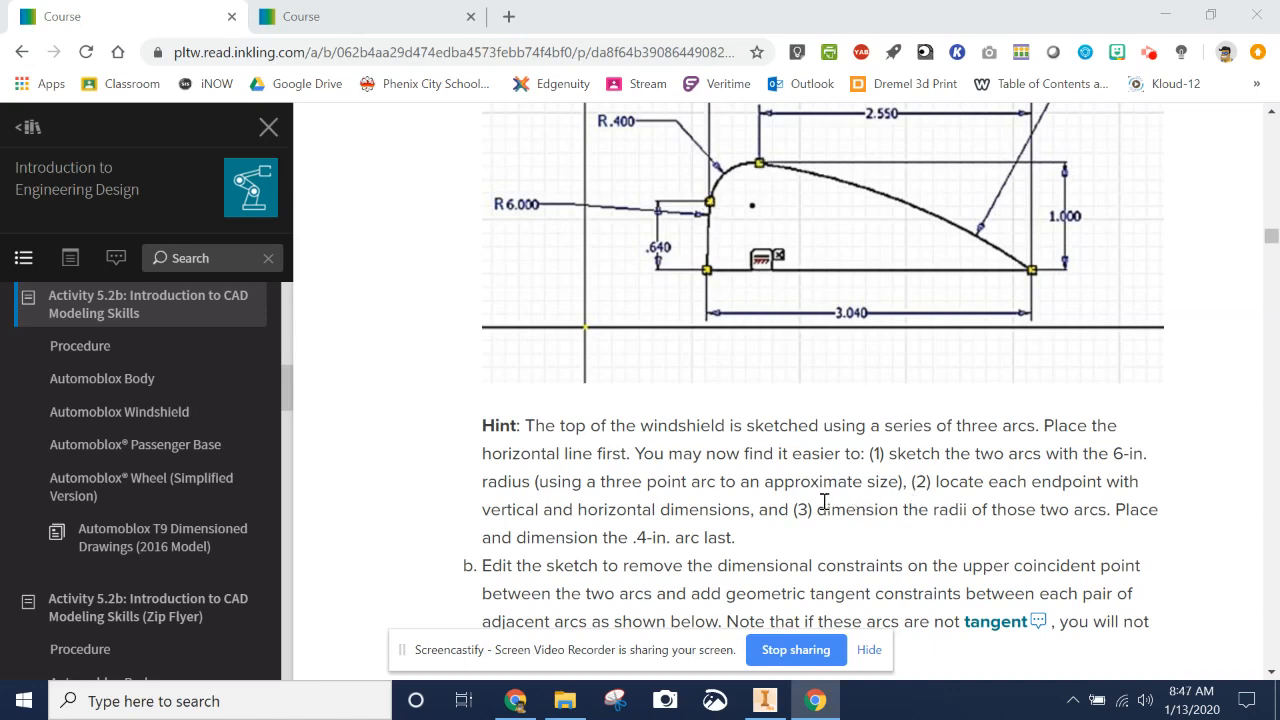
{"action": "mouse_move", "coordinate": [738, 164]}
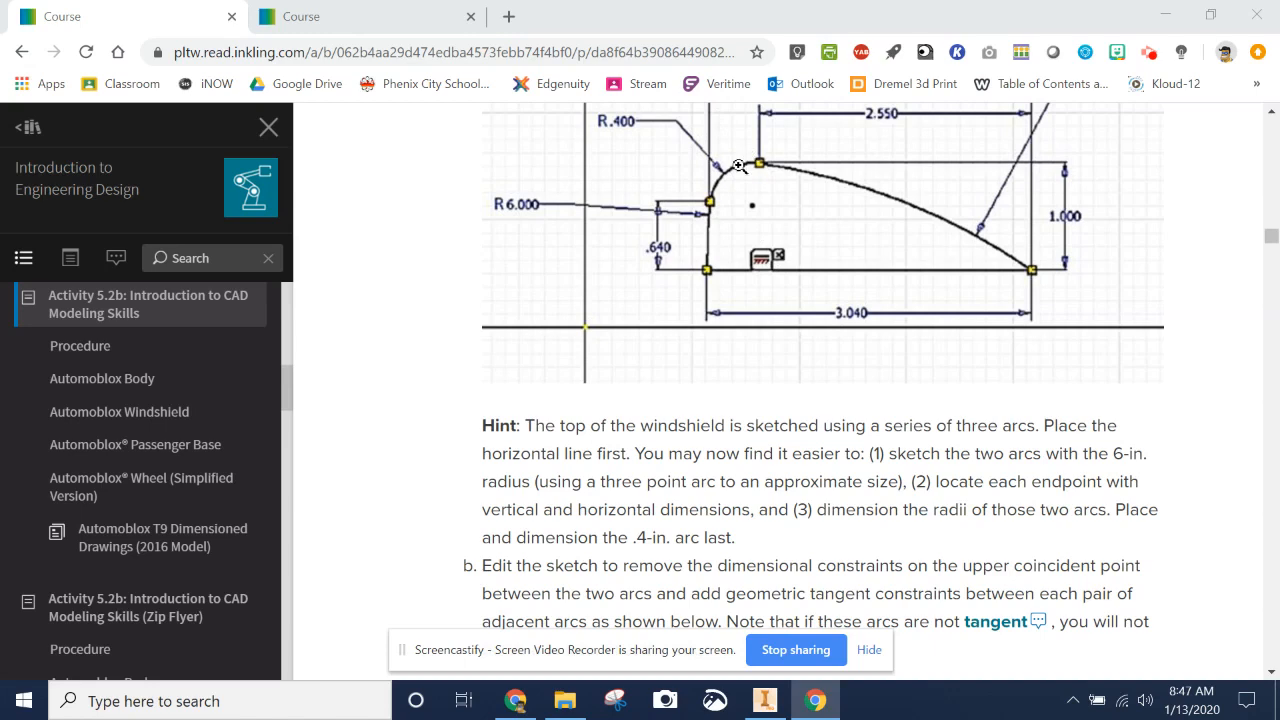
{"action": "mouse_move", "coordinate": [784, 244]}
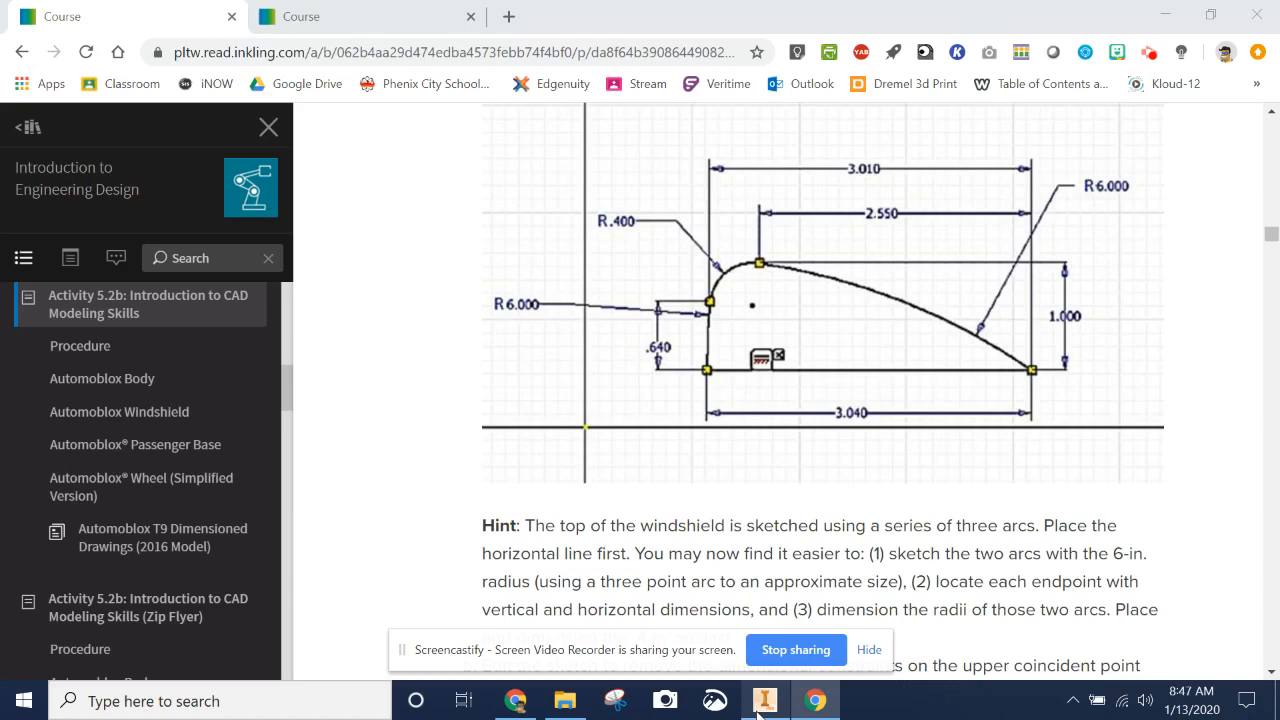
Create a new Standard (in).ipt part in Inventor and start a 2D sketch on an origin plane
{"action": "left_click", "coordinate": [764, 700]}
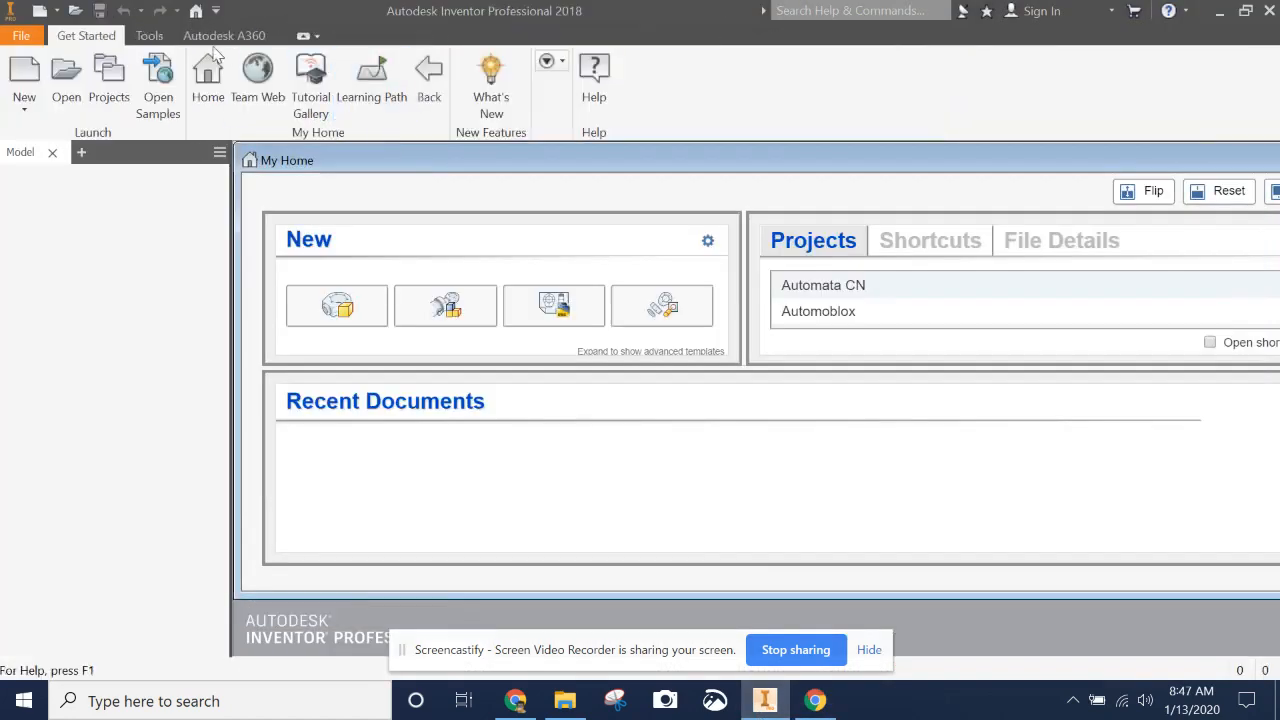
{"action": "left_click", "coordinate": [24, 80]}
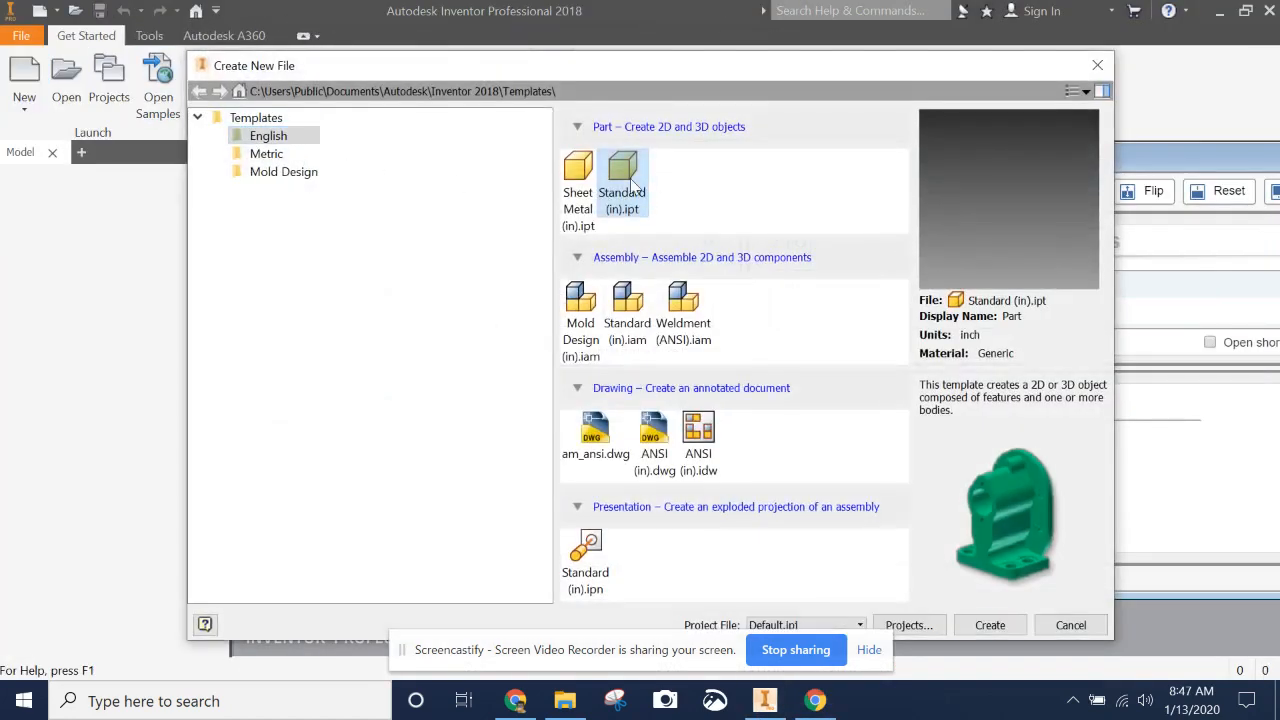
{"action": "left_click", "coordinate": [988, 624]}
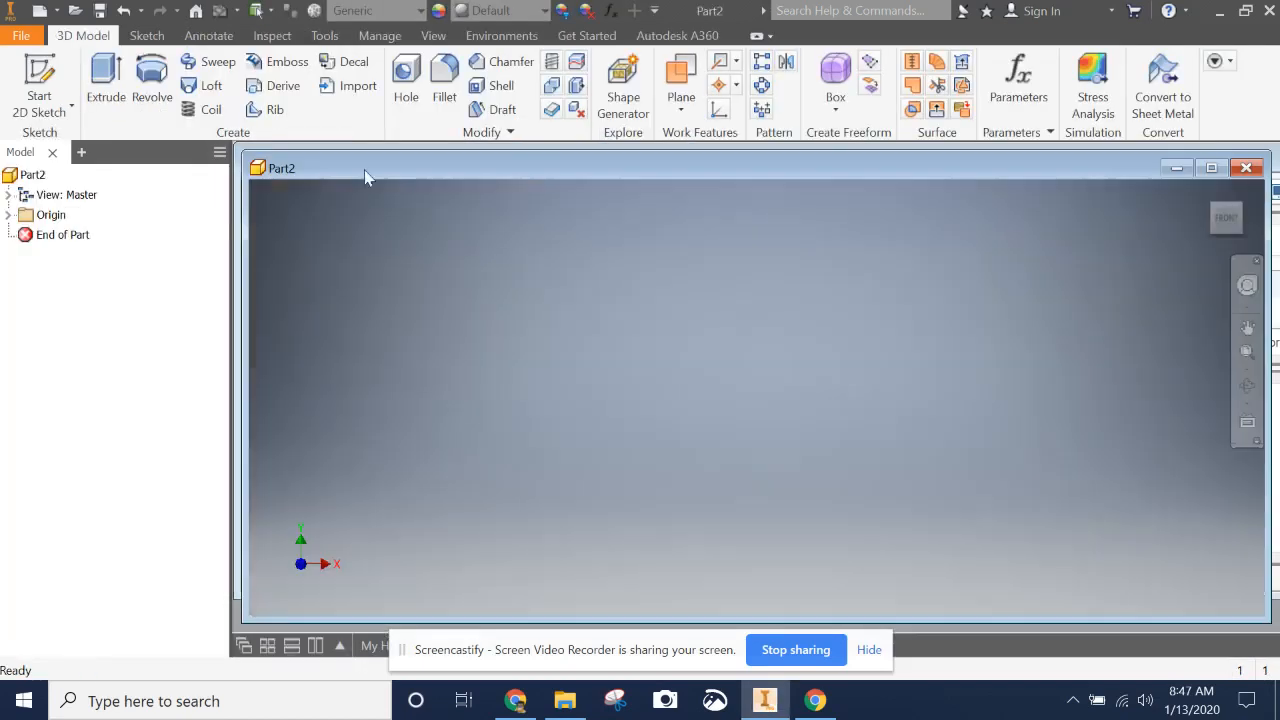
{"action": "left_click", "coordinate": [40, 90]}
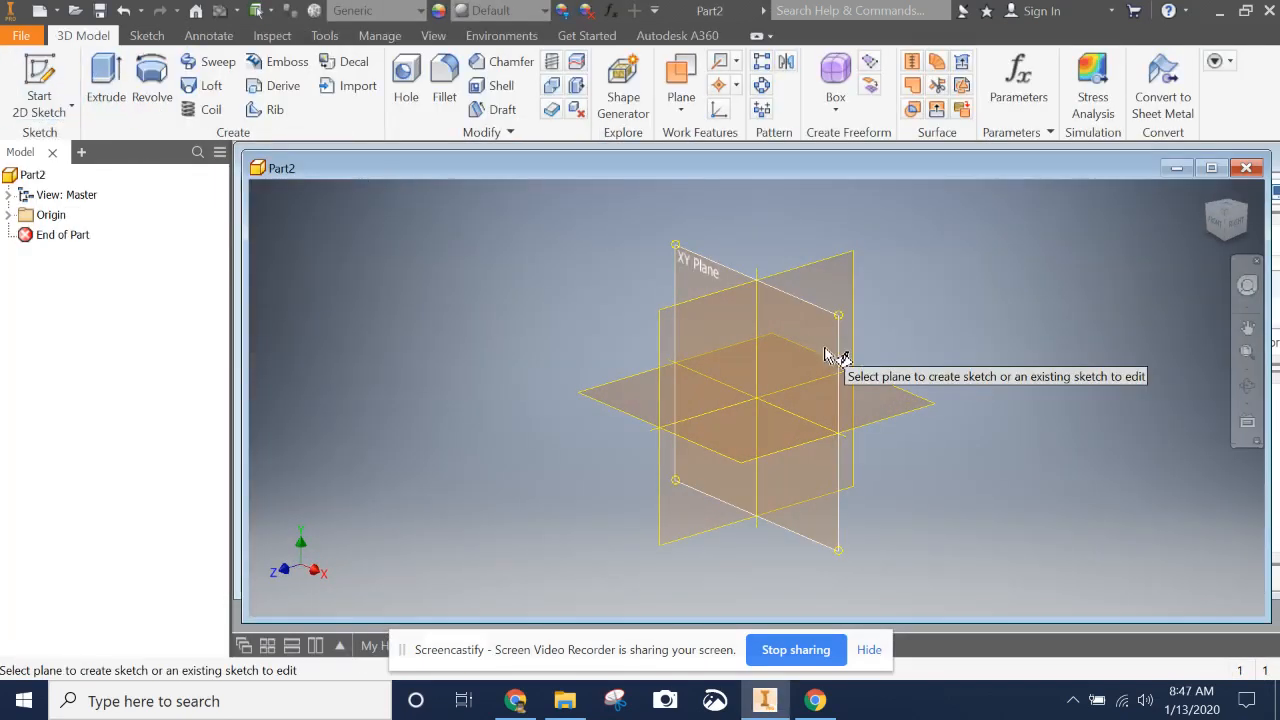
{"action": "left_click", "coordinate": [756, 300]}
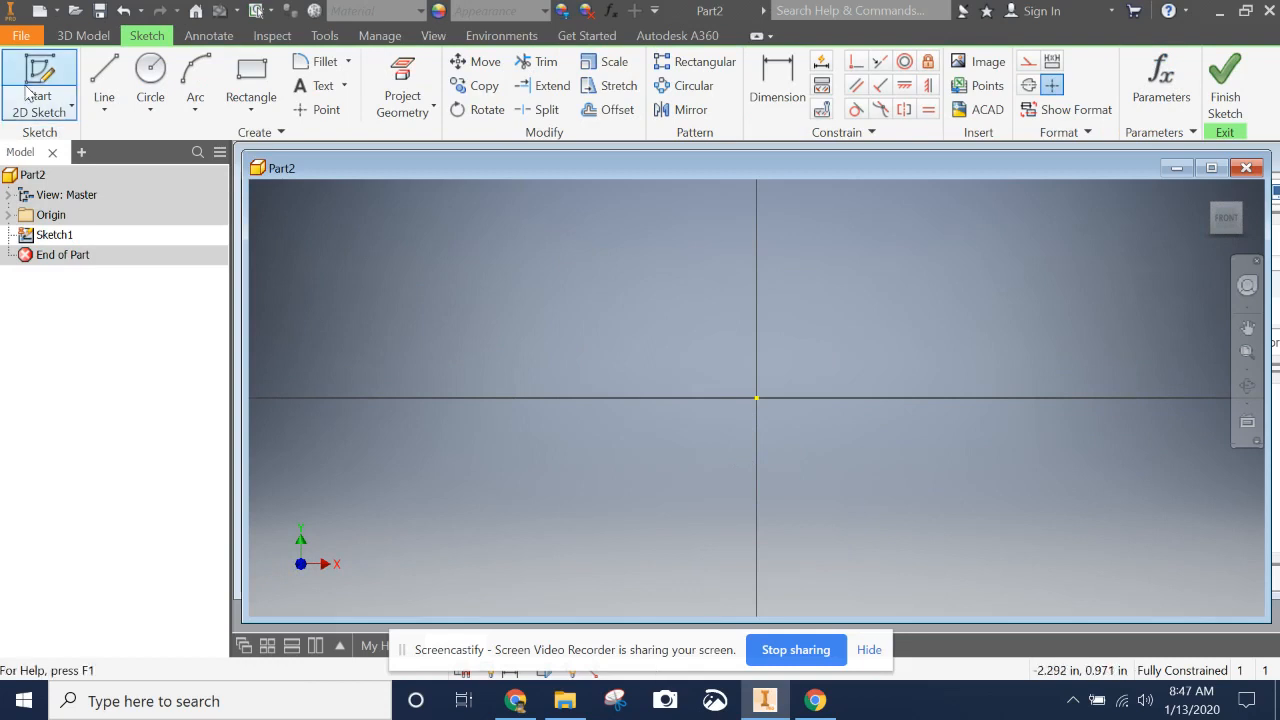
Draw a horizontal line from the sketch origin with length 3.0 in
{"action": "left_click", "coordinate": [104, 76]}
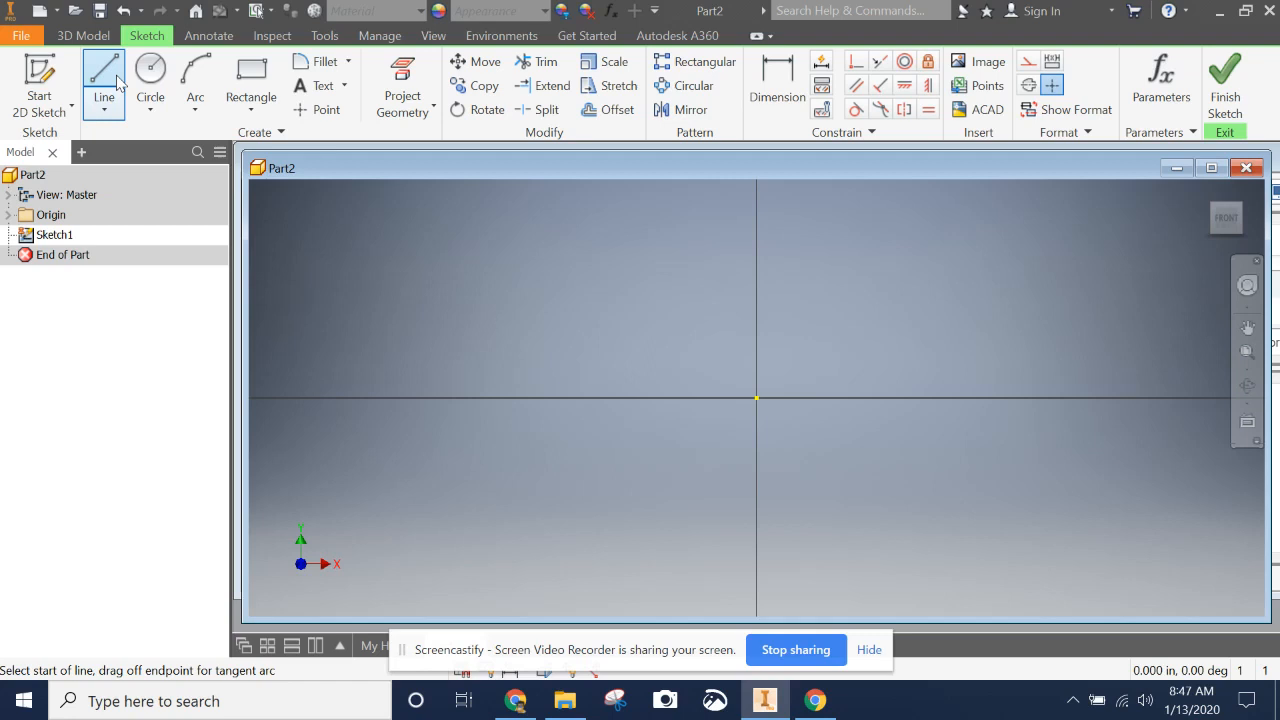
{"action": "left_click", "coordinate": [624, 328]}
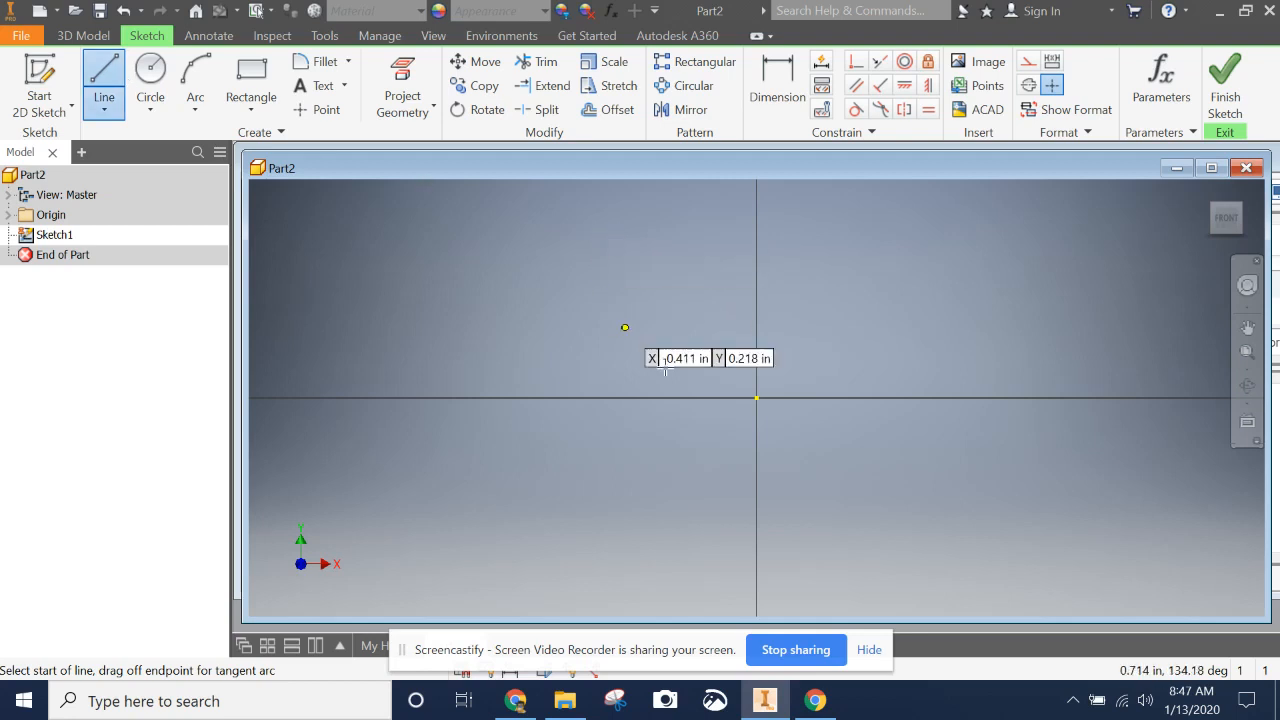
{"action": "mouse_move", "coordinate": [756, 400]}
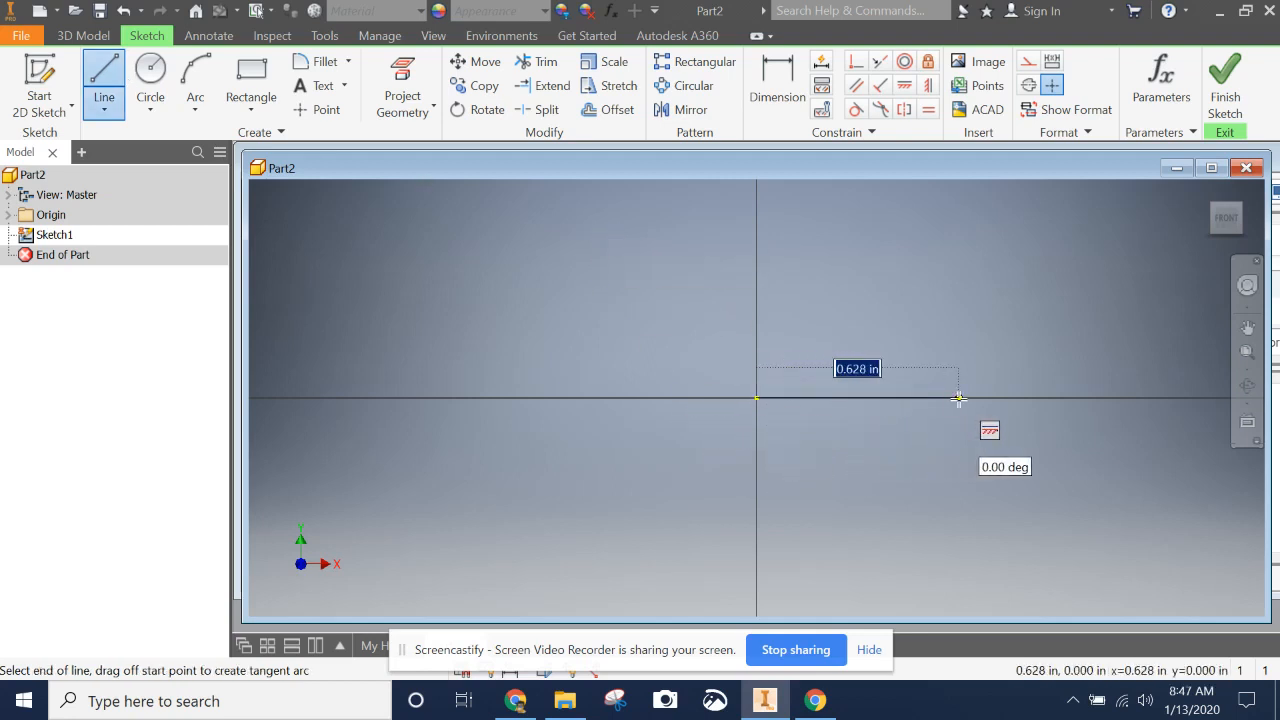
{"action": "type", "text": "3.0"}
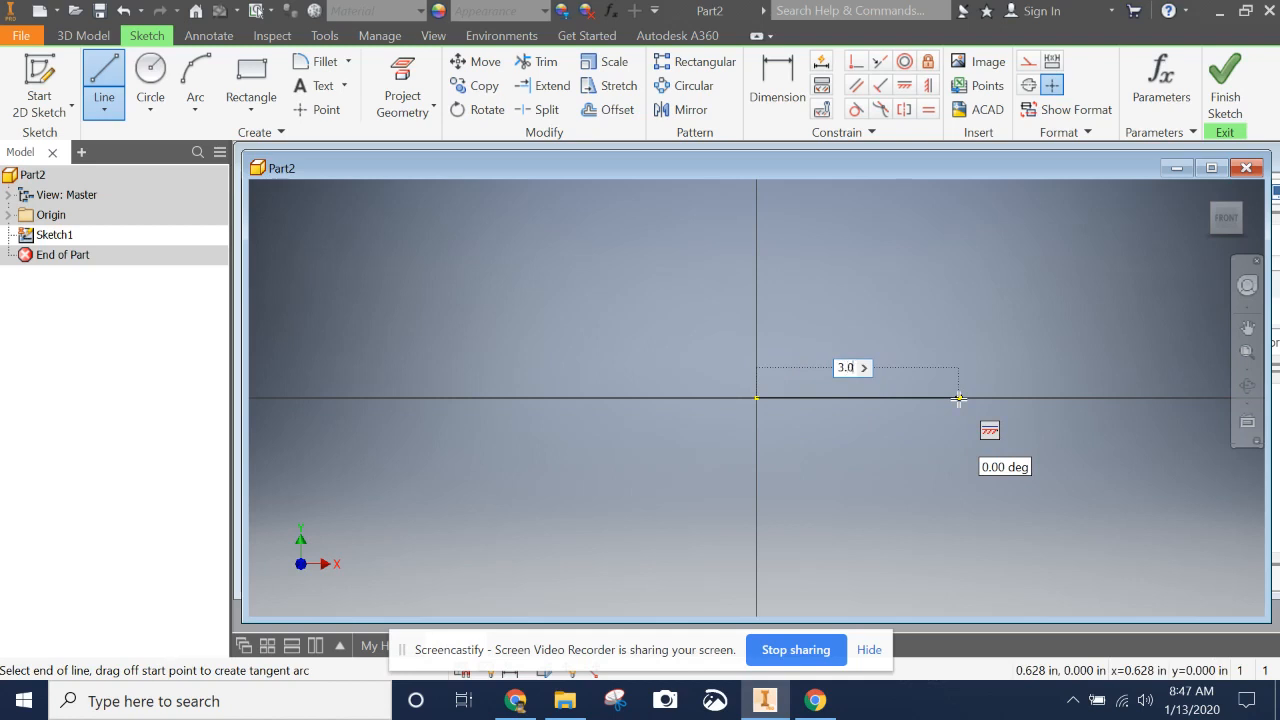
{"action": "left_click_drag", "start_coordinate": [960, 398], "coordinate": [1130, 412]}
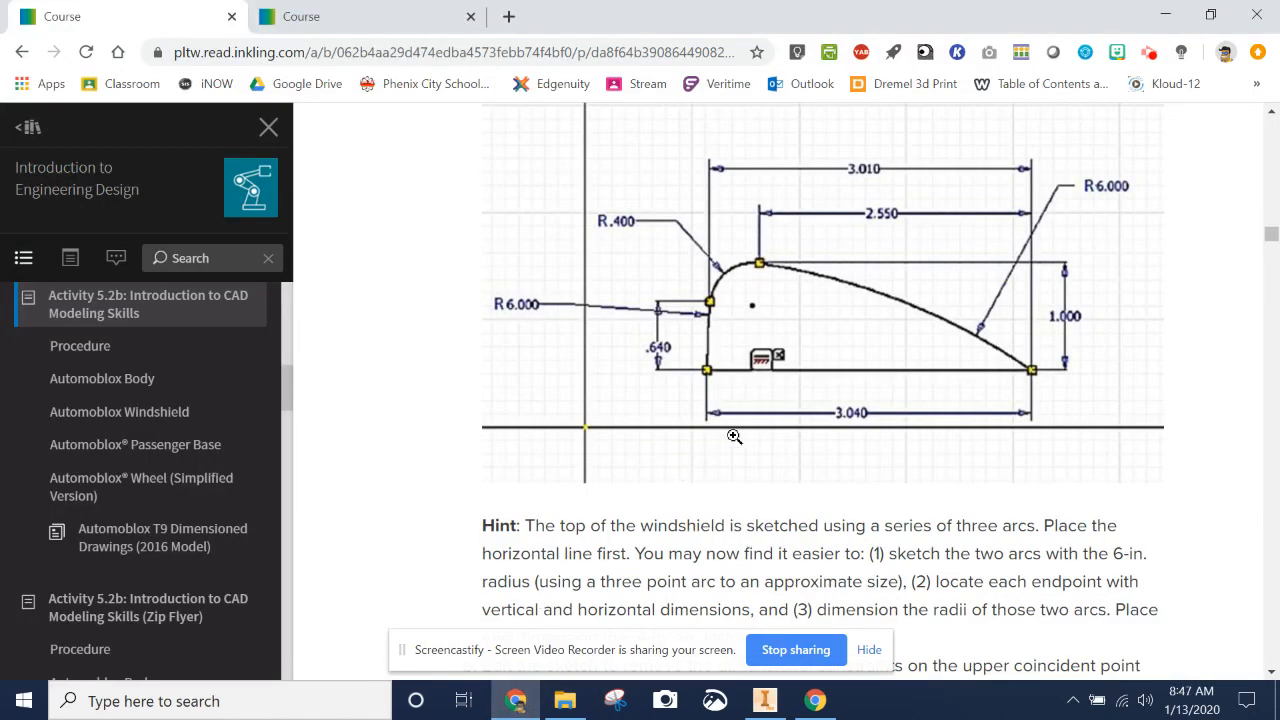
{"action": "scroll", "scroll_direction": "down", "scroll_amount": 3}
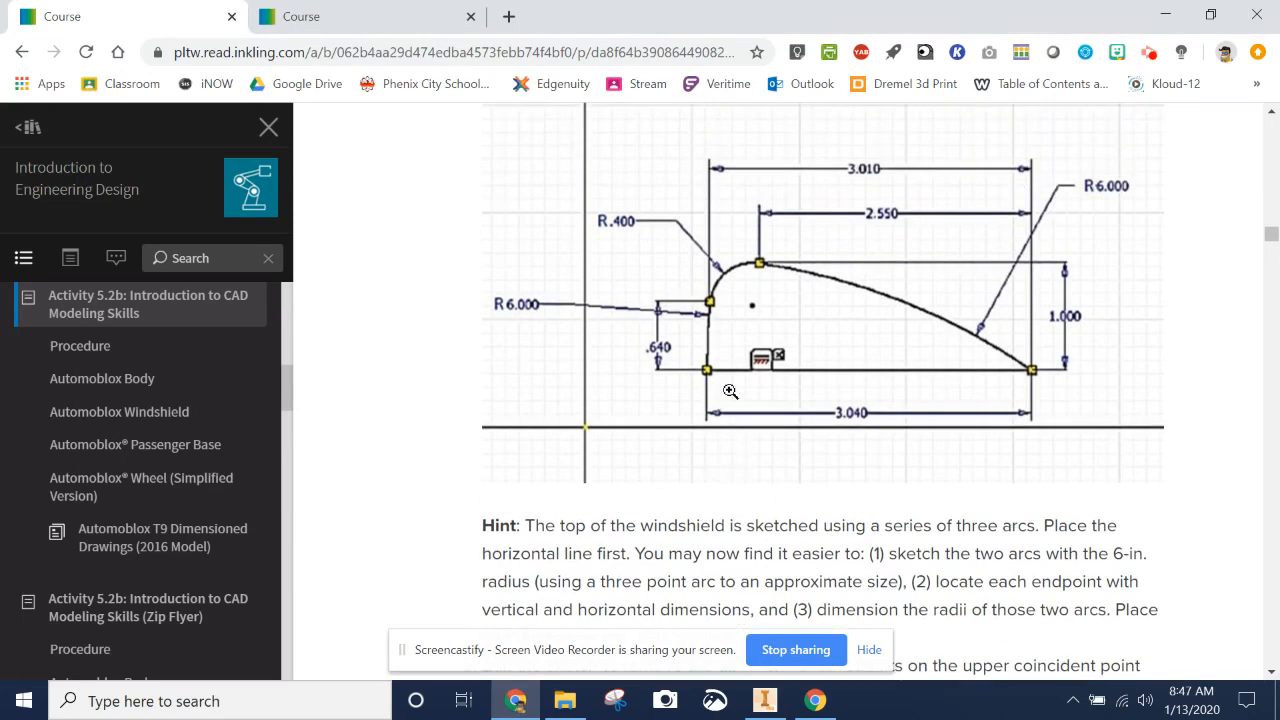
{"action": "mouse_move", "coordinate": [680, 340]}
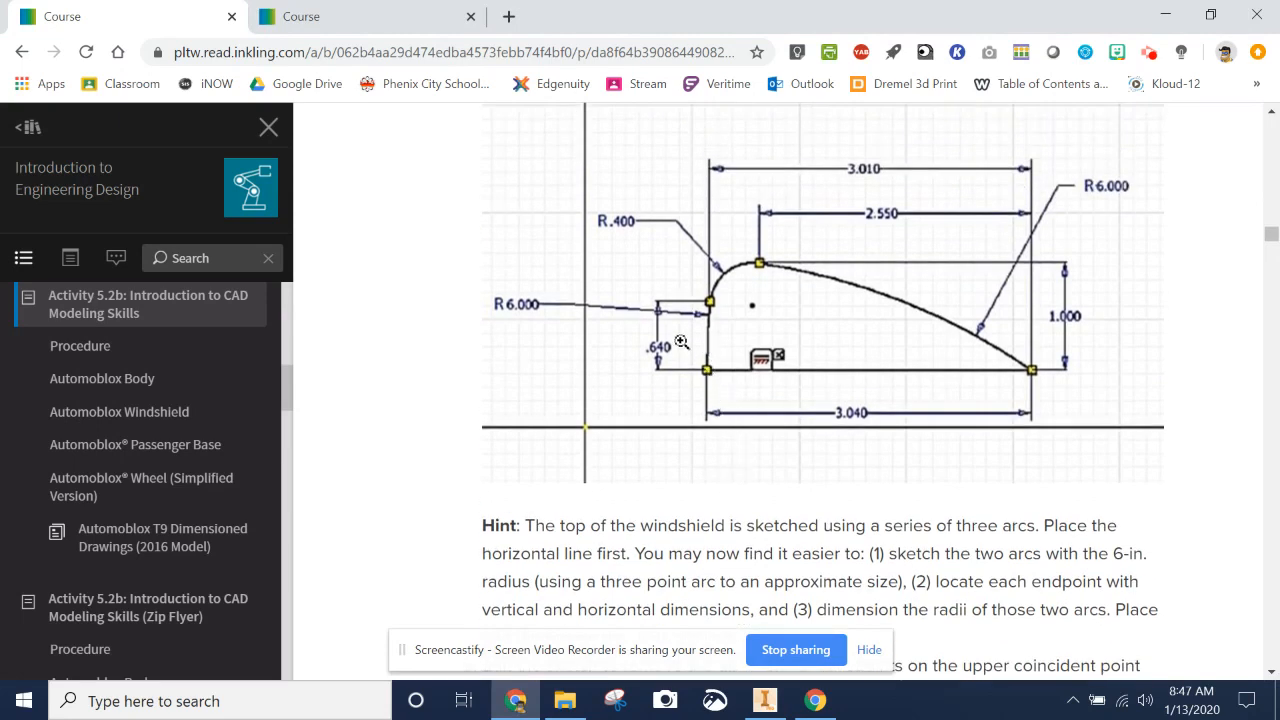
{"action": "mouse_move", "coordinate": [710, 298]}
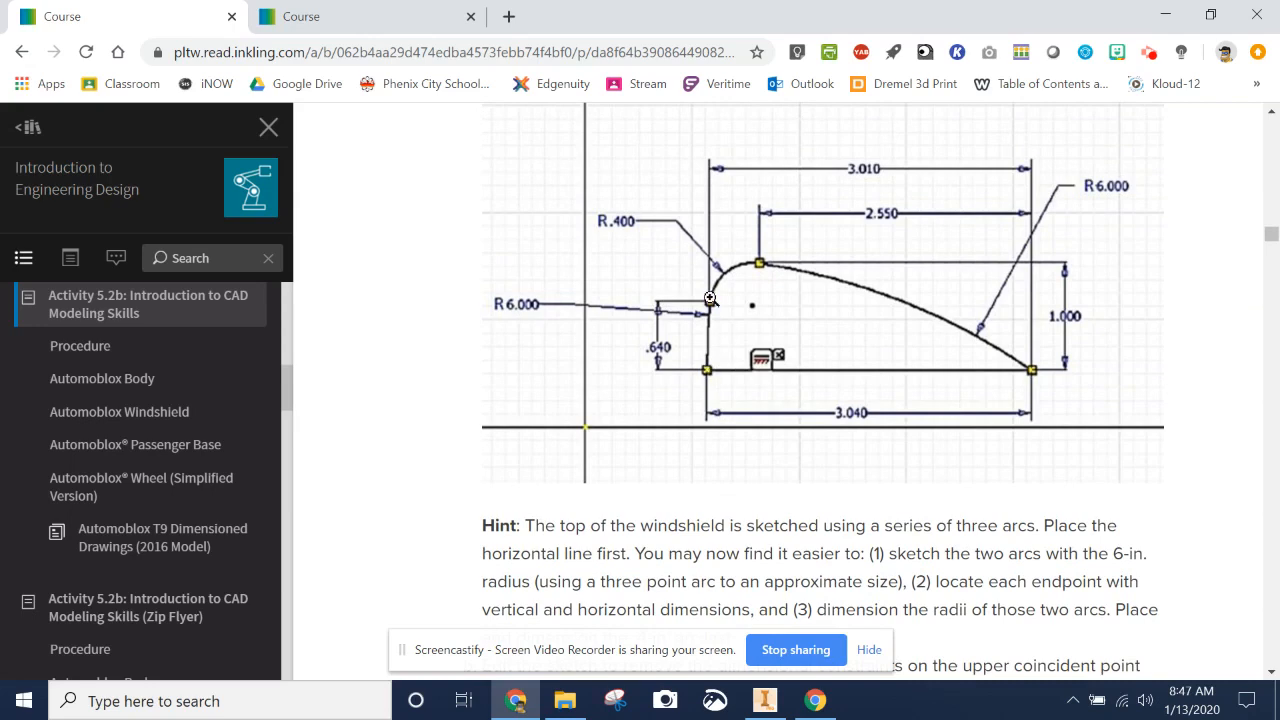
{"action": "mouse_move", "coordinate": [870, 650]}
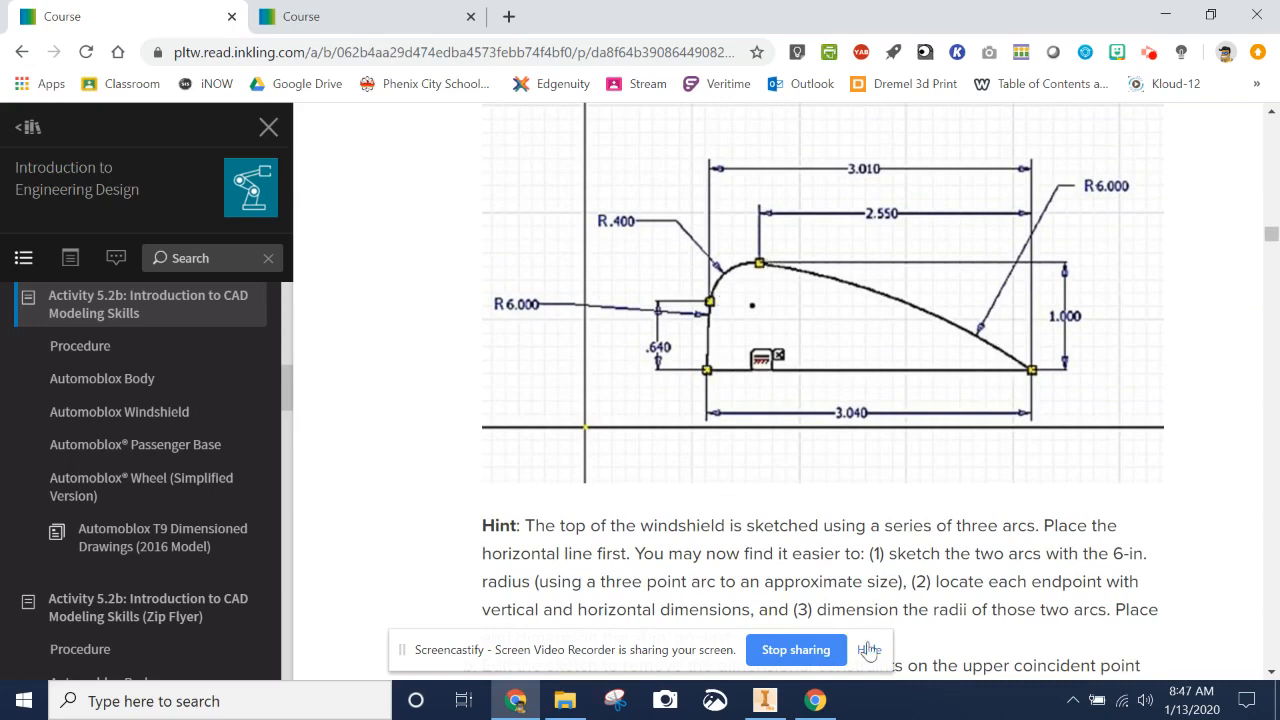
Start a three-point arc from the left end of the 3.040 in base line
{"action": "left_click", "coordinate": [764, 700]}
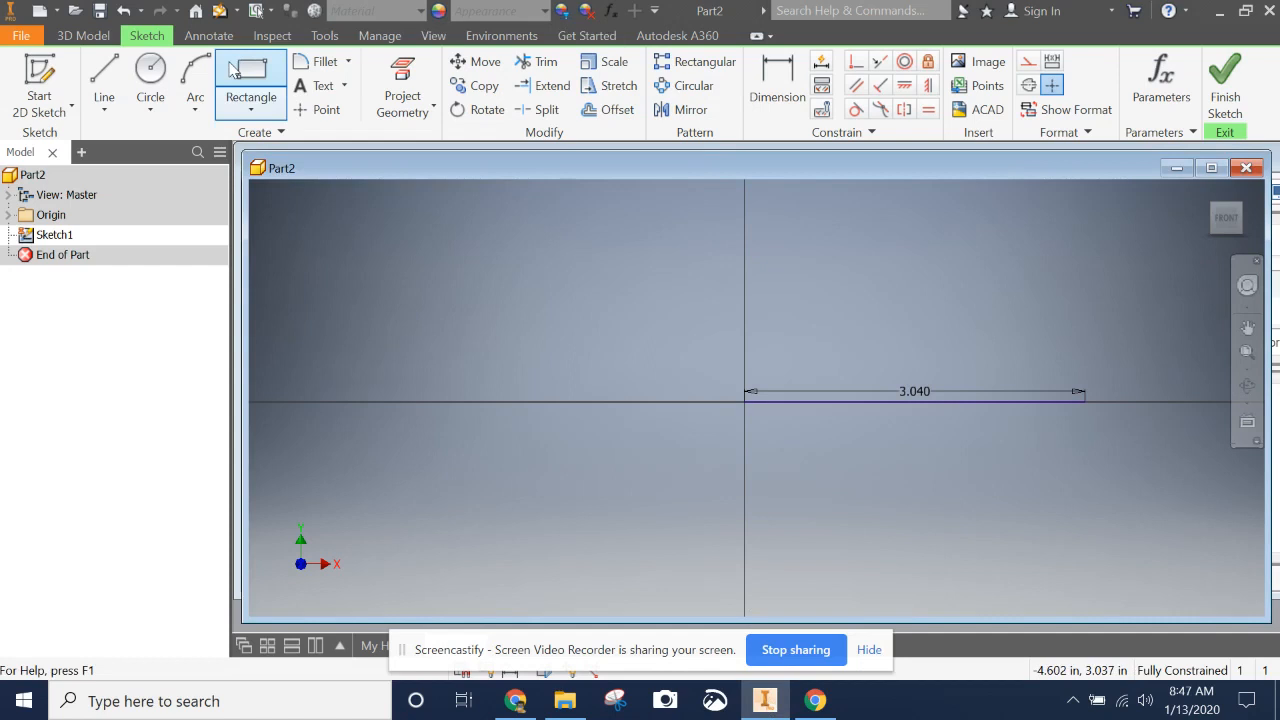
{"action": "left_click", "coordinate": [196, 96]}
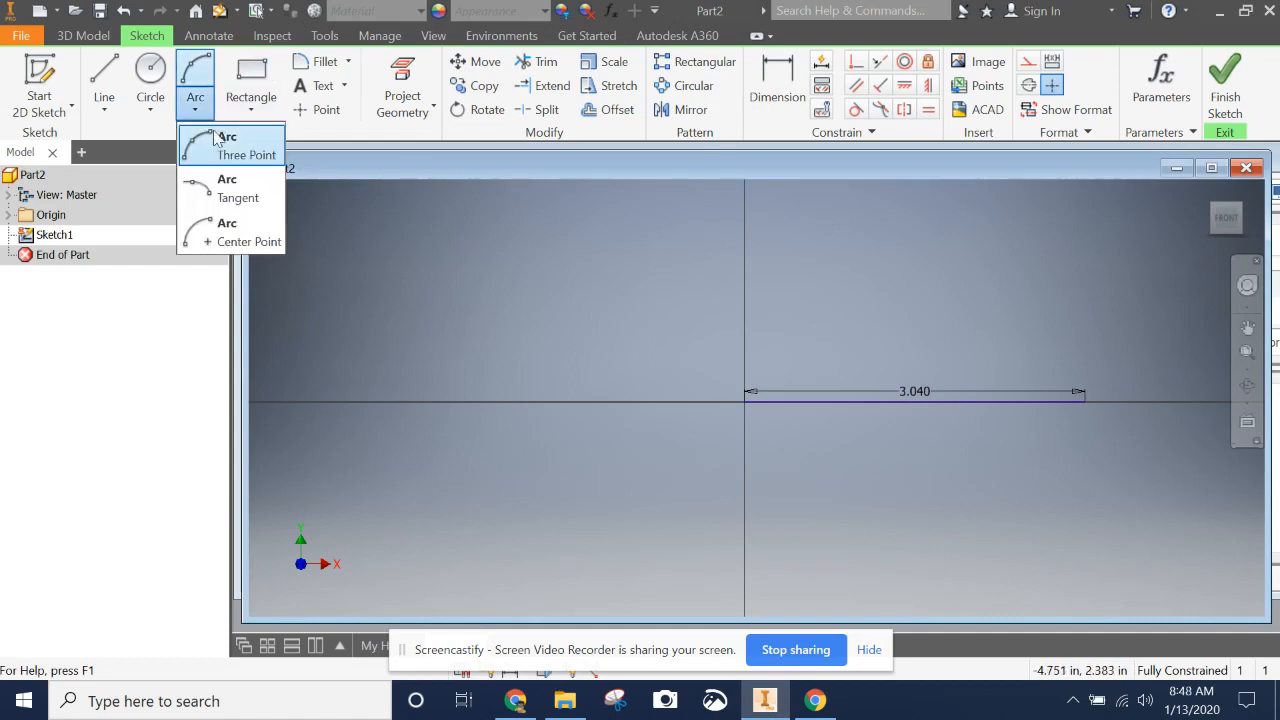
{"action": "left_click", "coordinate": [226, 144]}
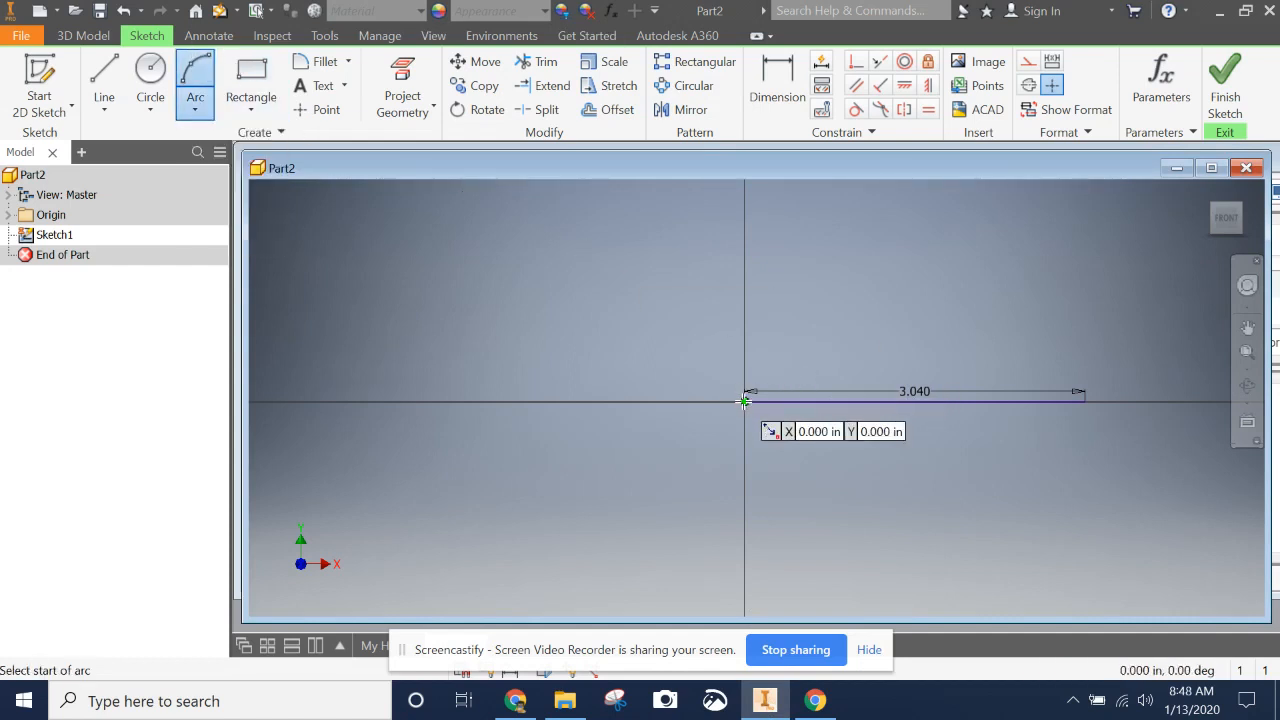
{"action": "left_click", "coordinate": [744, 400]}
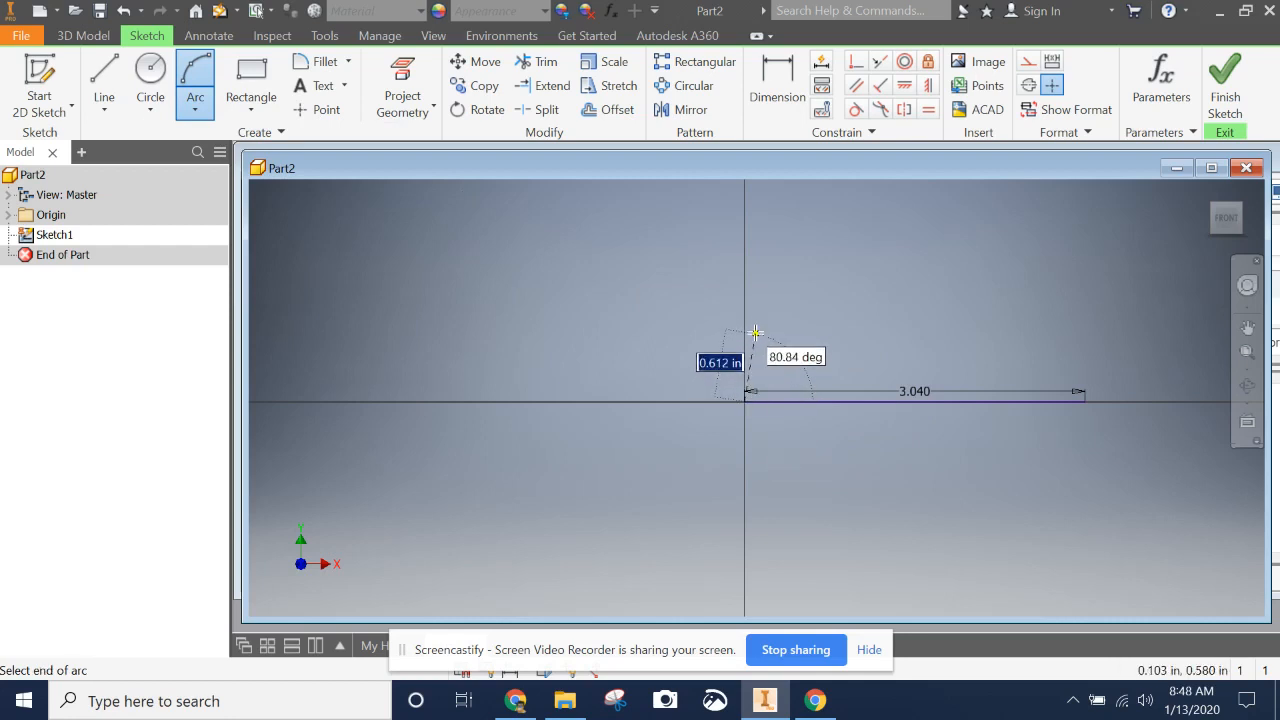
{"action": "mouse_move", "coordinate": [752, 324]}
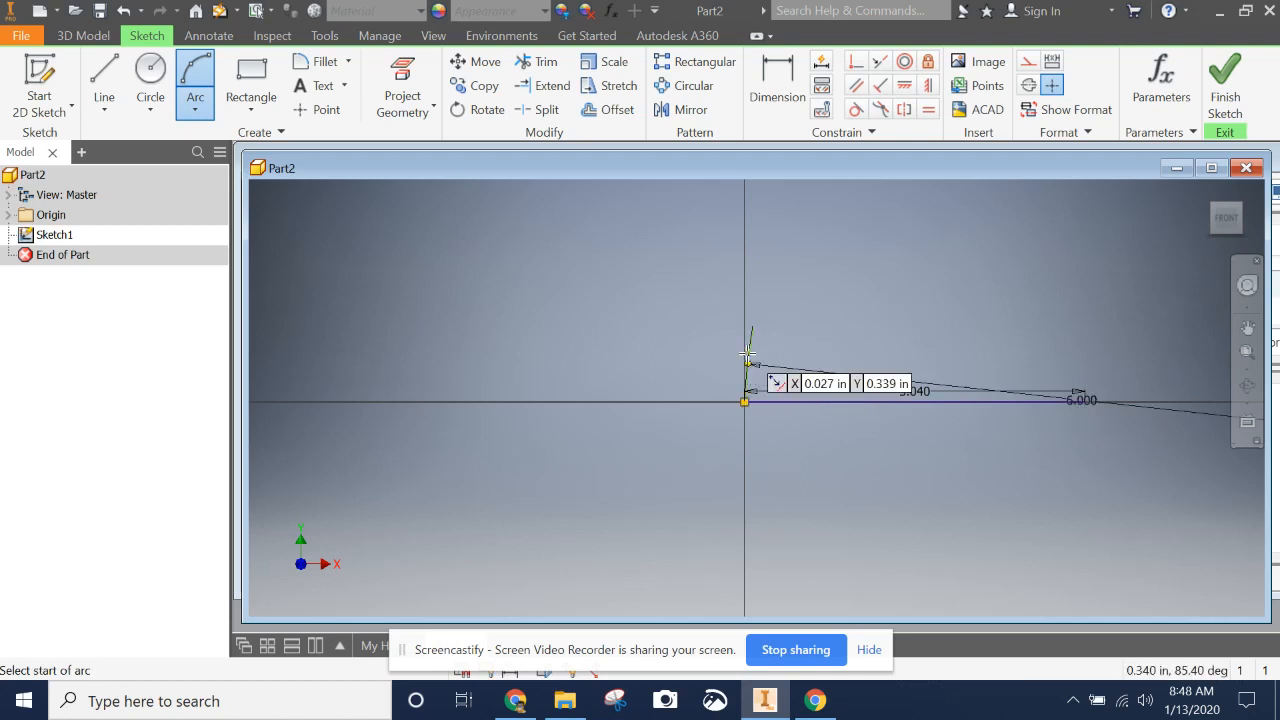
{"action": "mouse_move", "coordinate": [1176, 364]}
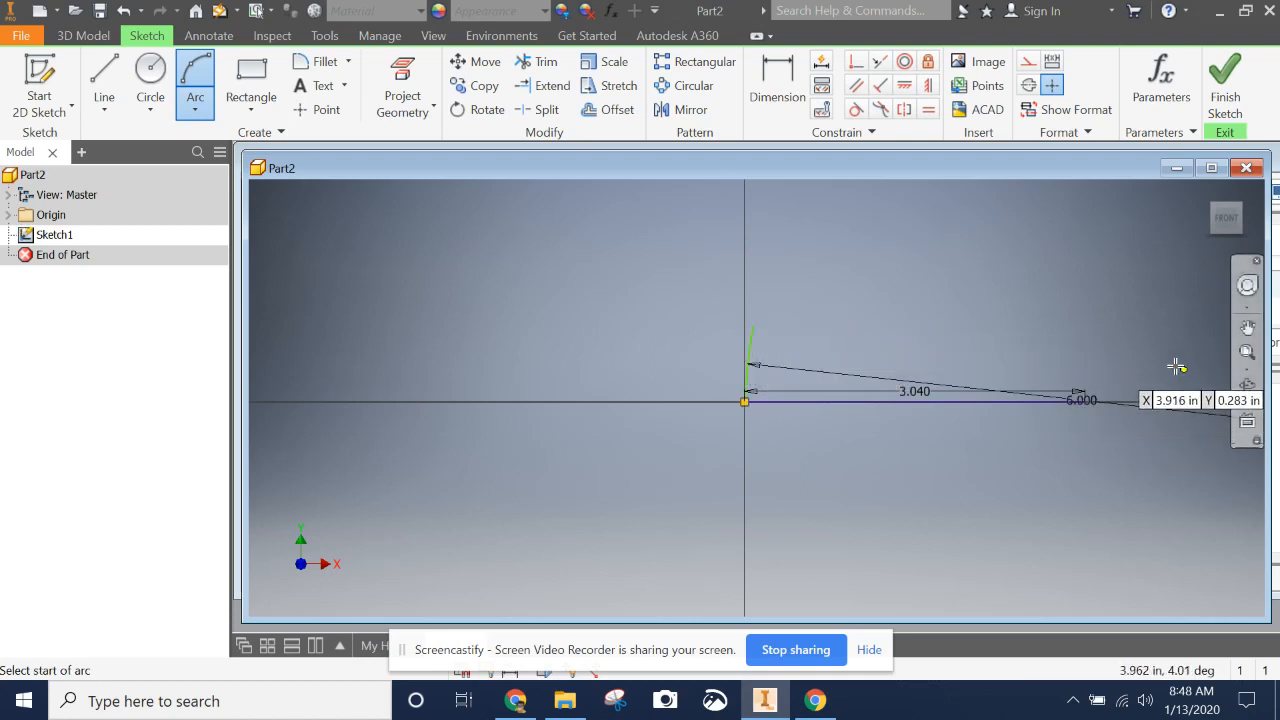
{"action": "mouse_move", "coordinate": [744, 368]}
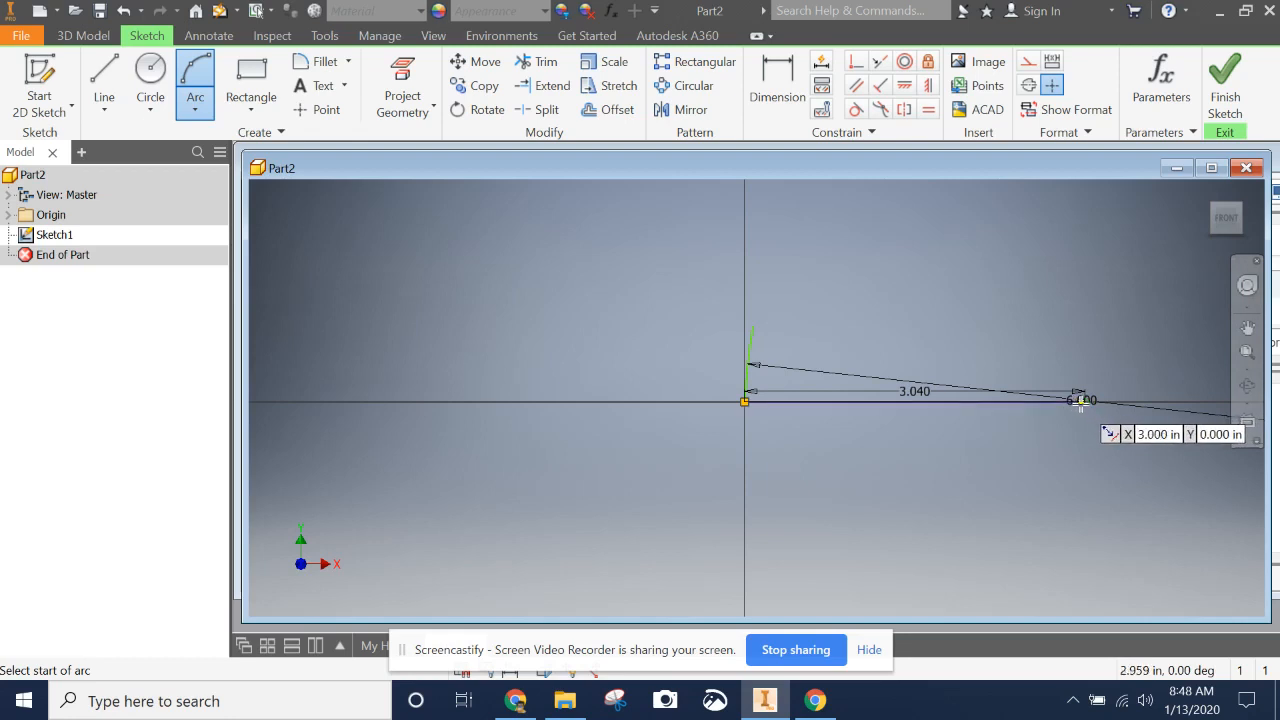
Draw a second three-point arc from the base line's right end and check the reference drawing
{"action": "left_click", "coordinate": [1084, 400]}
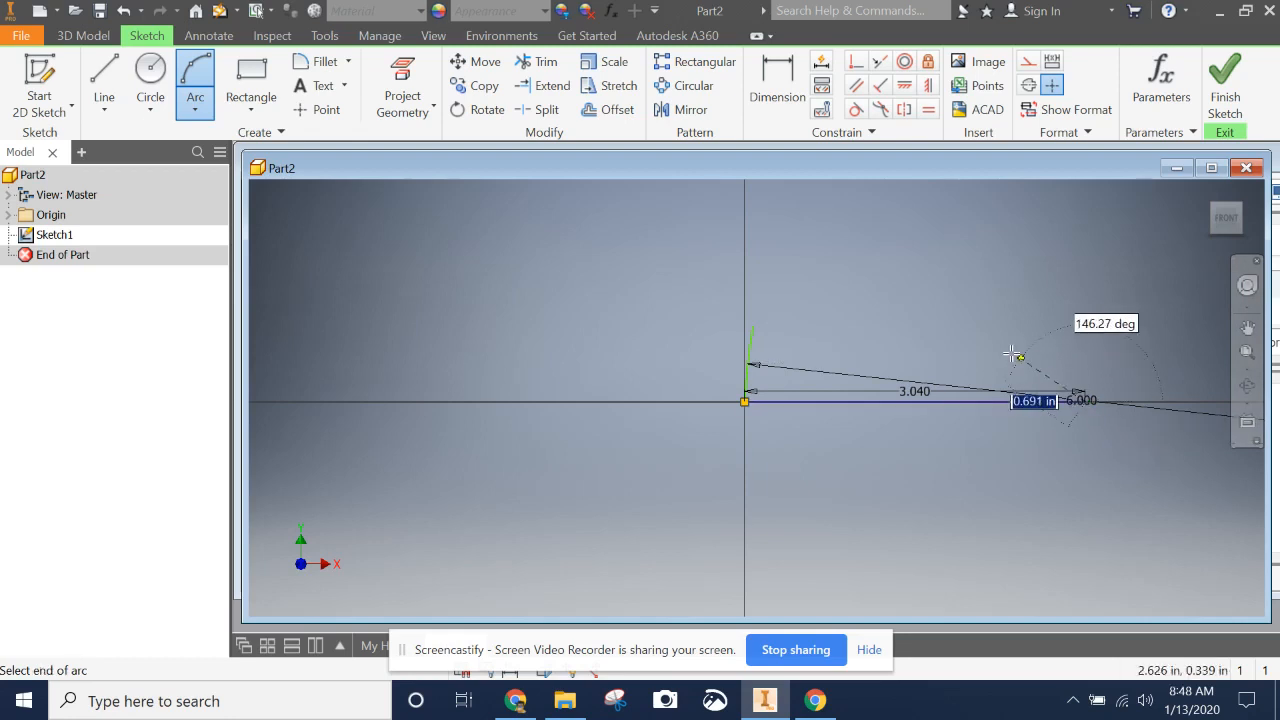
{"action": "mouse_move", "coordinate": [836, 308]}
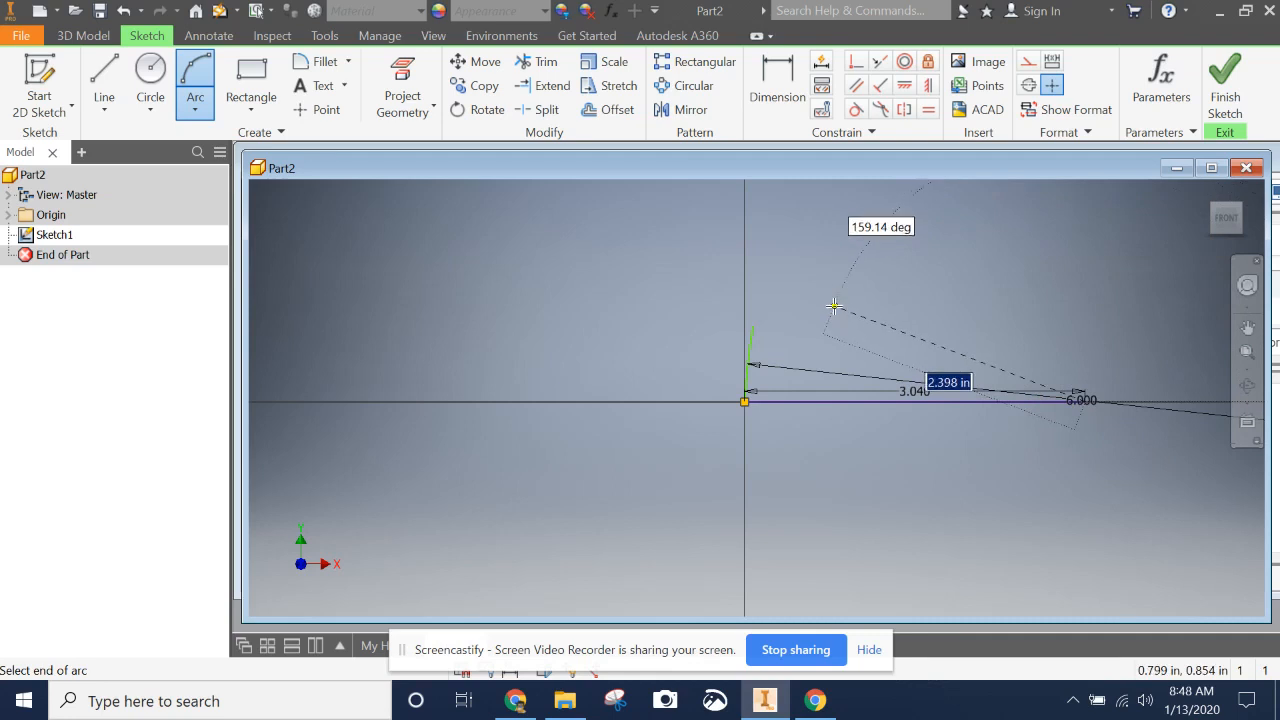
{"action": "mouse_move", "coordinate": [824, 310]}
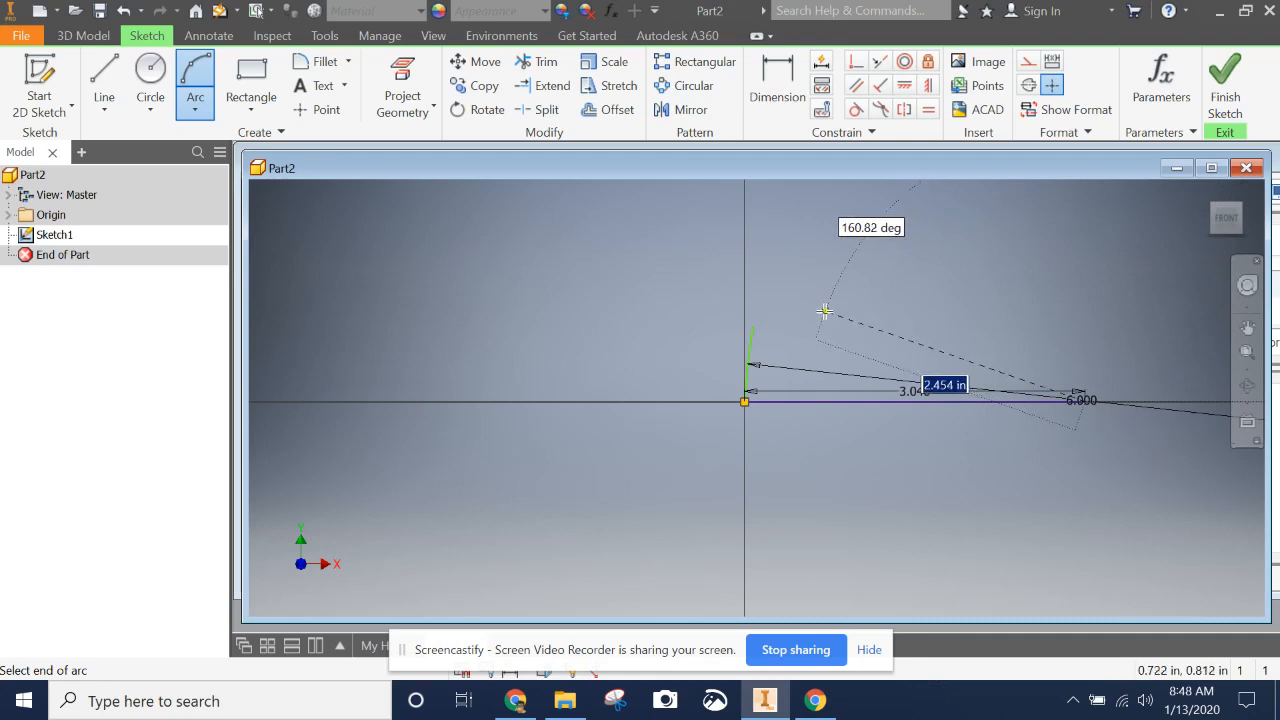
{"action": "mouse_move", "coordinate": [810, 296]}
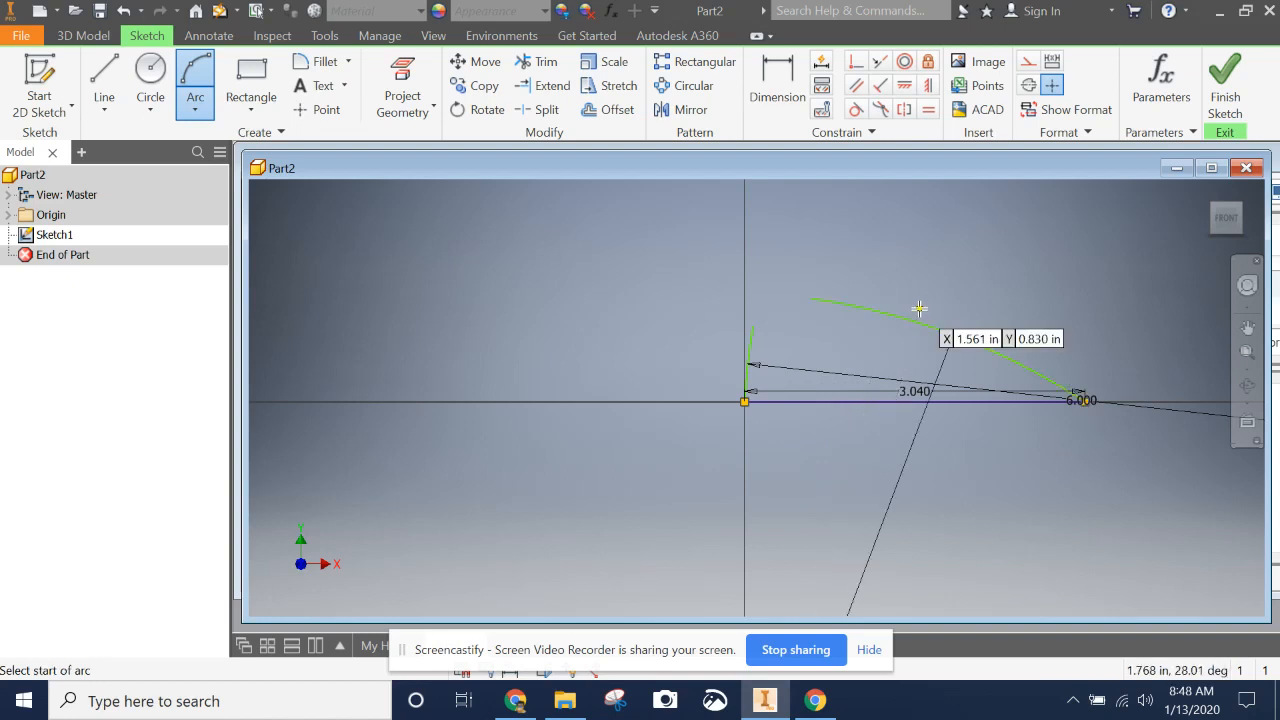
{"action": "left_click", "coordinate": [836, 302]}
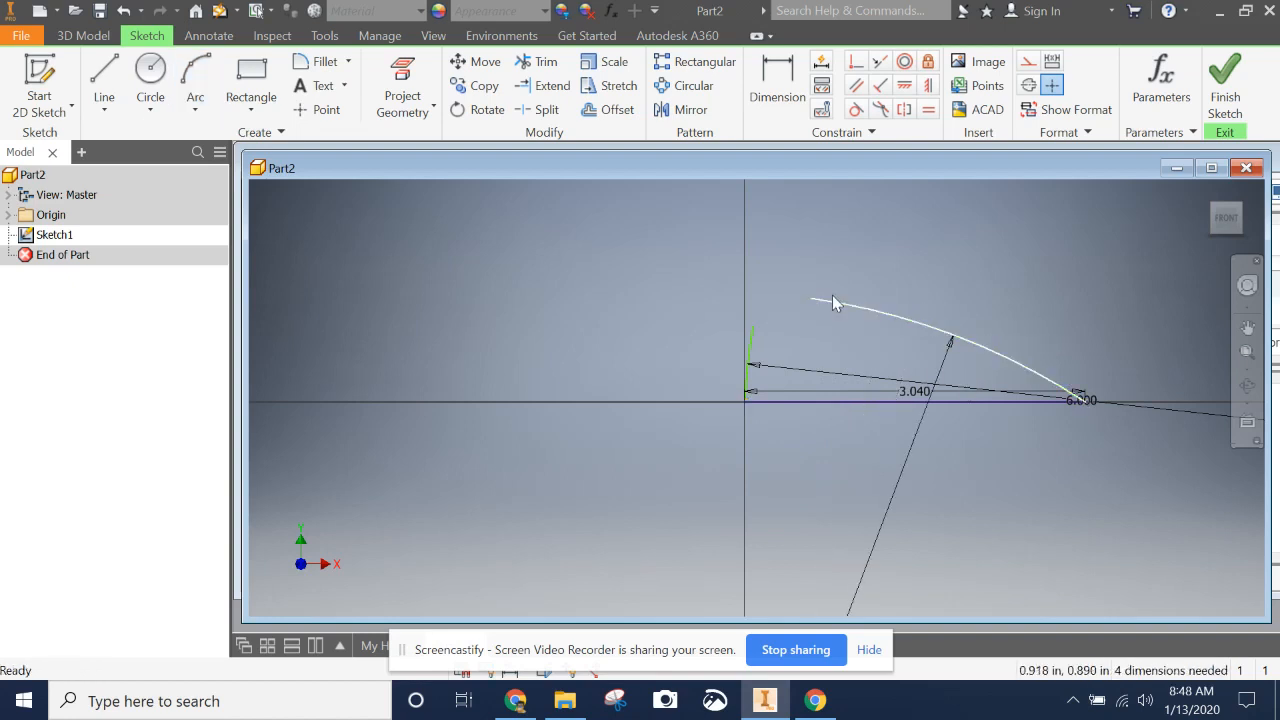
{"action": "left_click", "coordinate": [870, 312]}
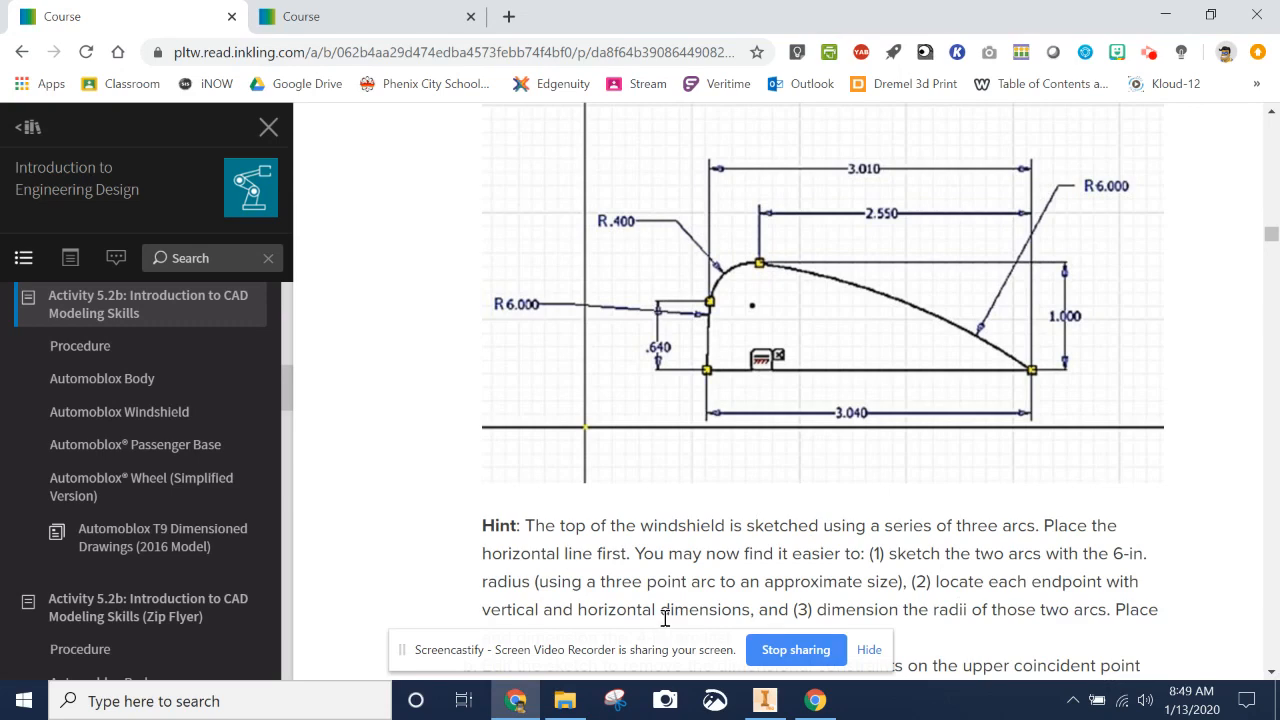
{"action": "mouse_move", "coordinate": [650, 354]}
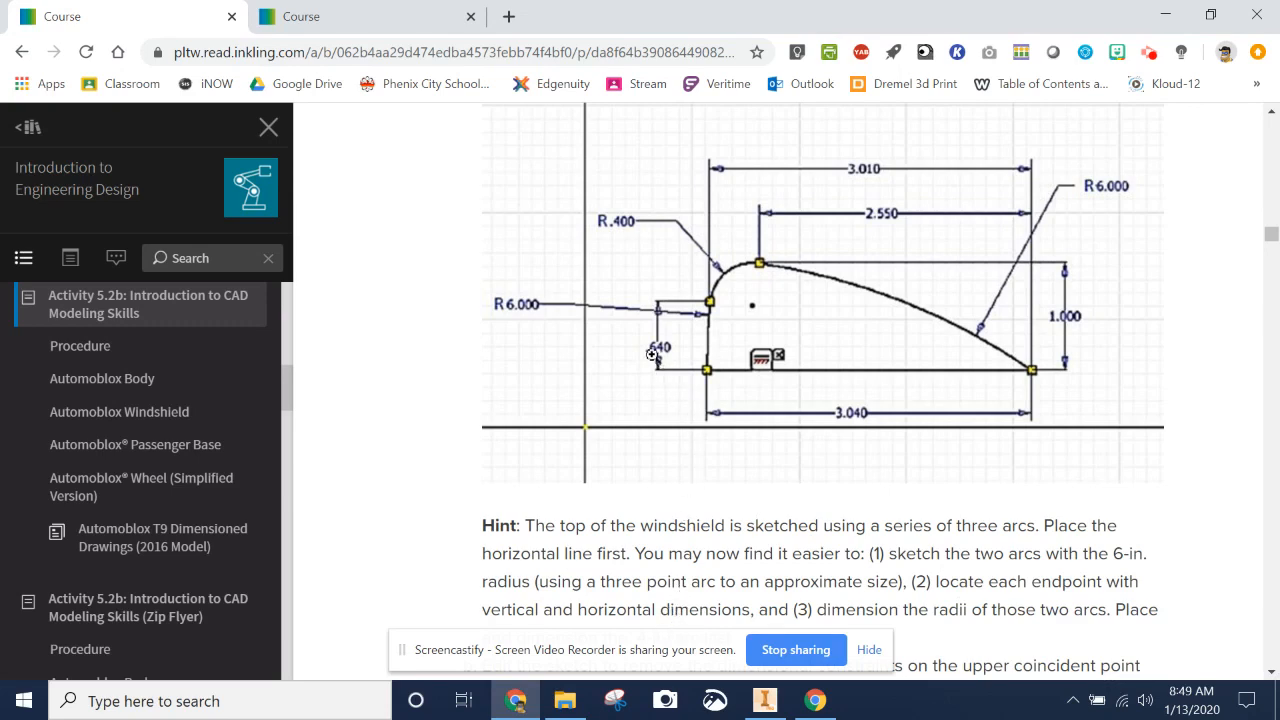
{"action": "mouse_move", "coordinate": [852, 152]}
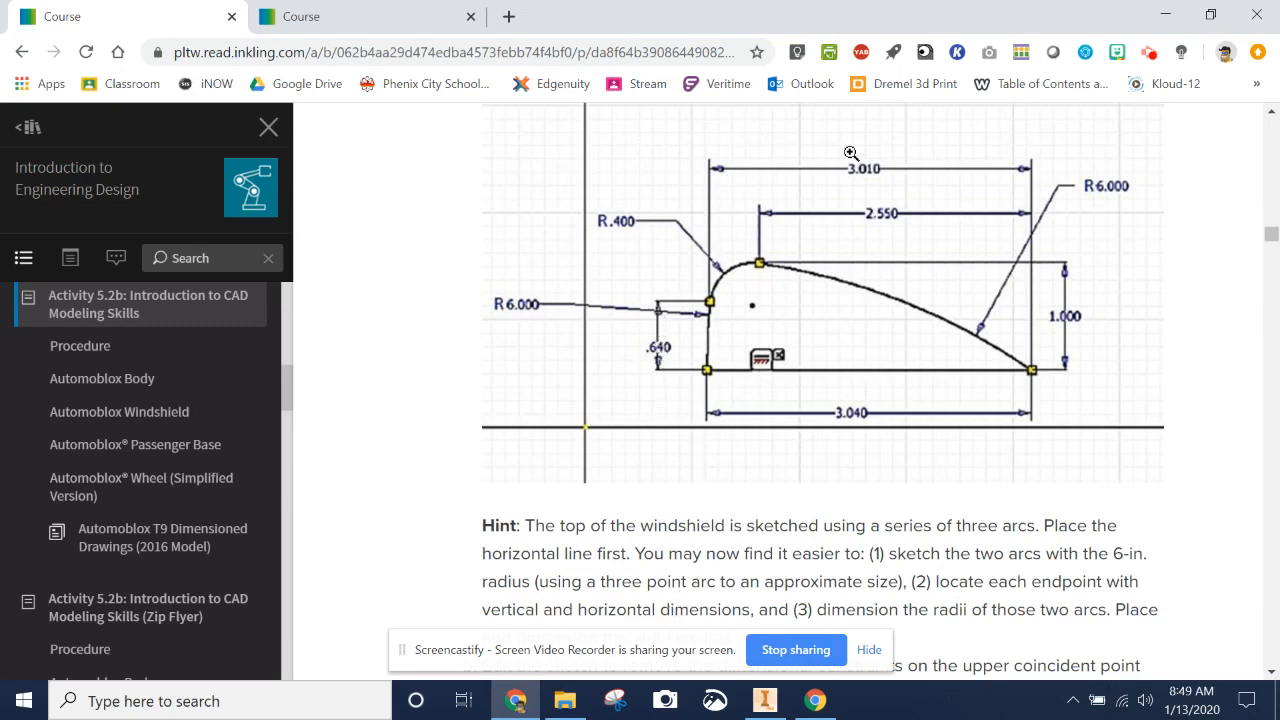
{"action": "mouse_move", "coordinate": [716, 328]}
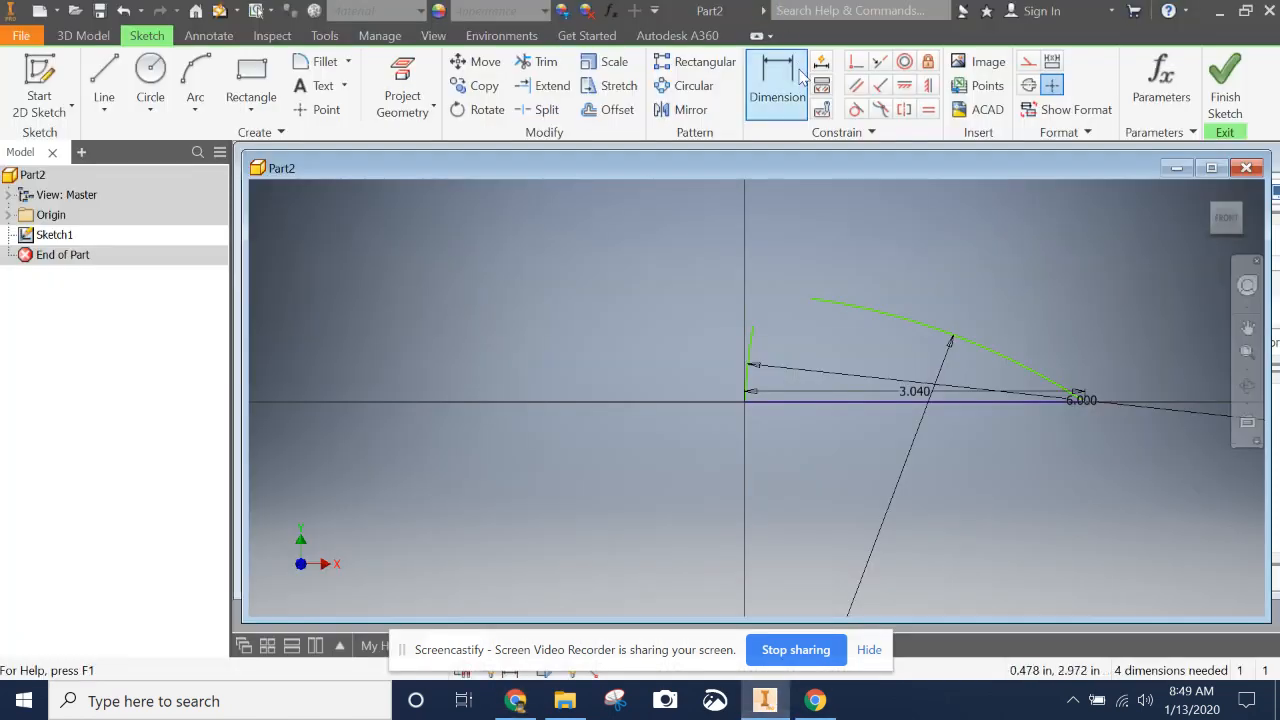
Dimension the sketch height as .4, then correct it to .64 in
{"action": "left_click", "coordinate": [776, 76]}
{"action": "type", "text": "6"}
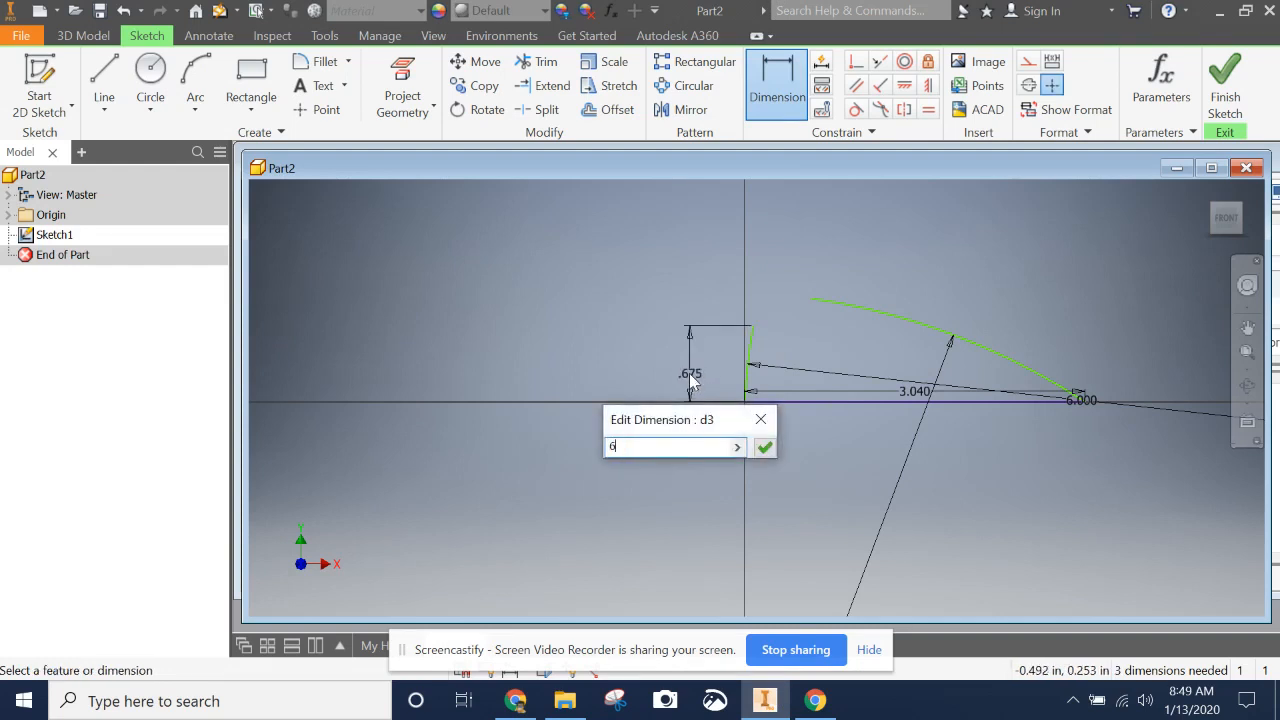
{"action": "type", "text": ".4"}
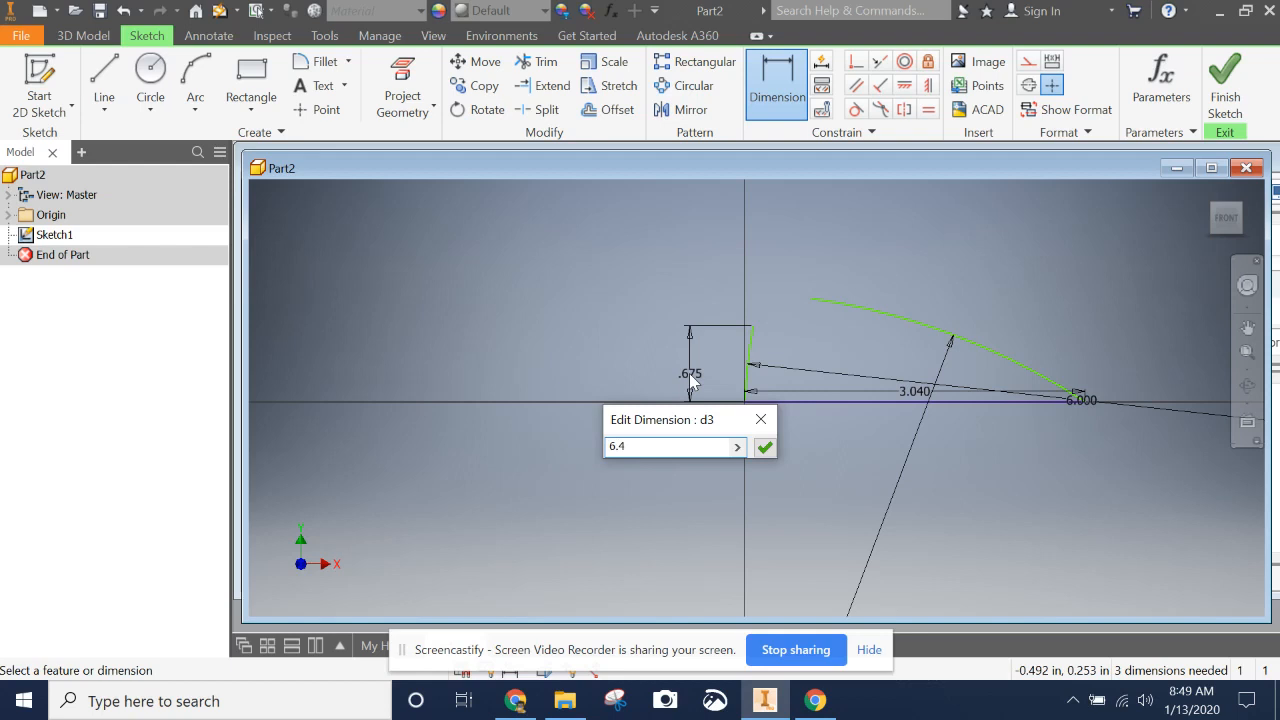
{"action": "left_click", "coordinate": [764, 446]}
{"action": "type", "text": ".64"}
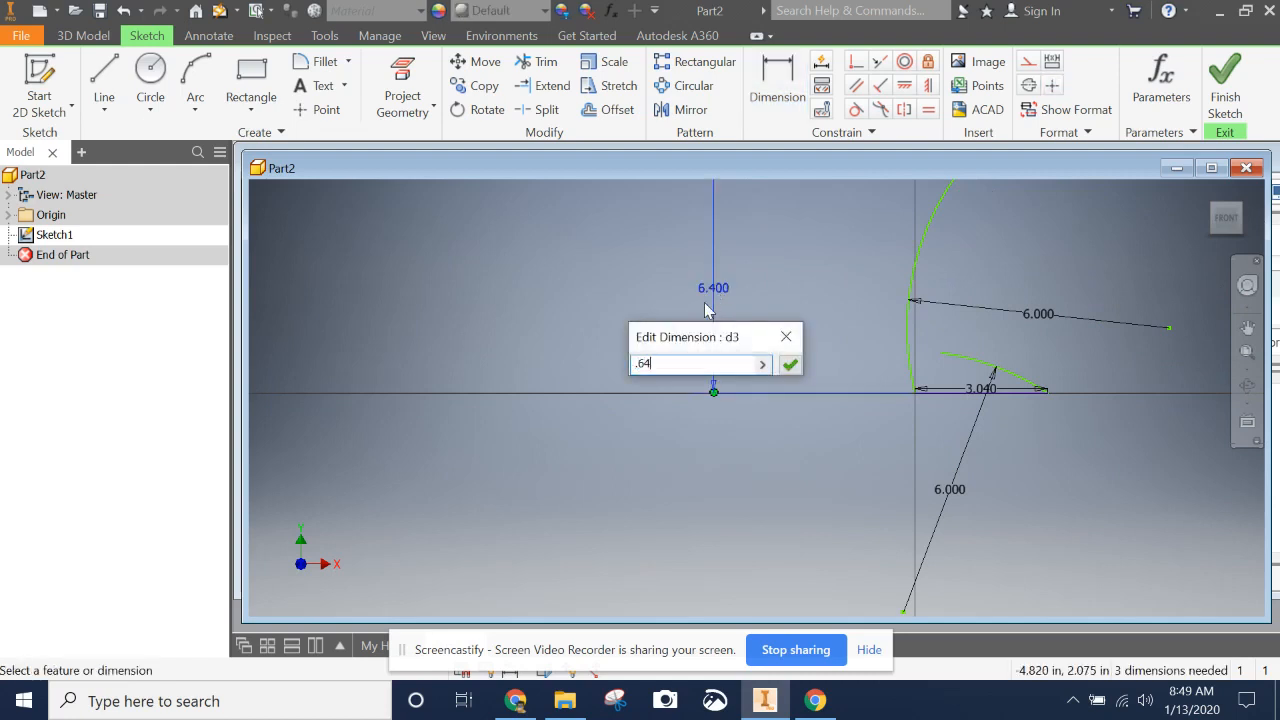
{"action": "left_click", "coordinate": [788, 364]}
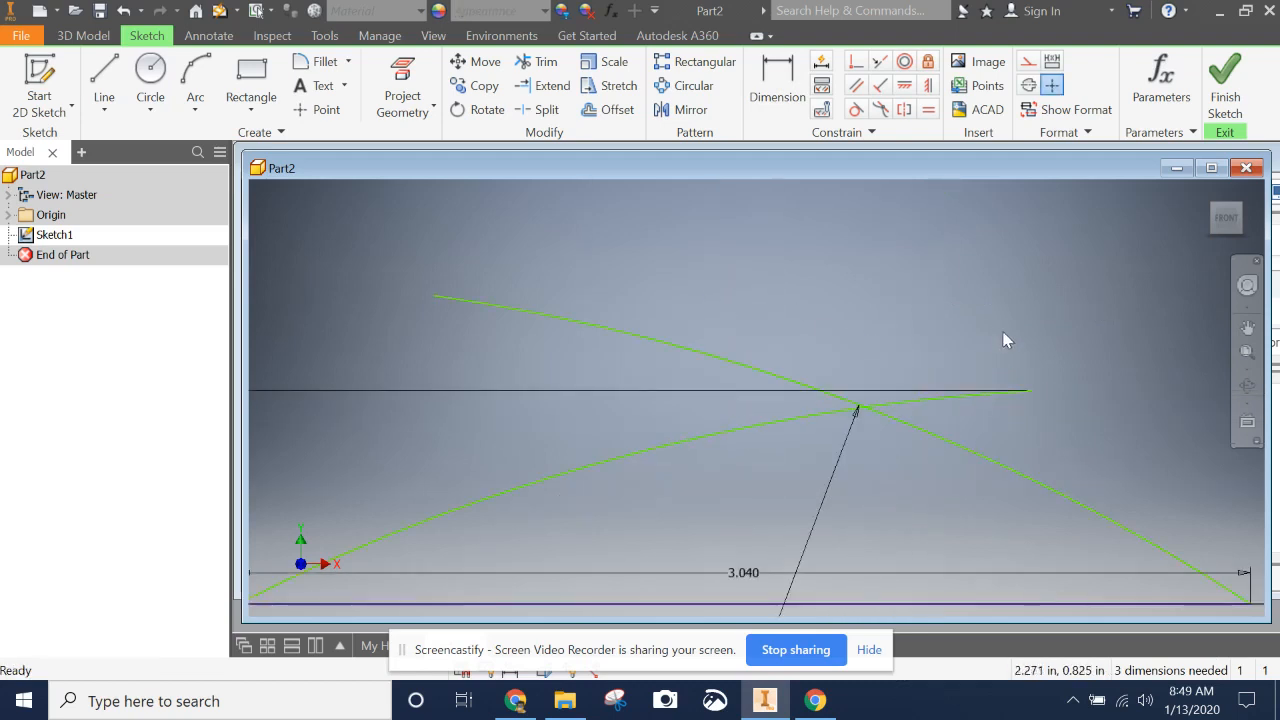
Add a 3.01 in horizontal dimension locating the upper arc's end
{"action": "left_click", "coordinate": [776, 84]}
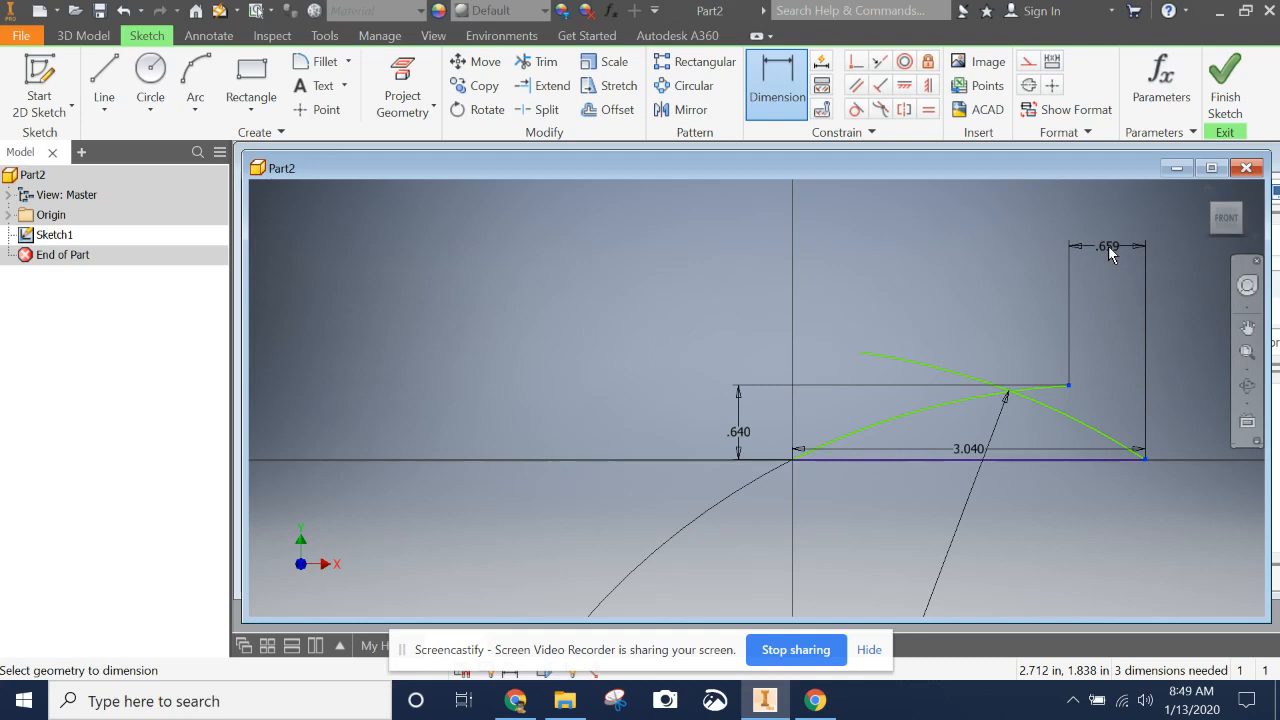
{"action": "left_click", "coordinate": [1108, 246]}
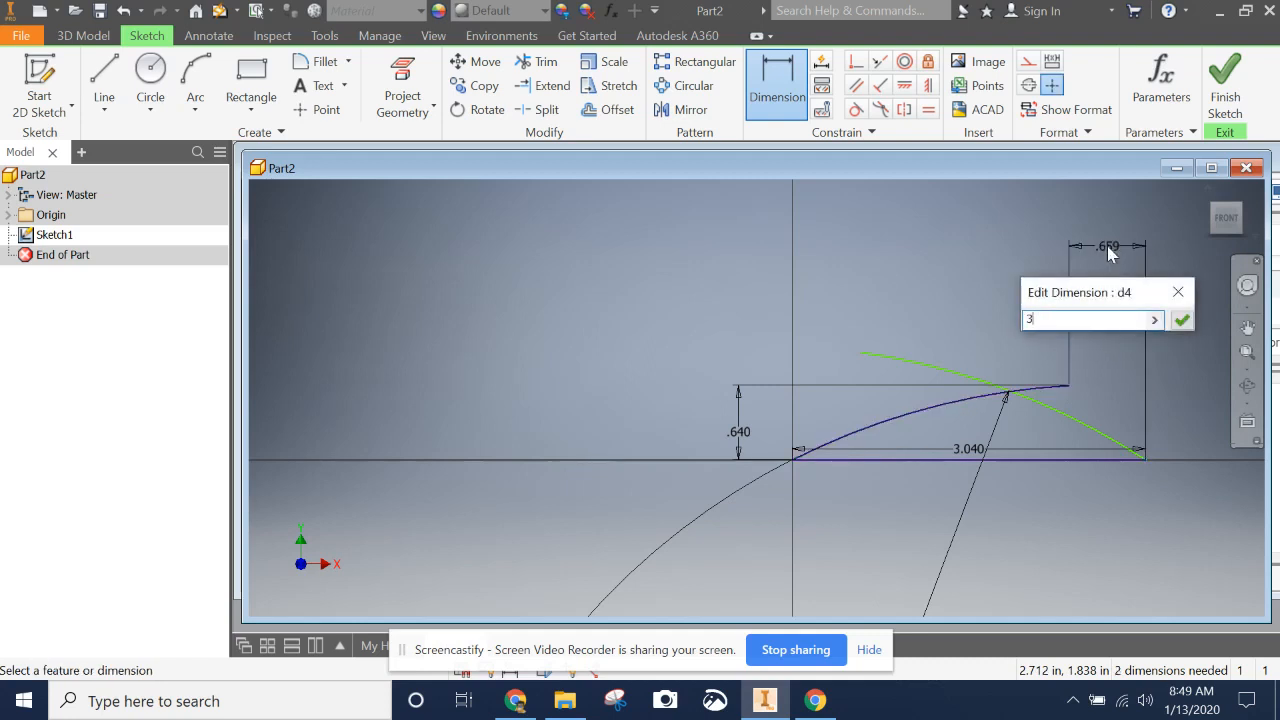
{"action": "type", "text": ".01"}
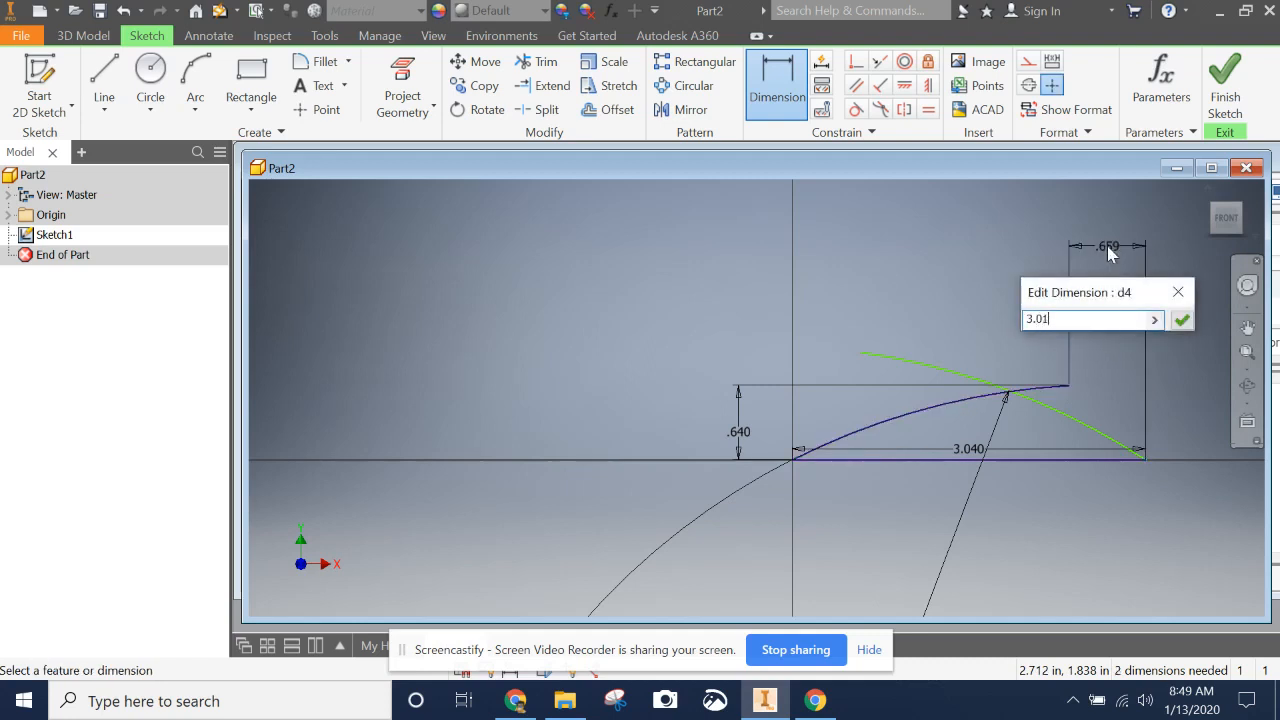
{"action": "left_click", "coordinate": [1180, 320]}
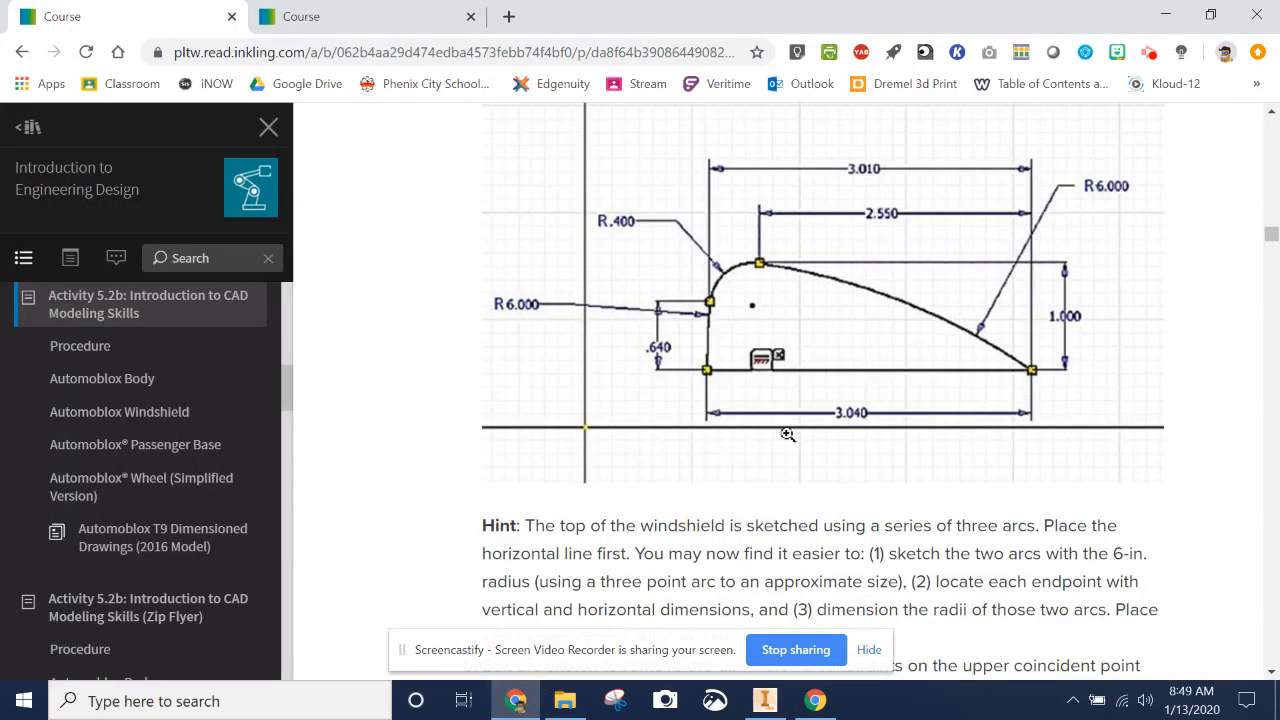
{"action": "mouse_move", "coordinate": [760, 264]}
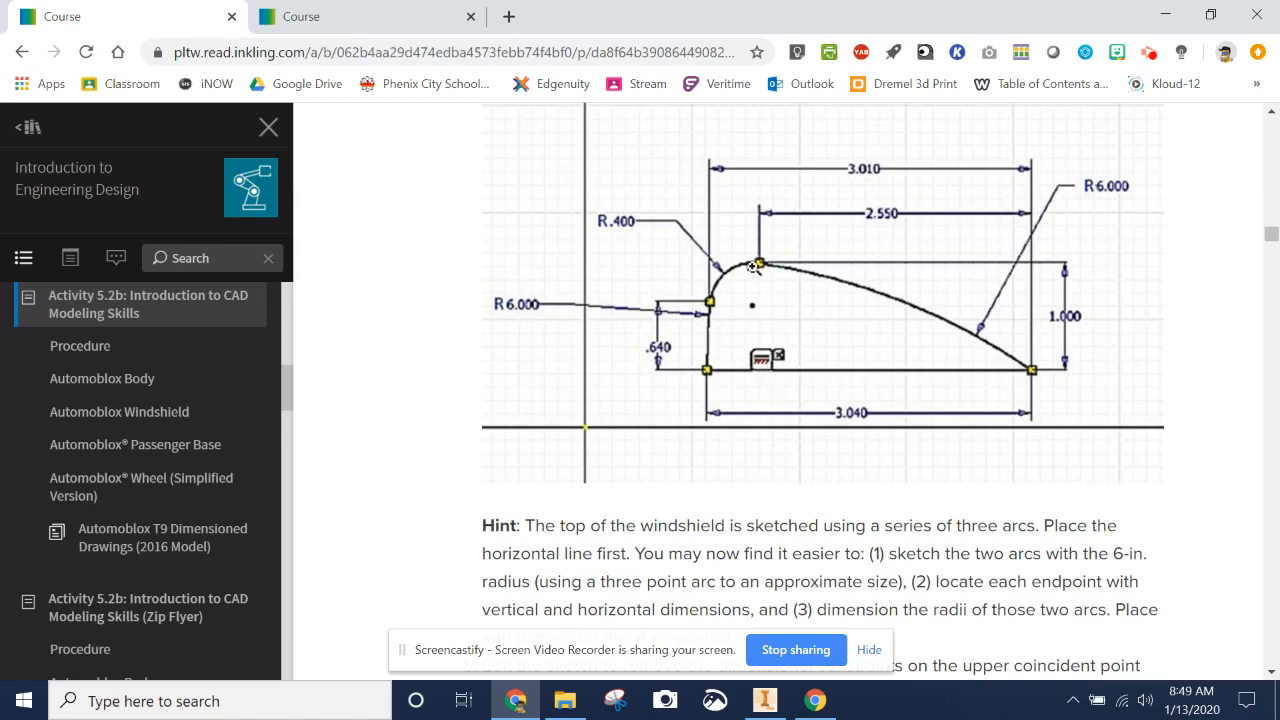
{"action": "mouse_move", "coordinate": [1040, 366]}
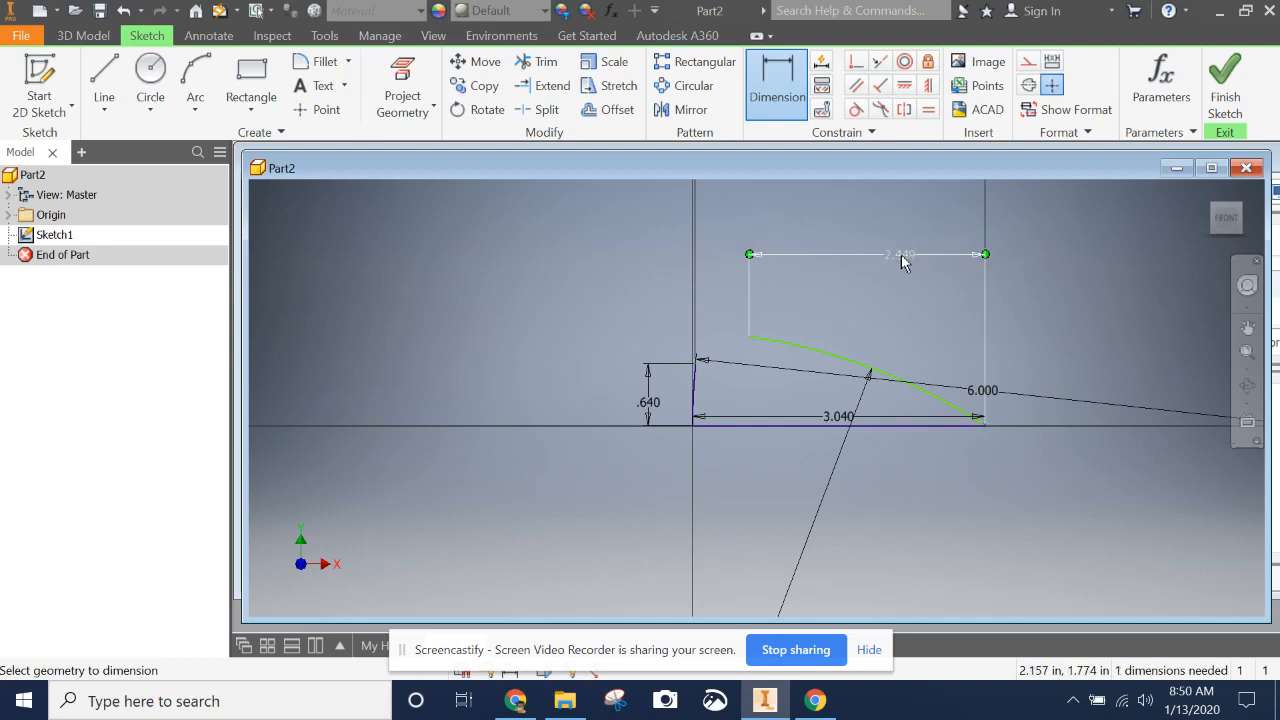
Place a 2.550 in horizontal dimension to the upper arc's top point
{"action": "left_click", "coordinate": [868, 254]}
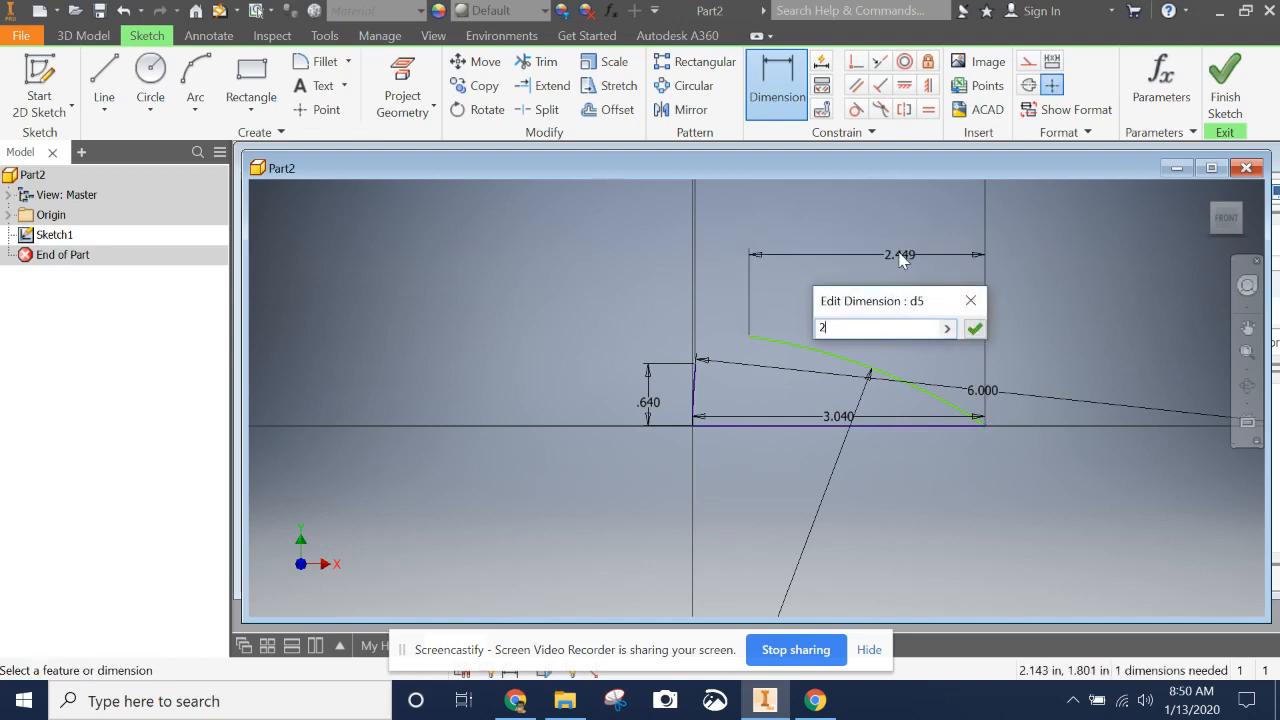
{"action": "type", "text": ".550"}
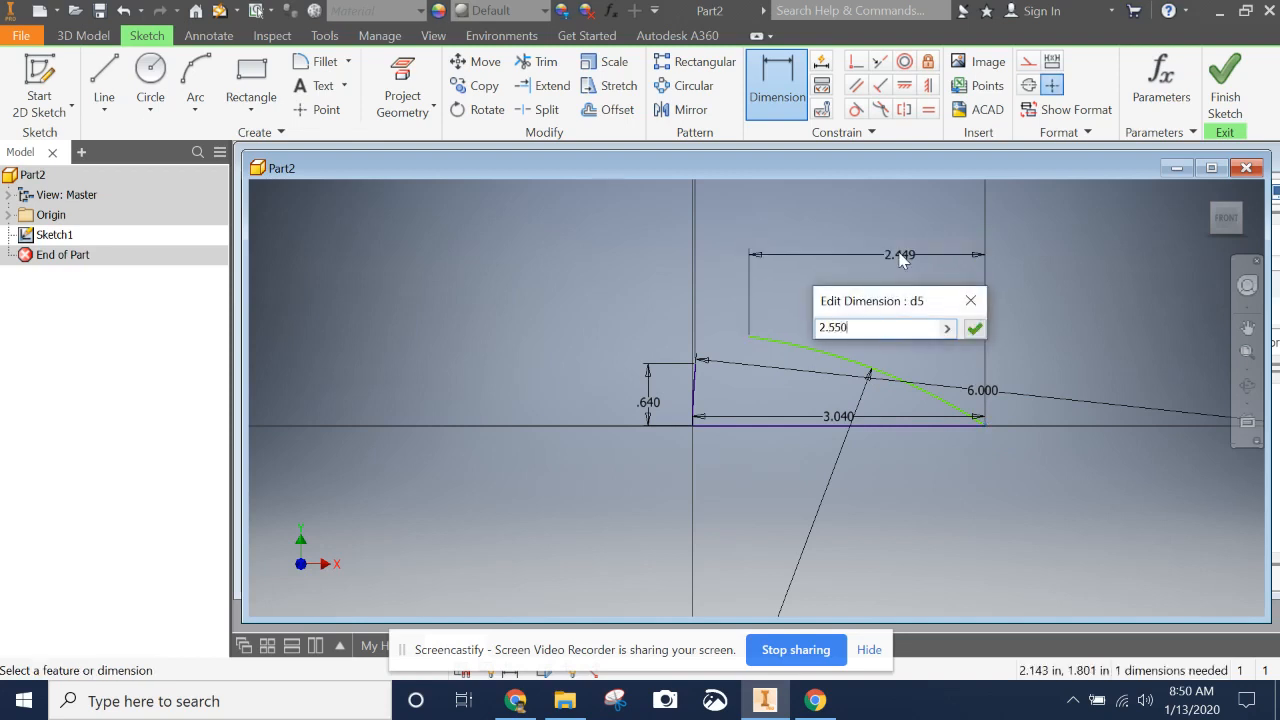
{"action": "left_click", "coordinate": [974, 328]}
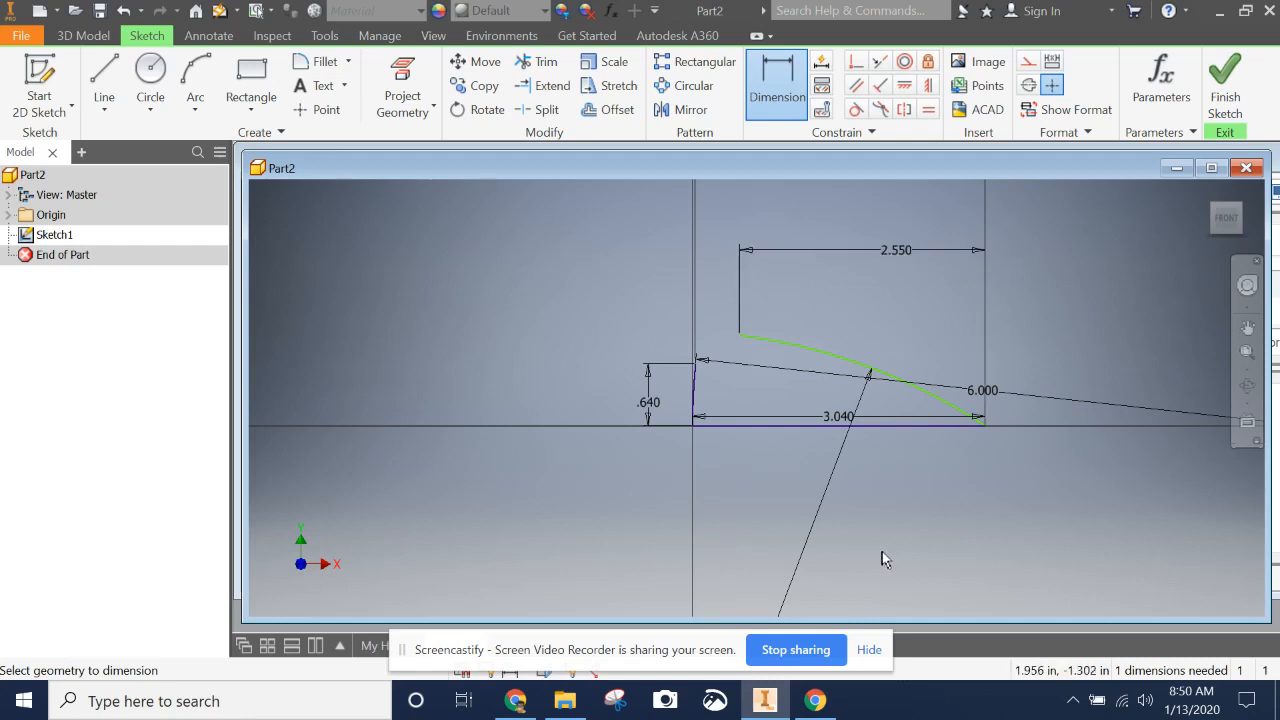
{"action": "mouse_move", "coordinate": [744, 340]}
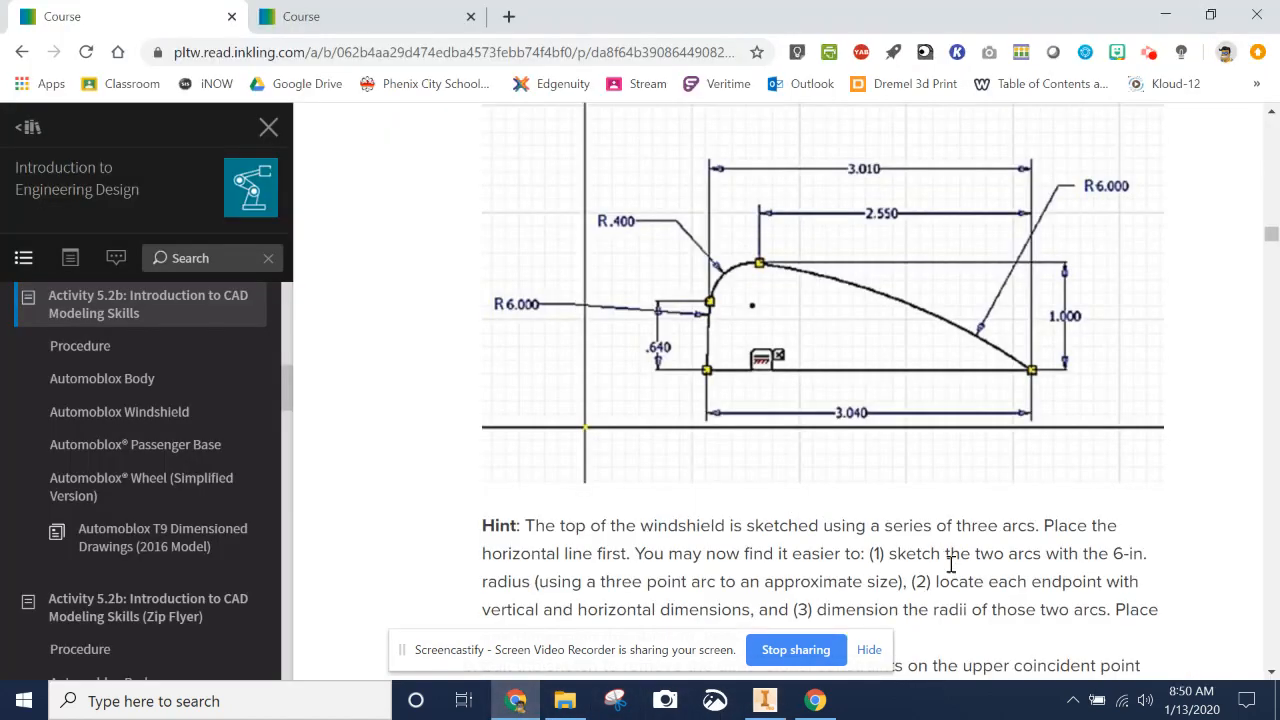
{"action": "scroll", "scroll_direction": "down", "scroll_amount": 3}
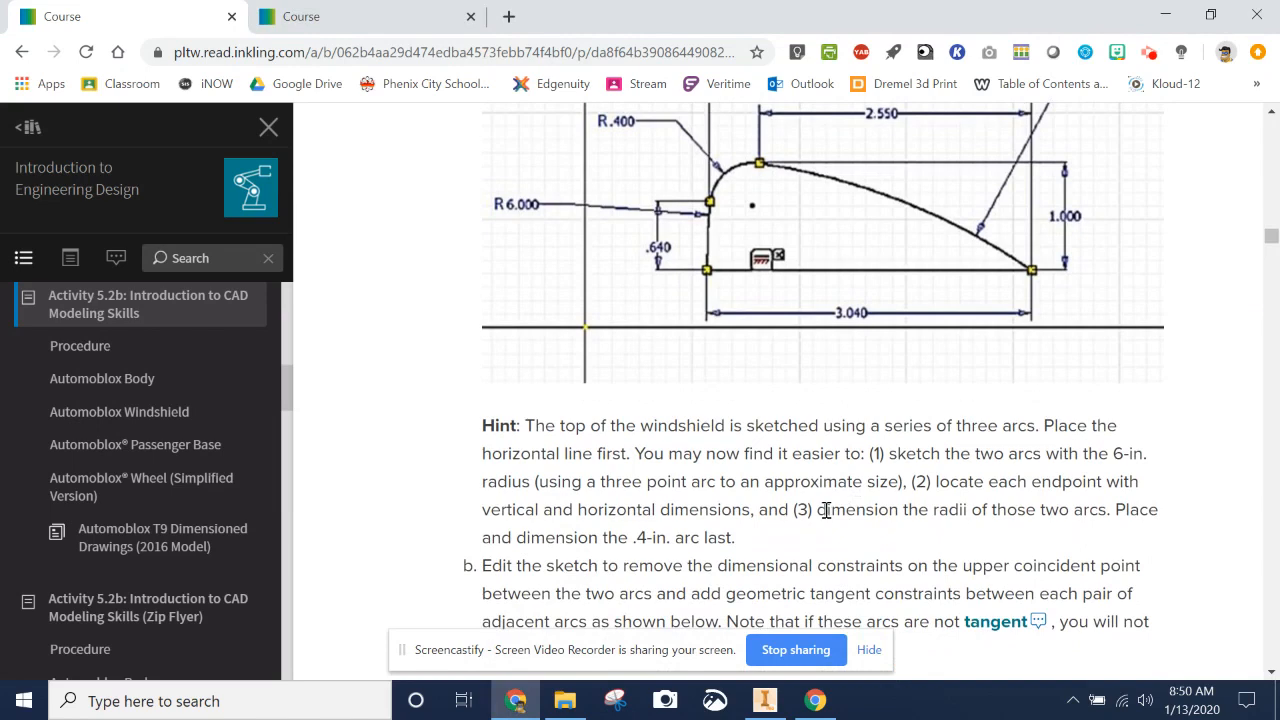
{"action": "scroll", "scroll_direction": "up", "scroll_amount": 3}
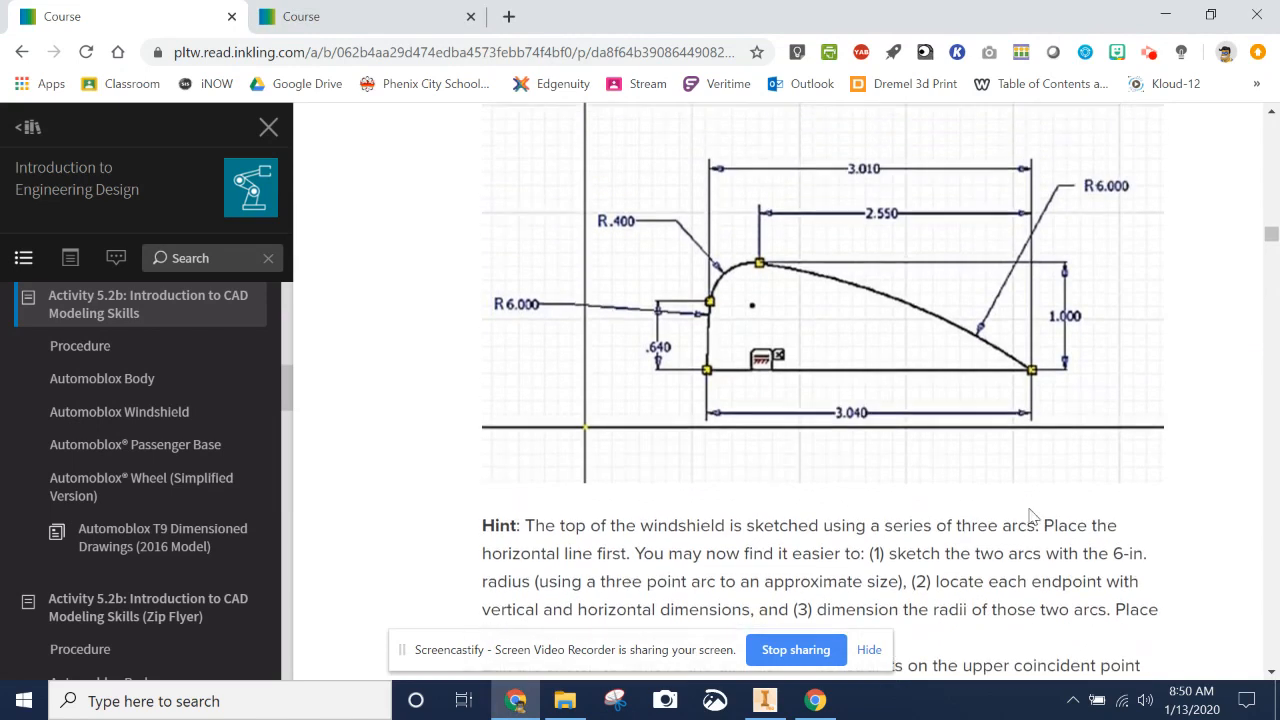
{"action": "scroll", "scroll_direction": "down", "scroll_amount": 3}
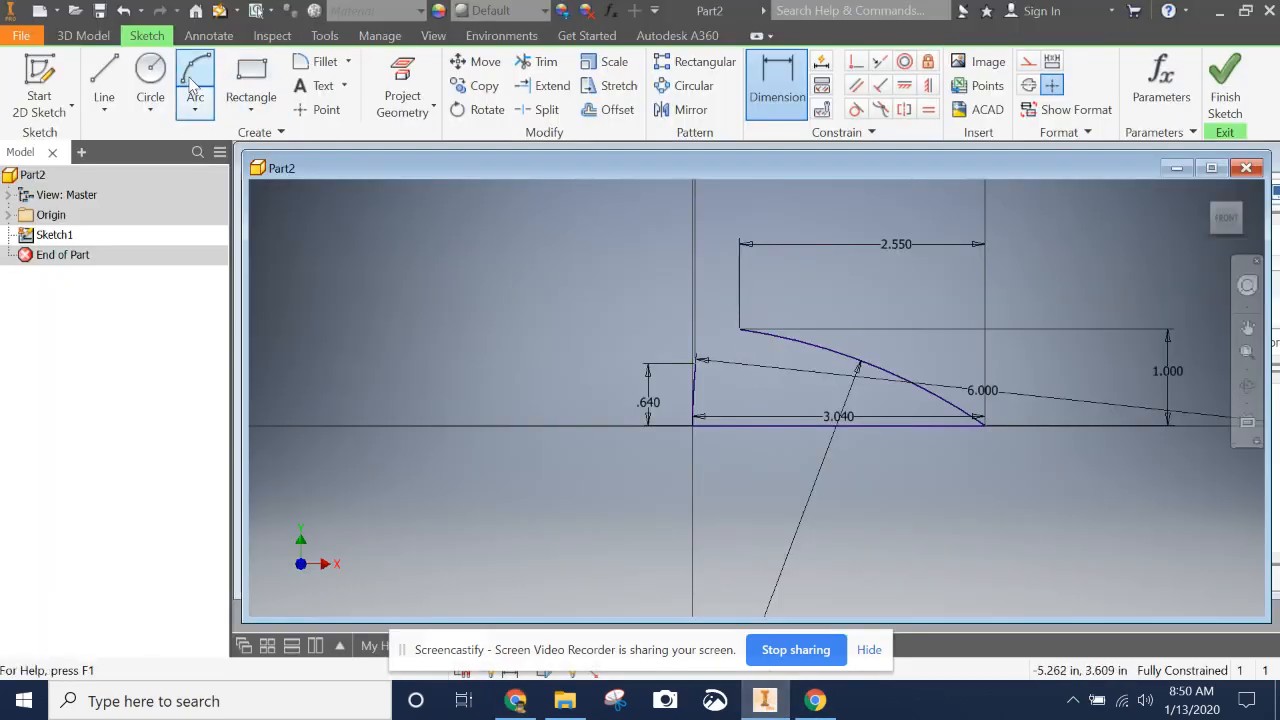
Start a small three-point arc at the top of the 0.640 vertical line
{"action": "left_click", "coordinate": [194, 80]}
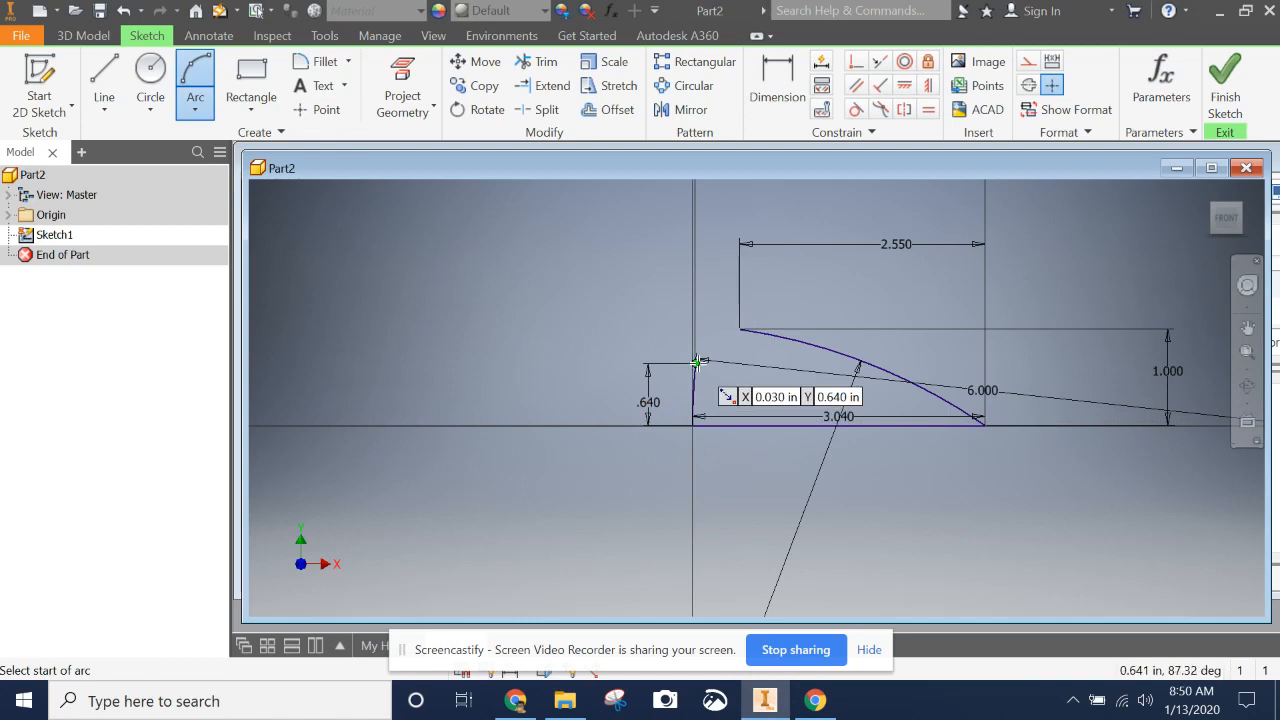
{"action": "left_click", "coordinate": [696, 362]}
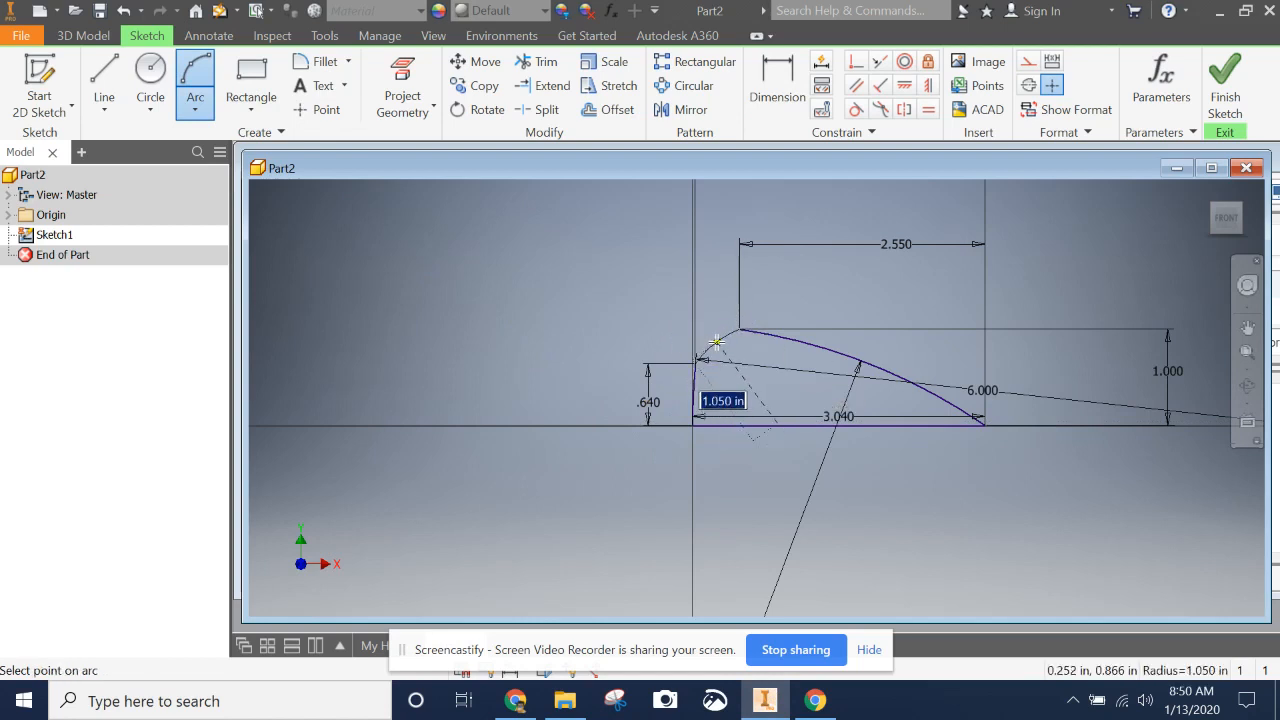
{"action": "mouse_move", "coordinate": [744, 344]}
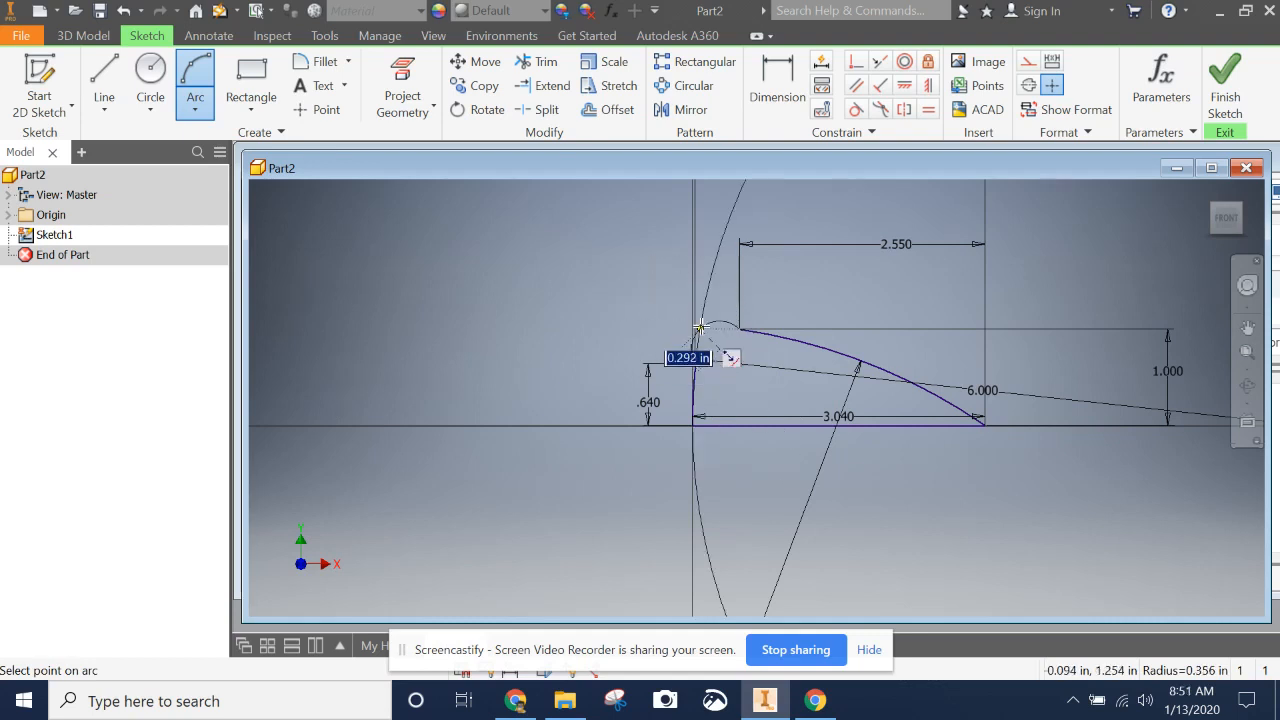
{"action": "mouse_move", "coordinate": [708, 338]}
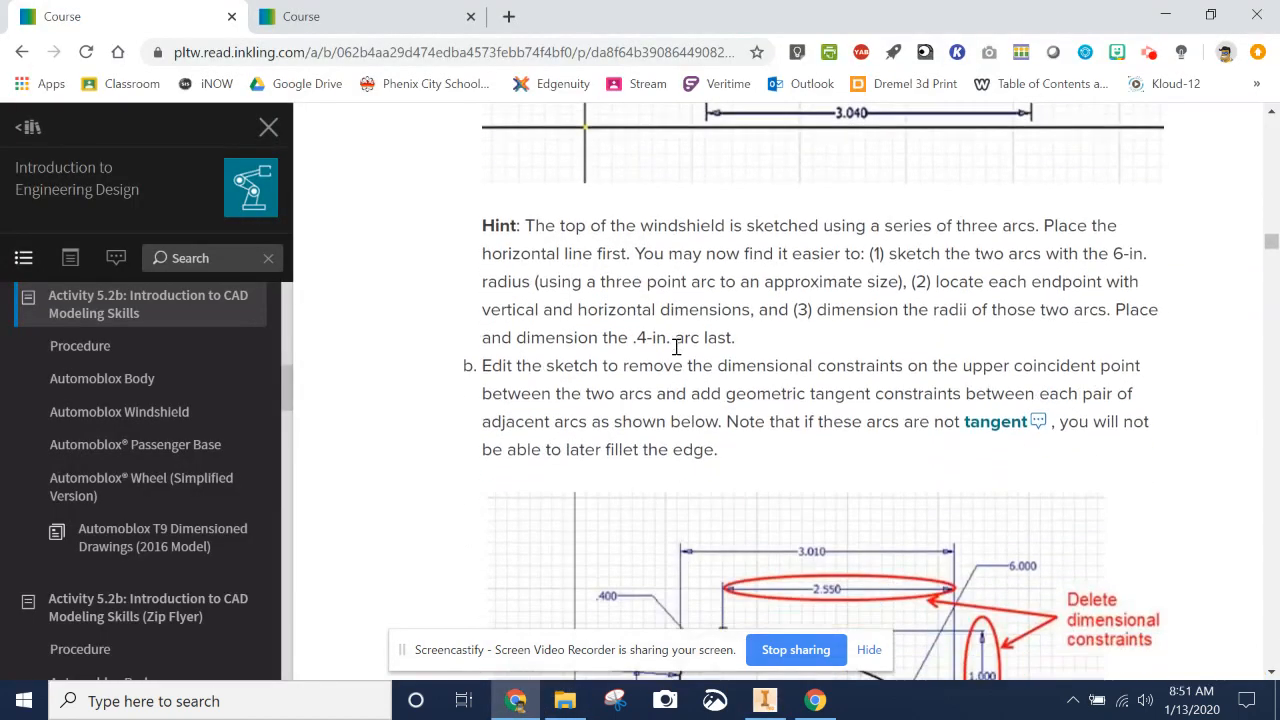
{"action": "scroll", "scroll_direction": "down", "scroll_amount": 3}
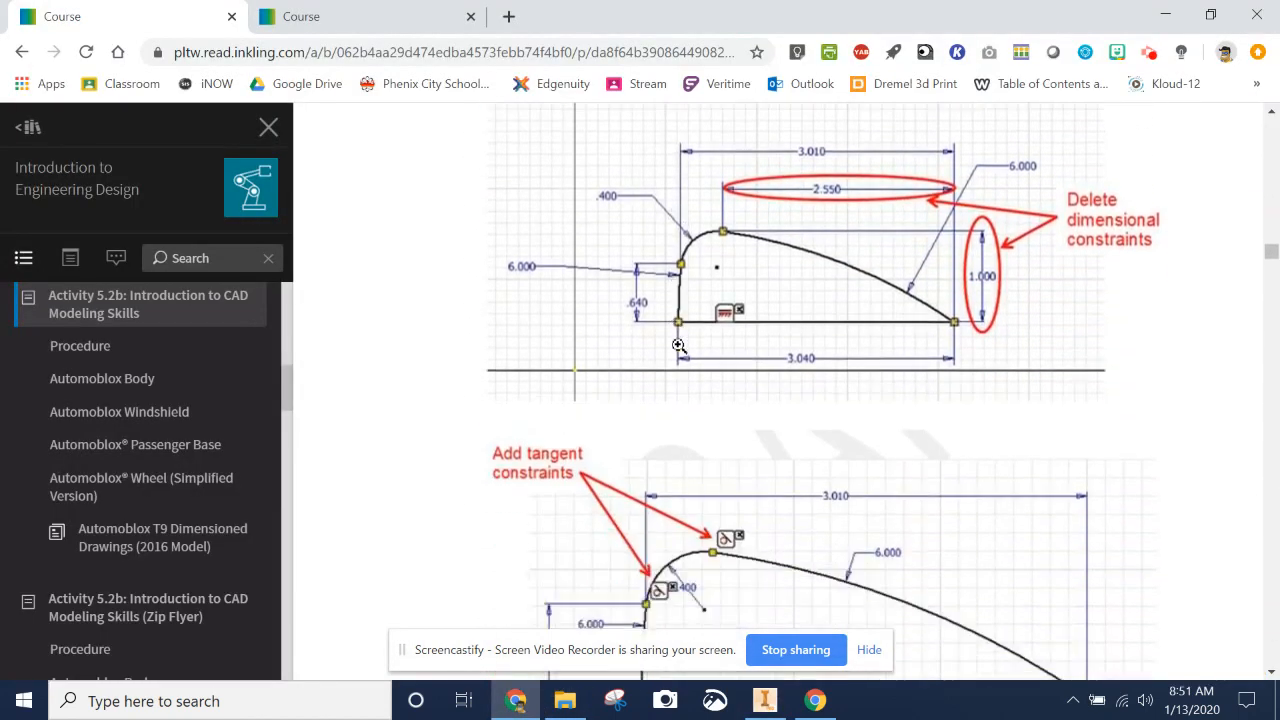
{"action": "scroll", "scroll_direction": "up", "scroll_amount": 3}
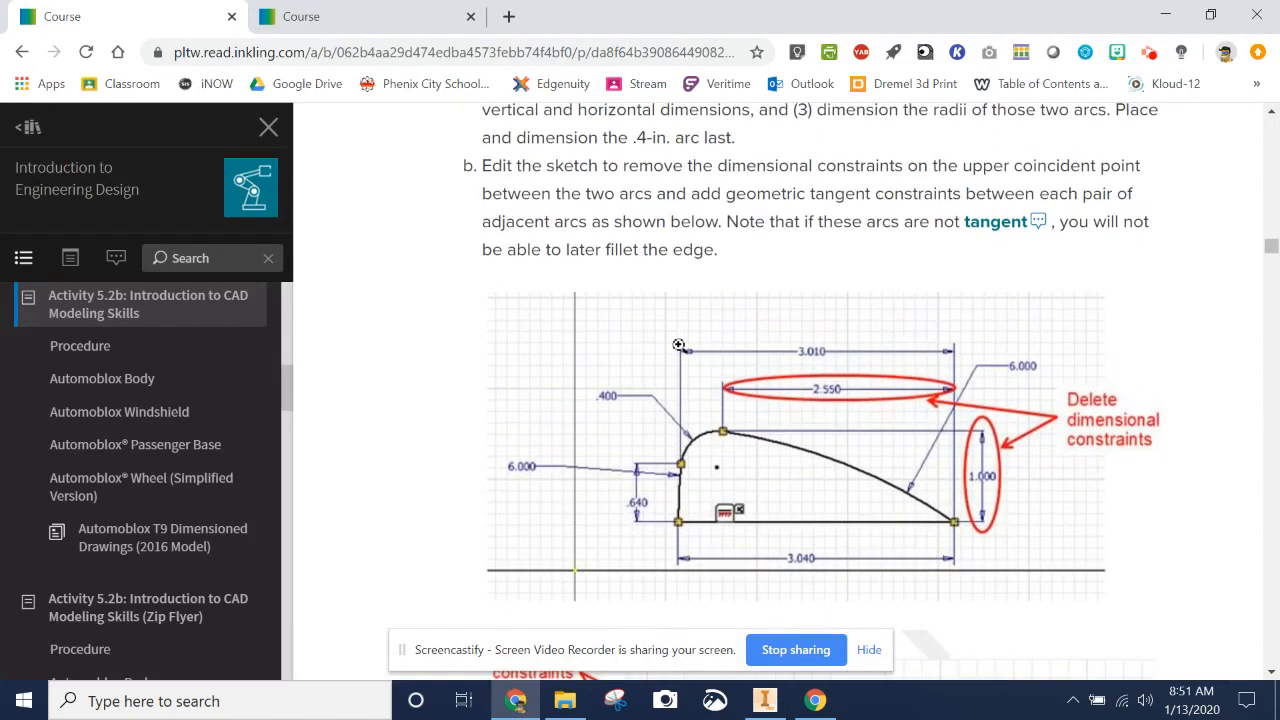
{"action": "mouse_move", "coordinate": [928, 460]}
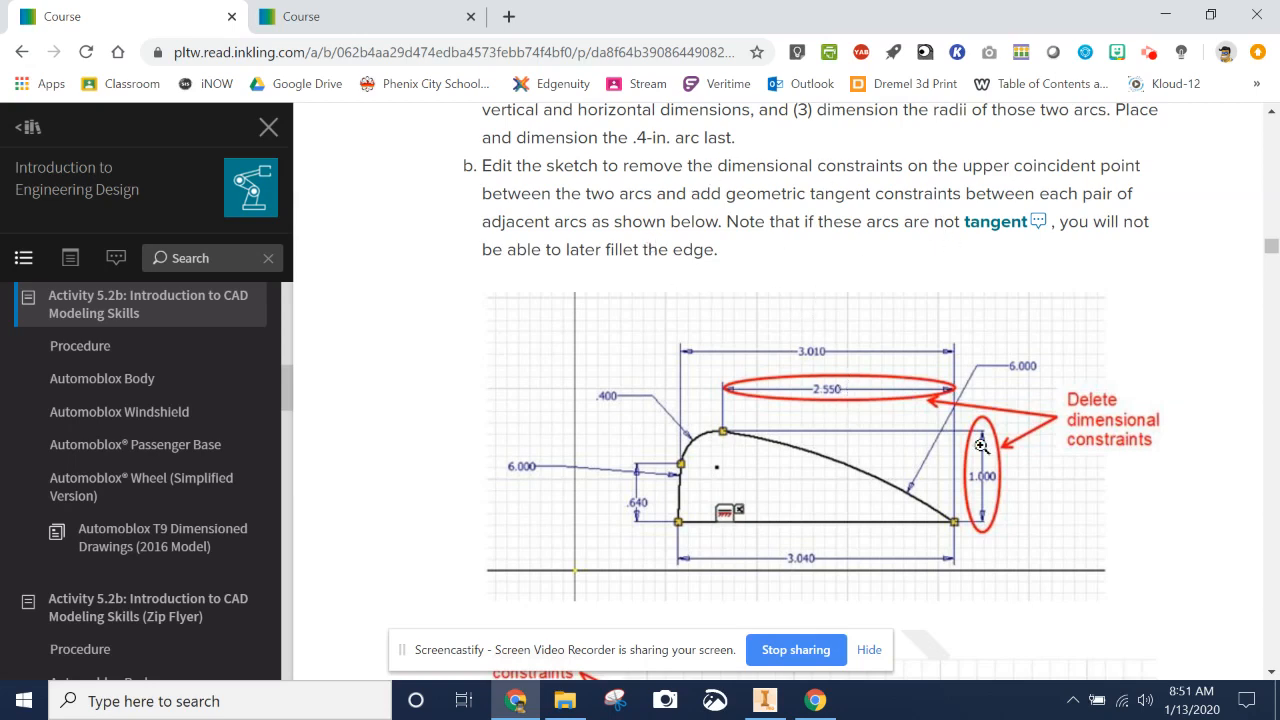
{"action": "scroll", "scroll_direction": "down", "scroll_amount": 3}
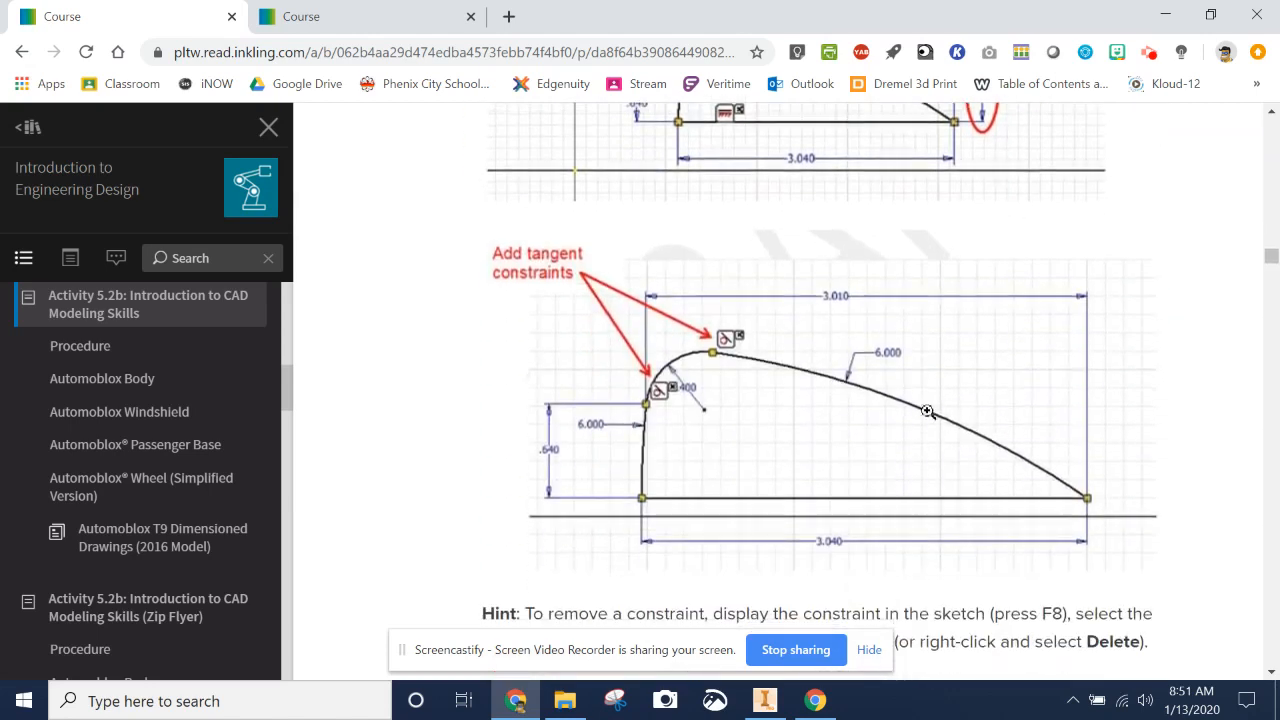
{"action": "mouse_move", "coordinate": [658, 392]}
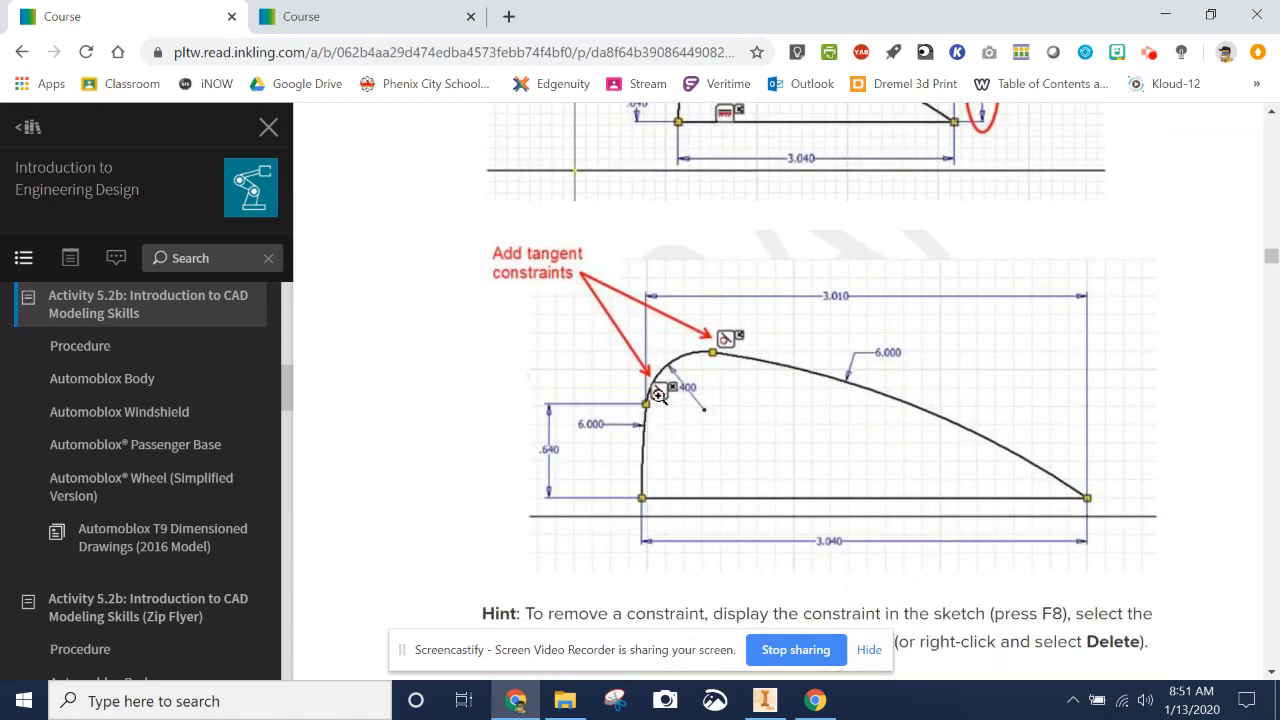
{"action": "scroll", "scroll_direction": "up", "scroll_amount": 3}
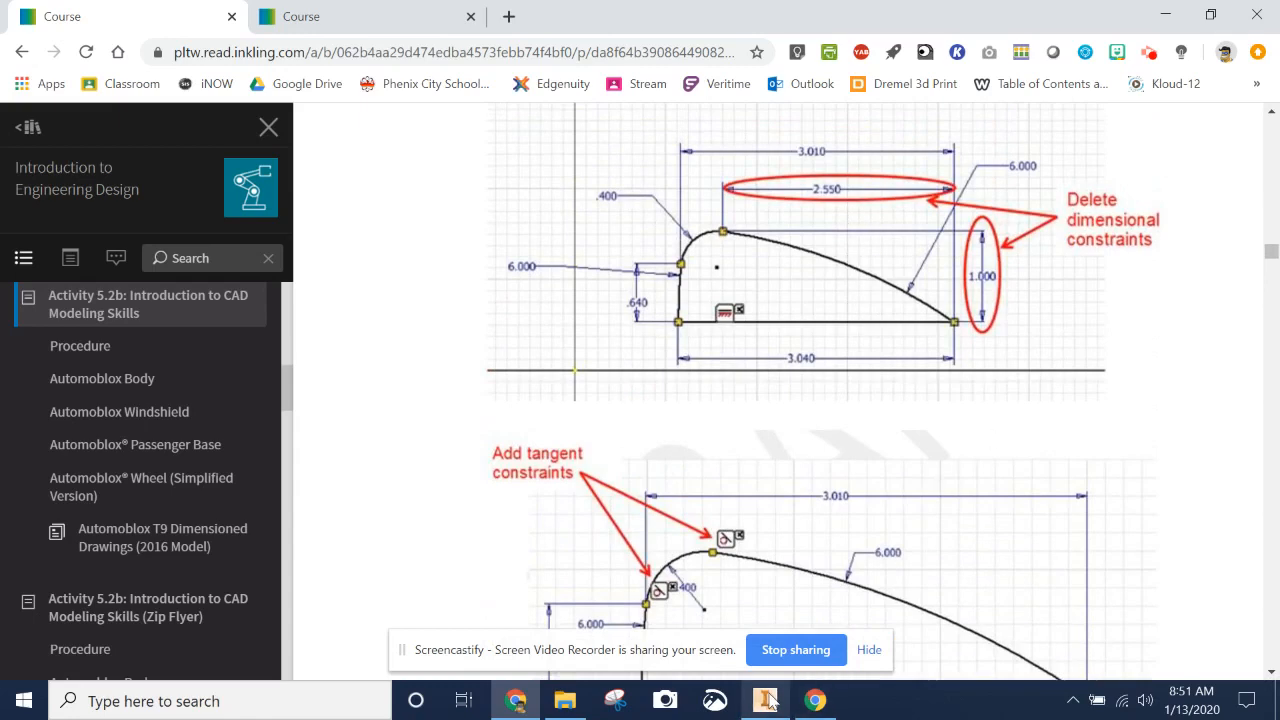
Return to the windshield sketch in Inventor
{"action": "left_click", "coordinate": [764, 700]}
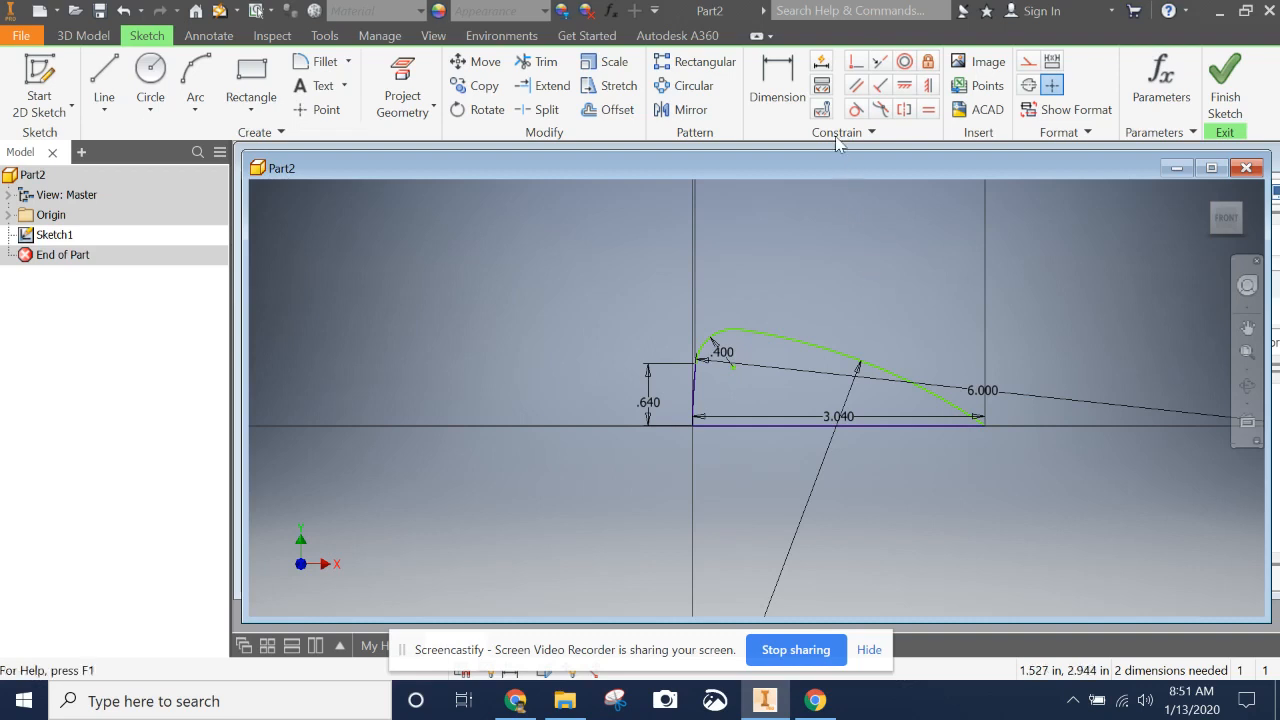
{"action": "mouse_move", "coordinate": [856, 108]}
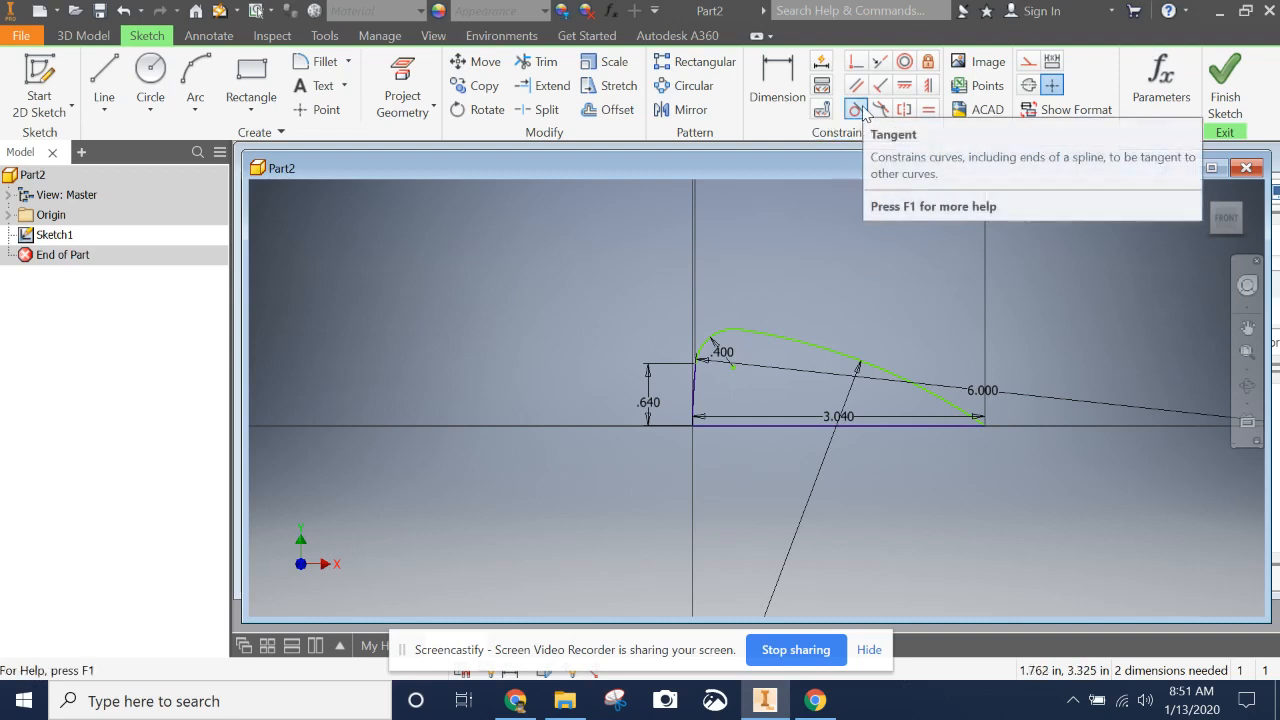
{"action": "mouse_move", "coordinate": [878, 120]}
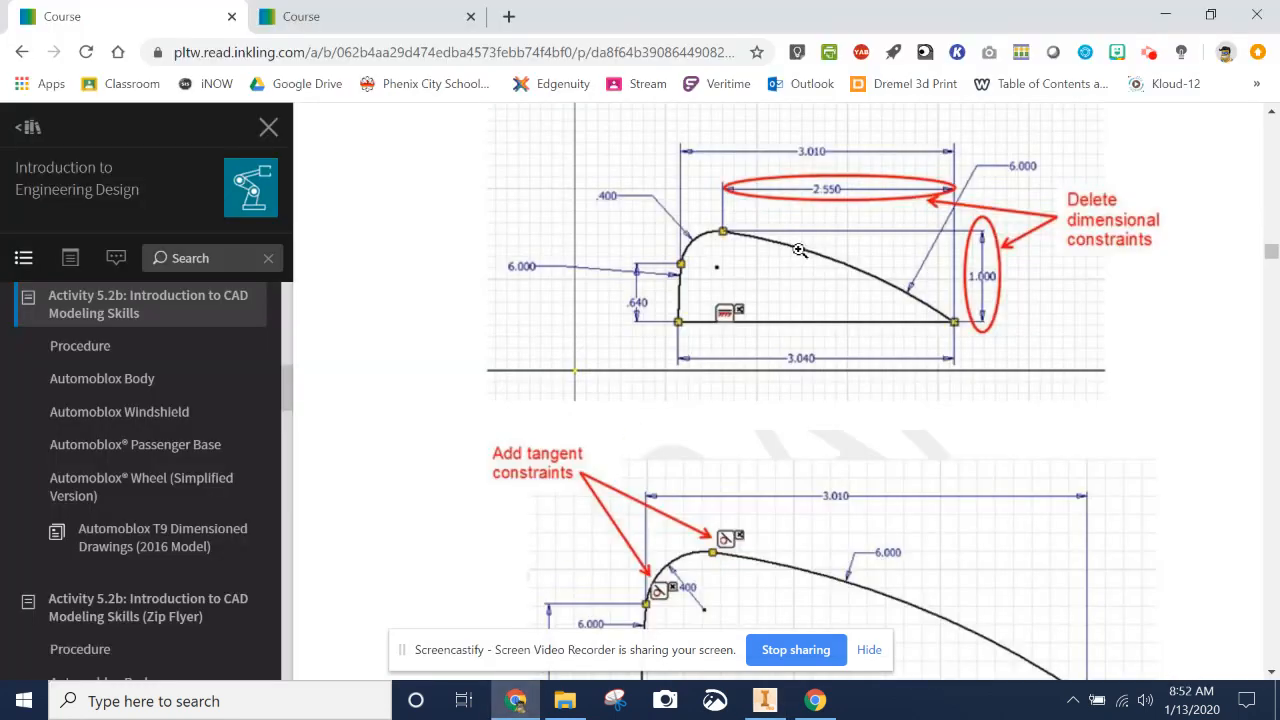
Scroll to the completed blockish extrusion figure, then switch back to the windshield model
{"action": "scroll", "scroll_direction": "down", "scroll_amount": 3}
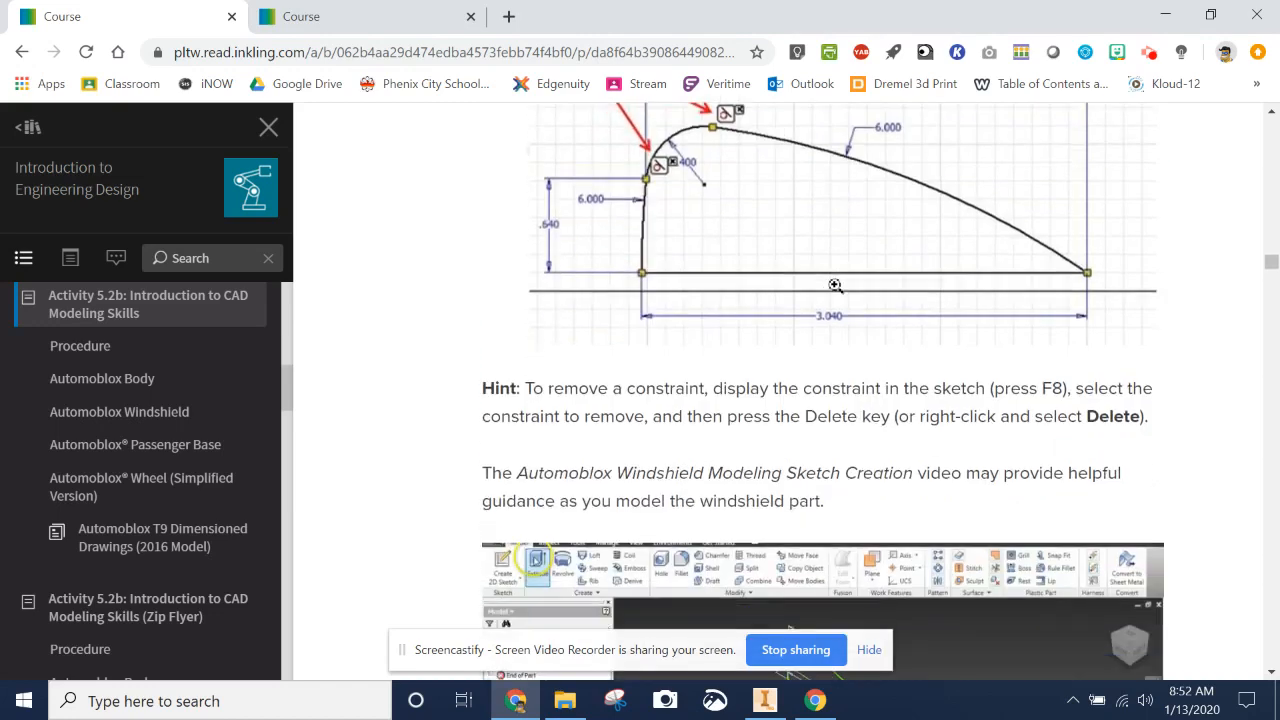
{"action": "scroll", "scroll_direction": "down", "scroll_amount": 3}
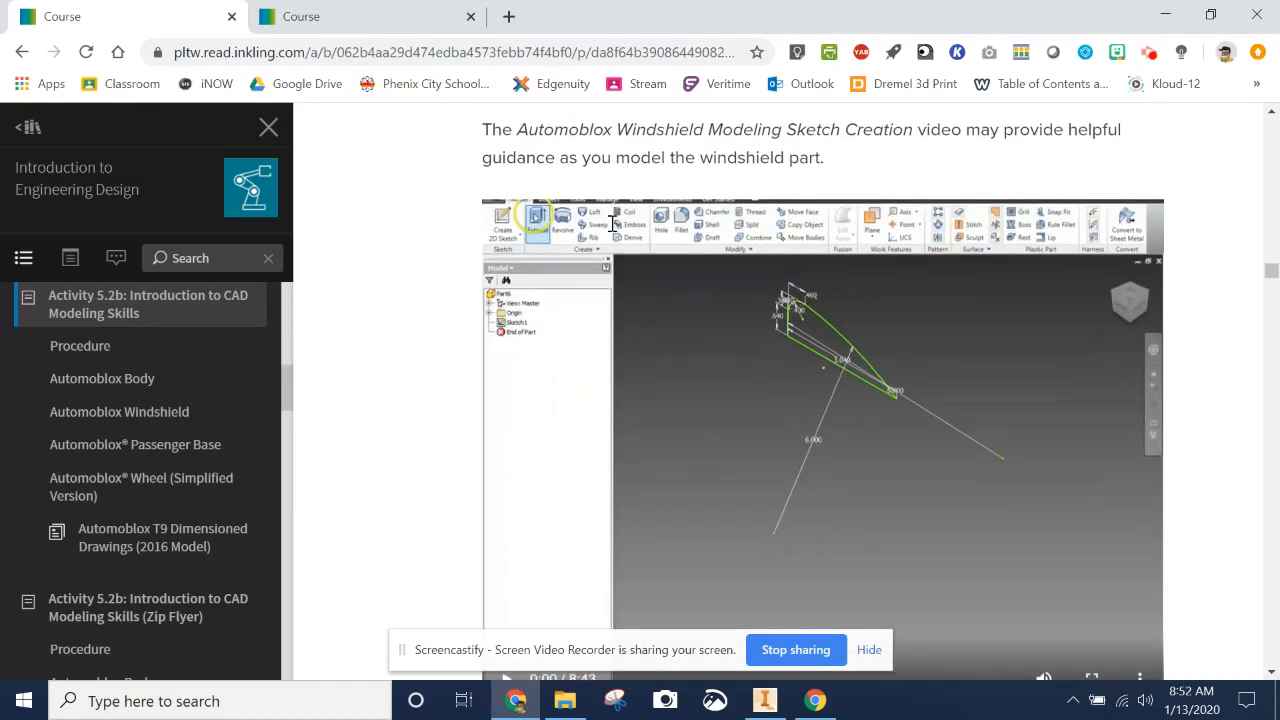
{"action": "scroll", "scroll_direction": "down", "scroll_amount": 3}
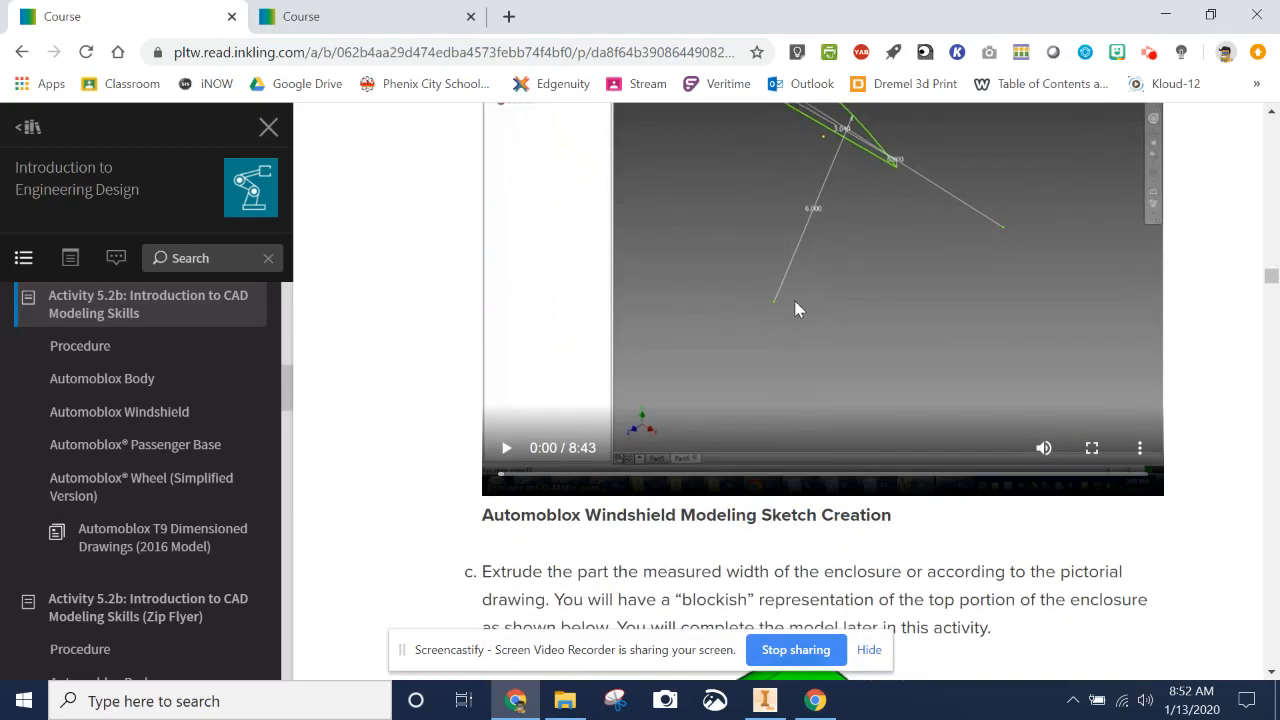
{"action": "scroll", "scroll_direction": "down", "scroll_amount": 3}
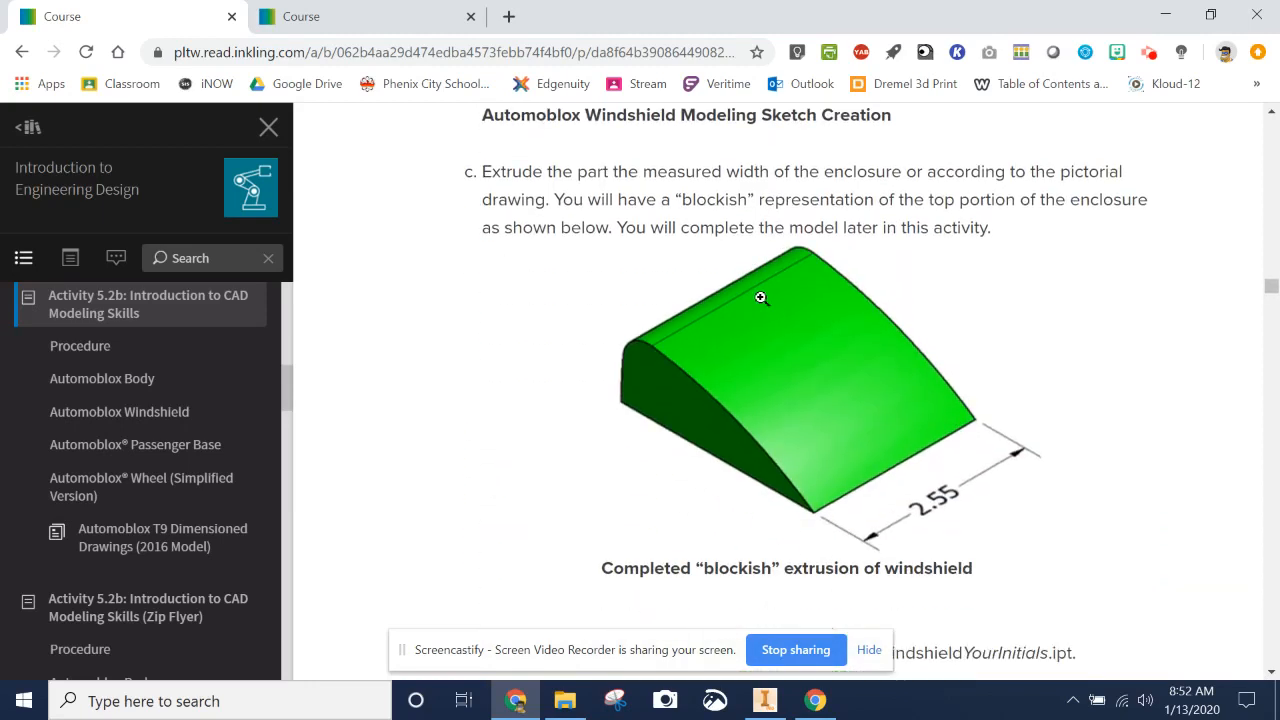
{"action": "mouse_move", "coordinate": [890, 572]}
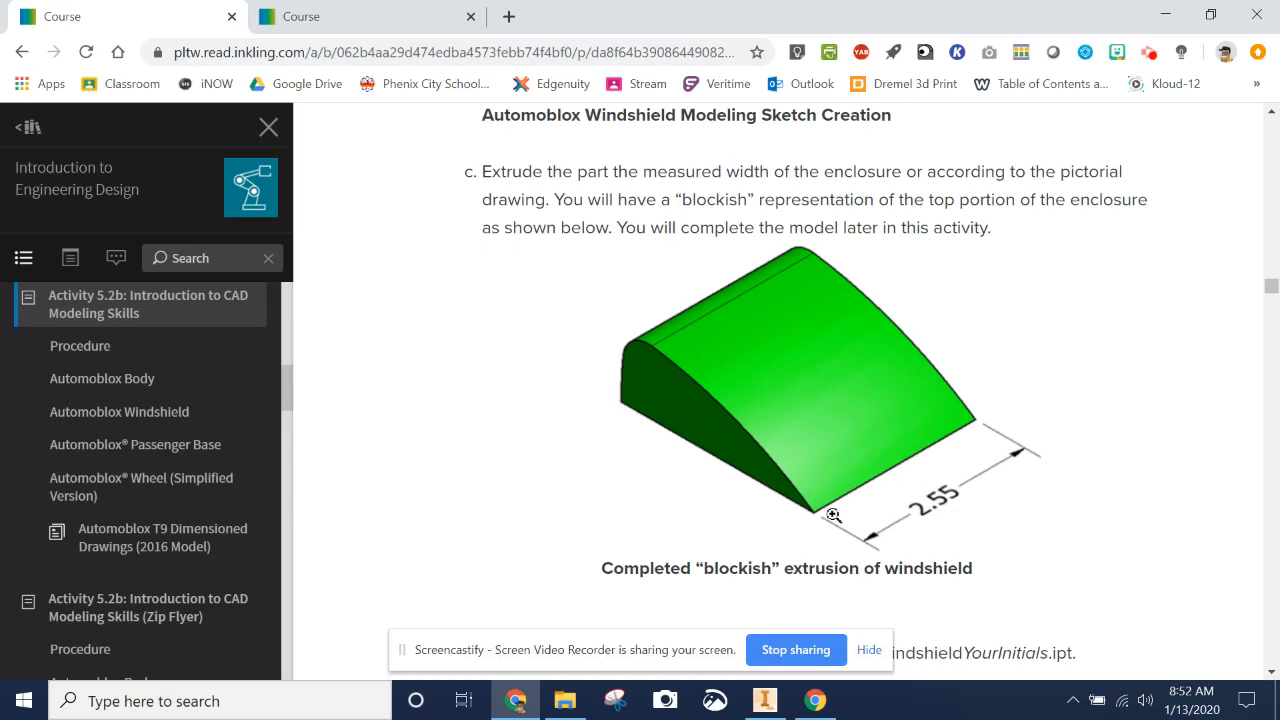
{"action": "mouse_move", "coordinate": [764, 700]}
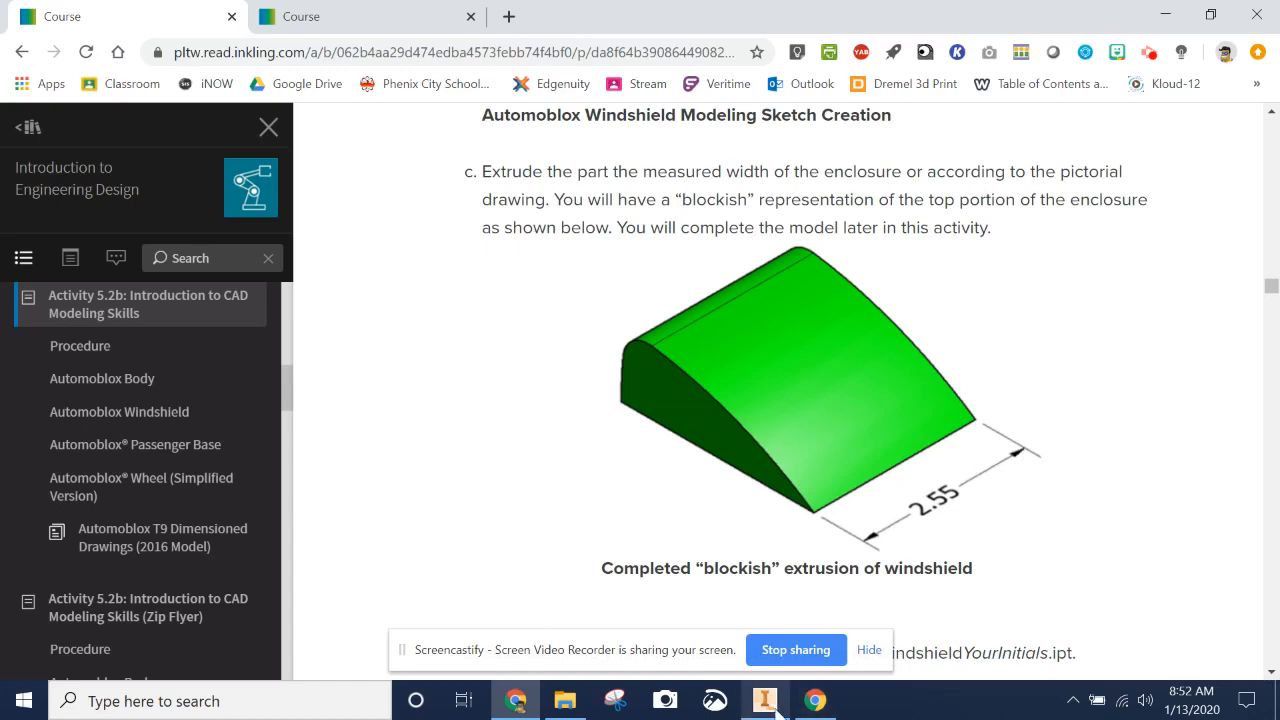
{"action": "left_click", "coordinate": [764, 700]}
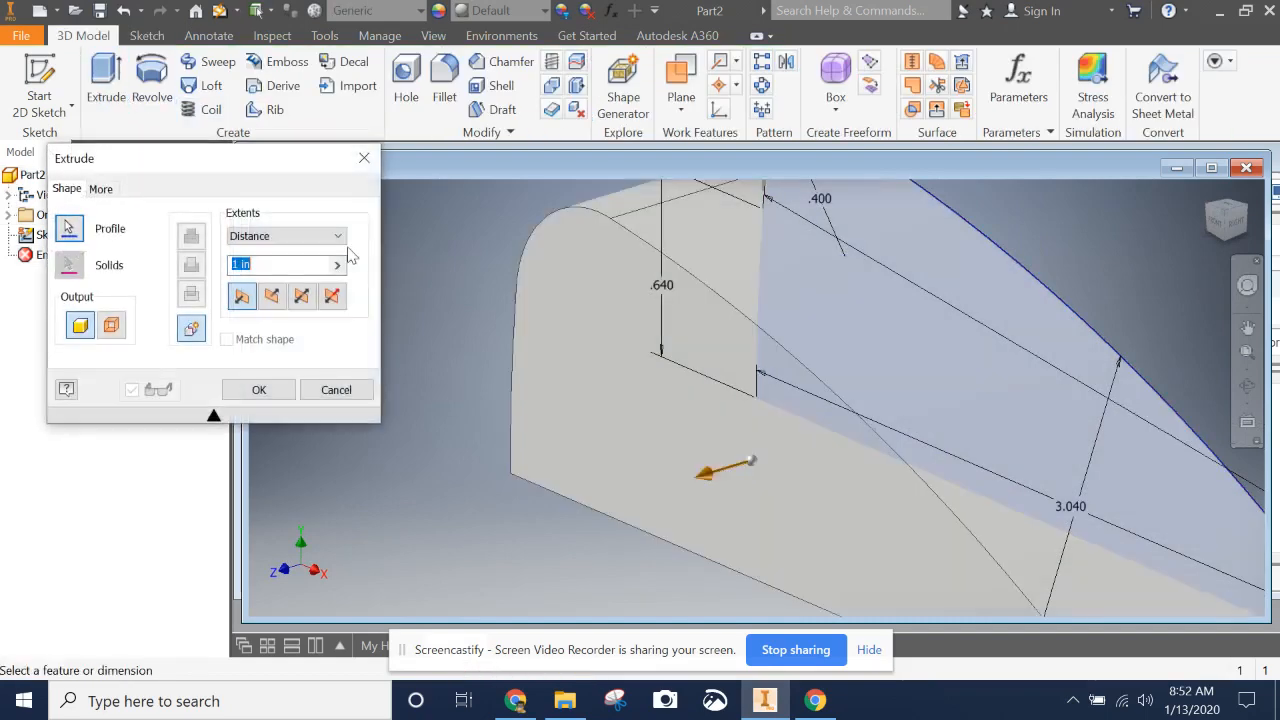
Extrude the windshield sketch a distance of 2.55 in into a solid
{"action": "type", "text": "2"}
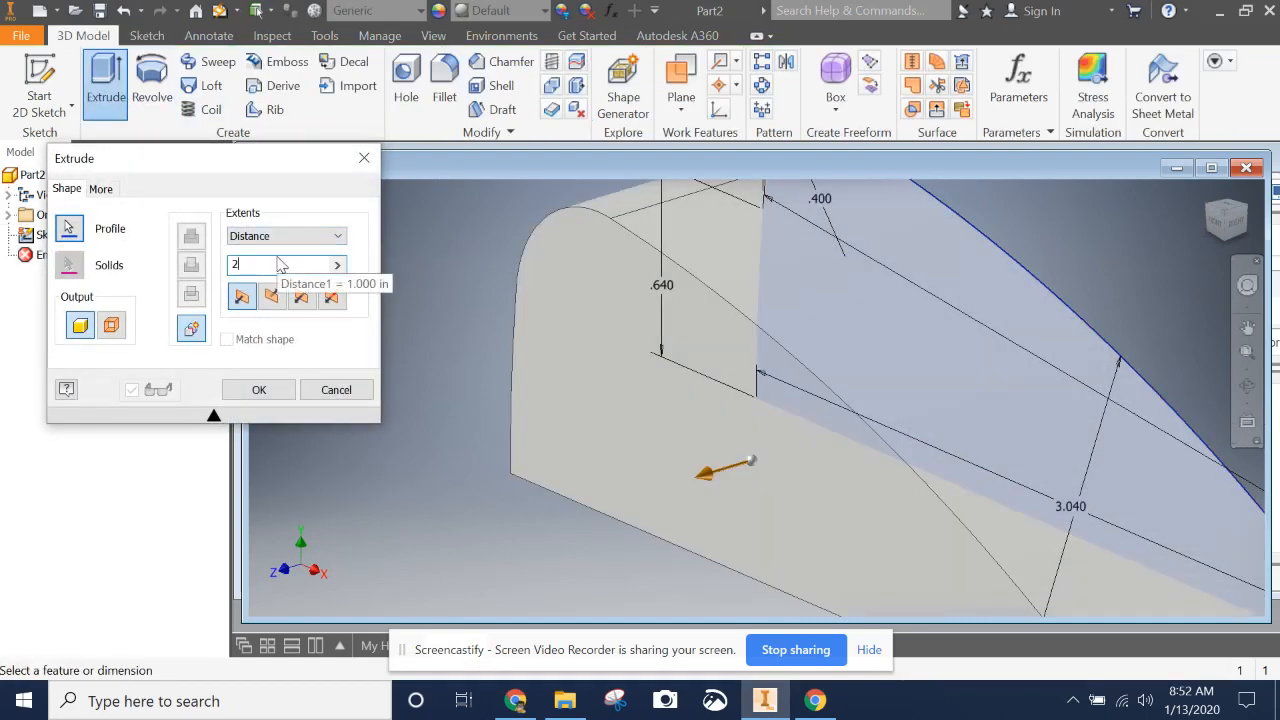
{"action": "type", "text": ".55"}
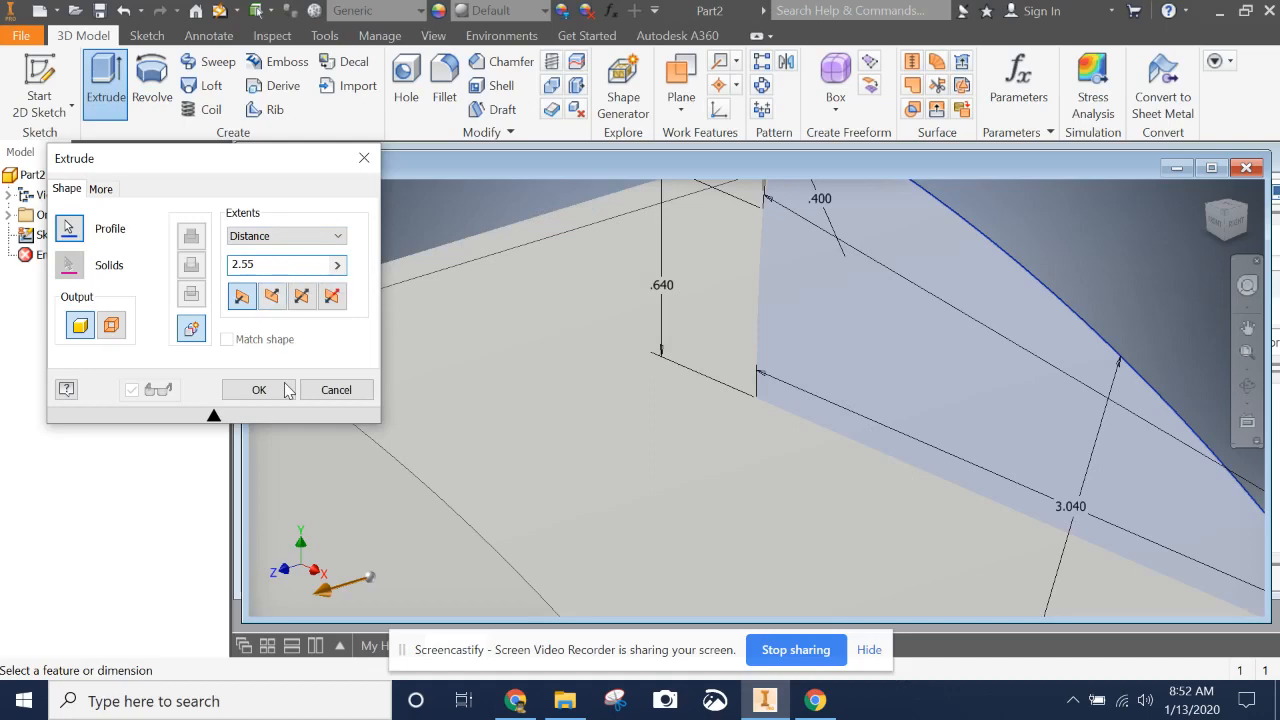
{"action": "left_click", "coordinate": [260, 388]}
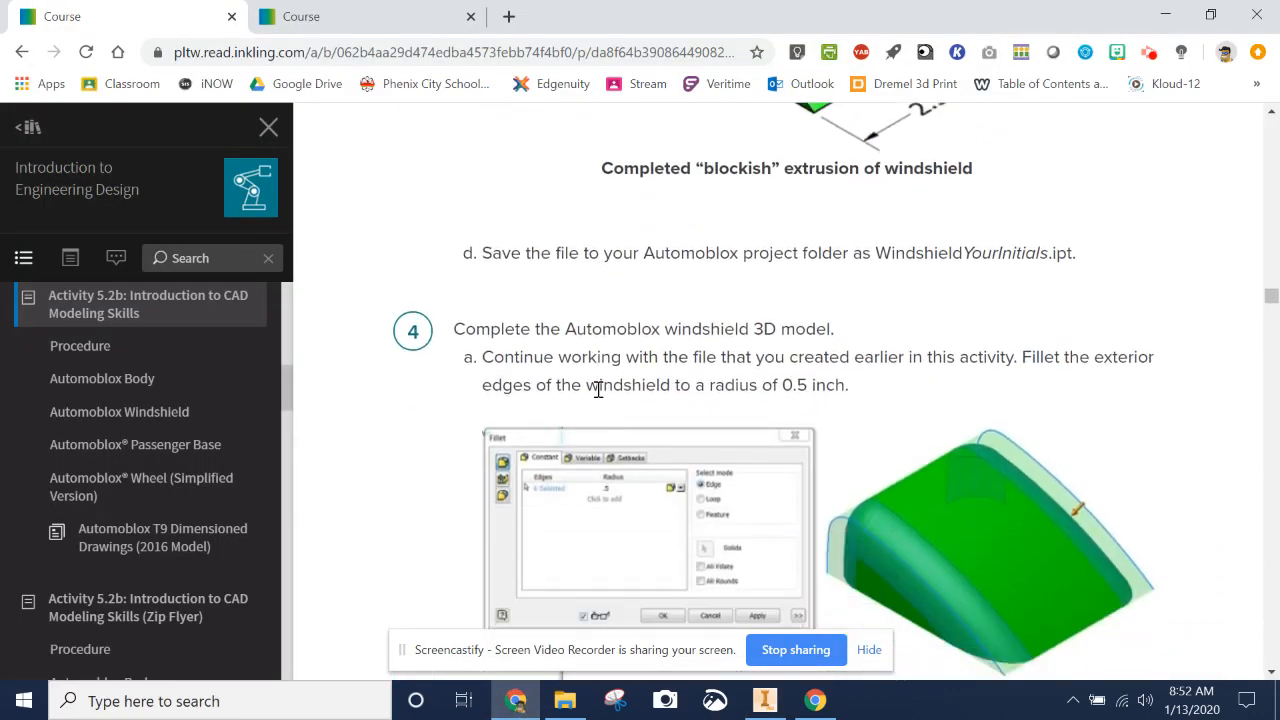
Read the course page's fillet and shell instructions, then return to the windshield model
{"action": "scroll", "scroll_direction": "down", "scroll_amount": 3}
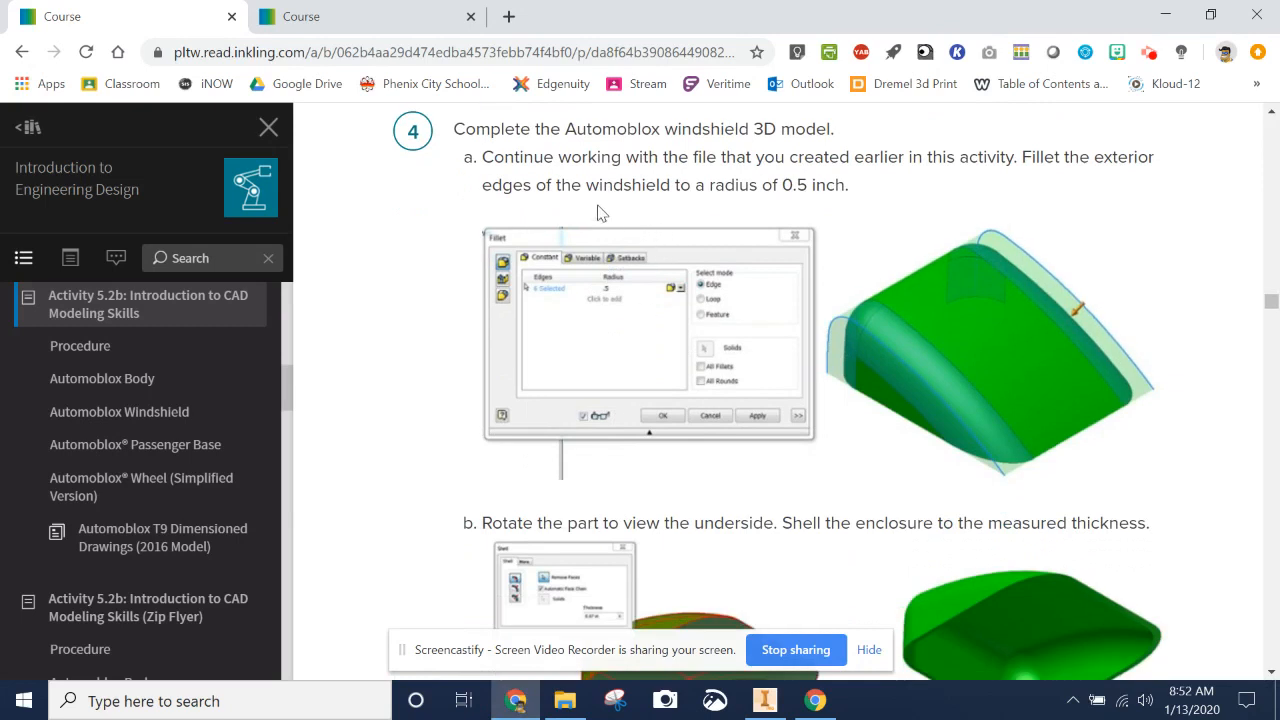
{"action": "mouse_move", "coordinate": [792, 328]}
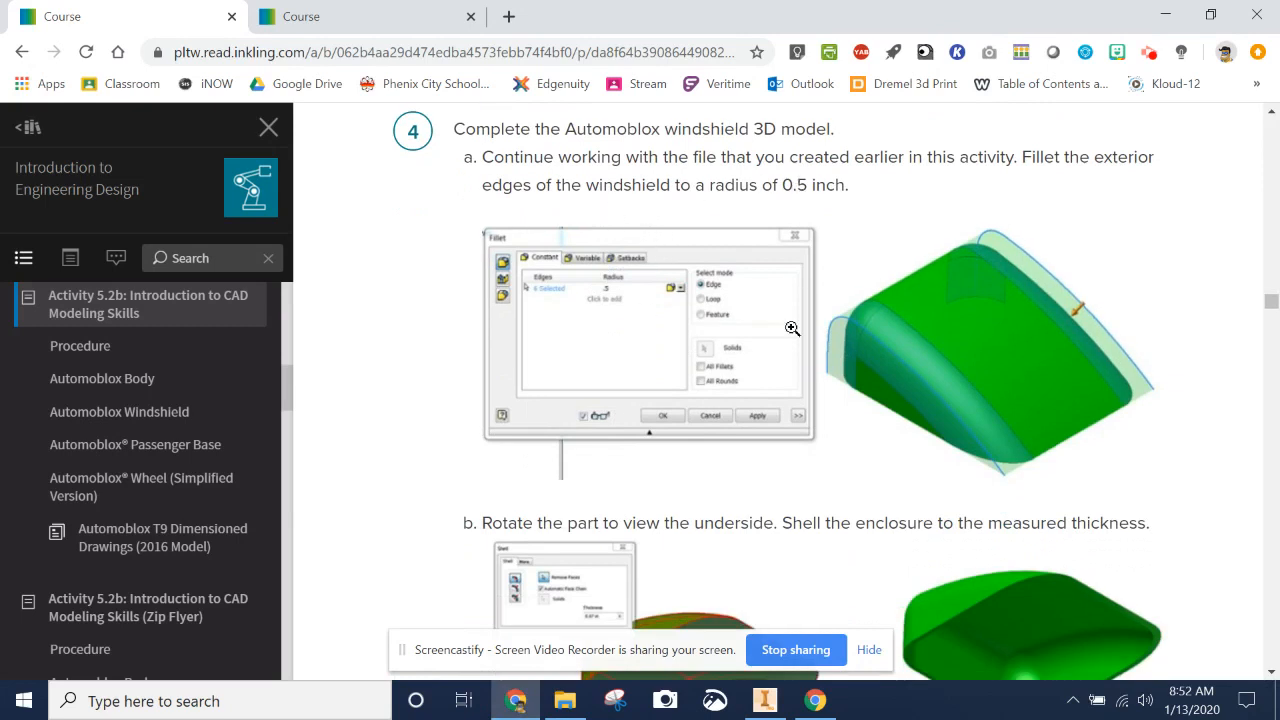
{"action": "mouse_move", "coordinate": [640, 228]}
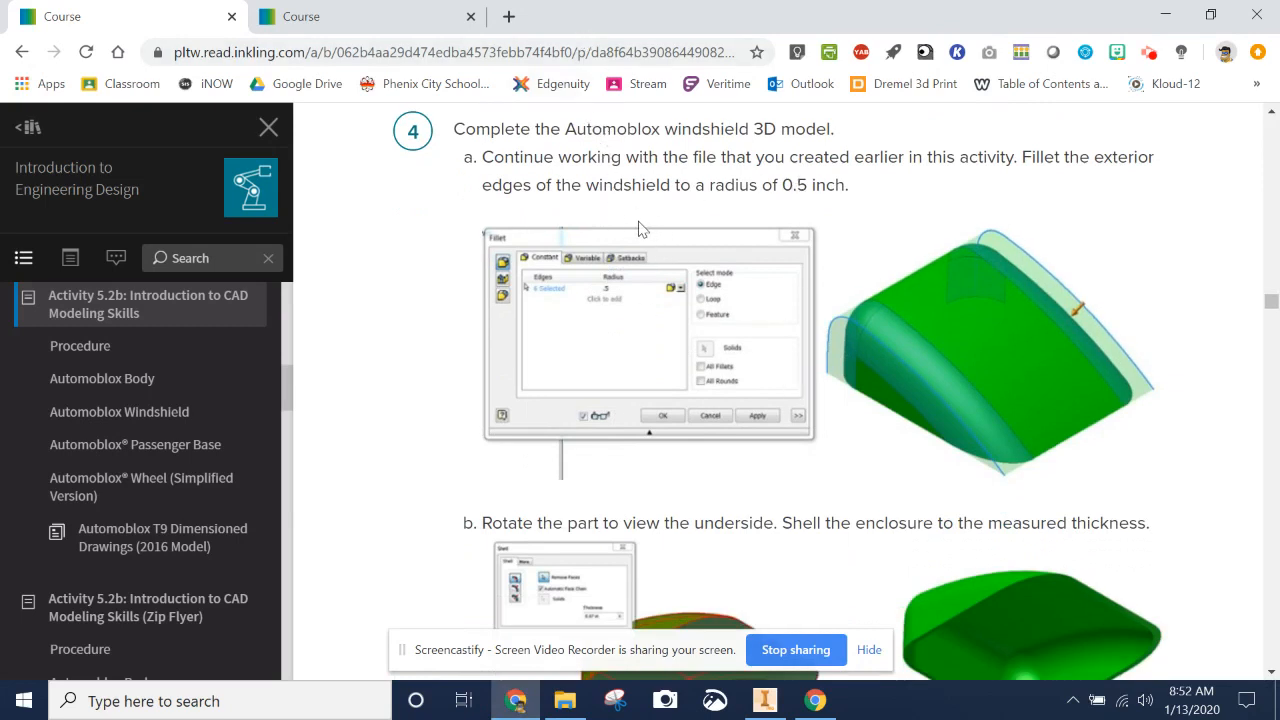
{"action": "scroll", "scroll_direction": "down", "scroll_amount": 3}
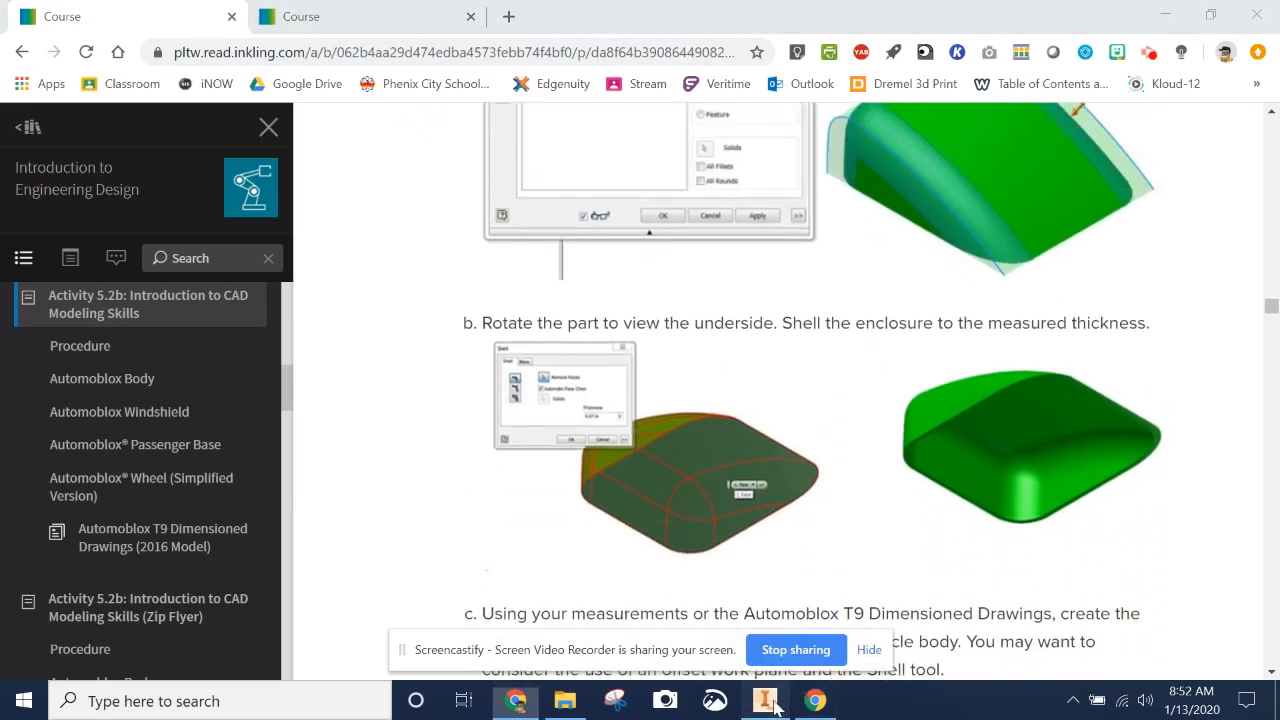
{"action": "left_click", "coordinate": [764, 700]}
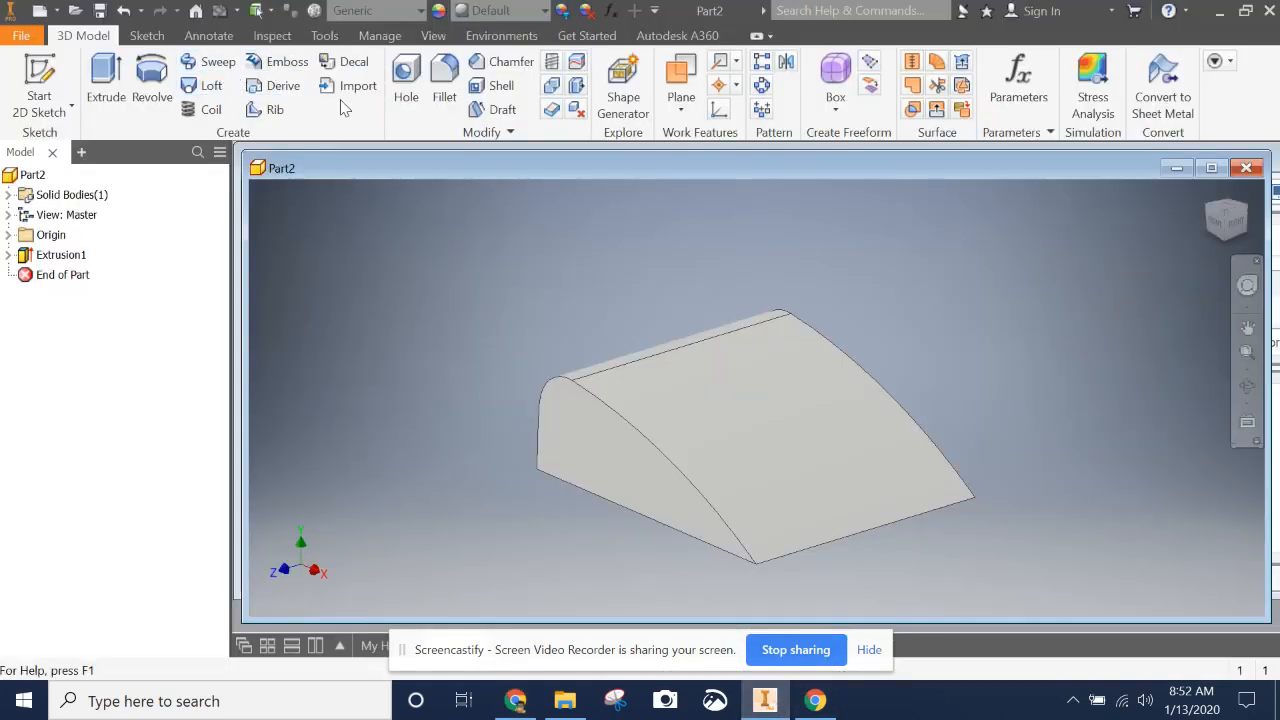
{"action": "mouse_move", "coordinate": [444, 76]}
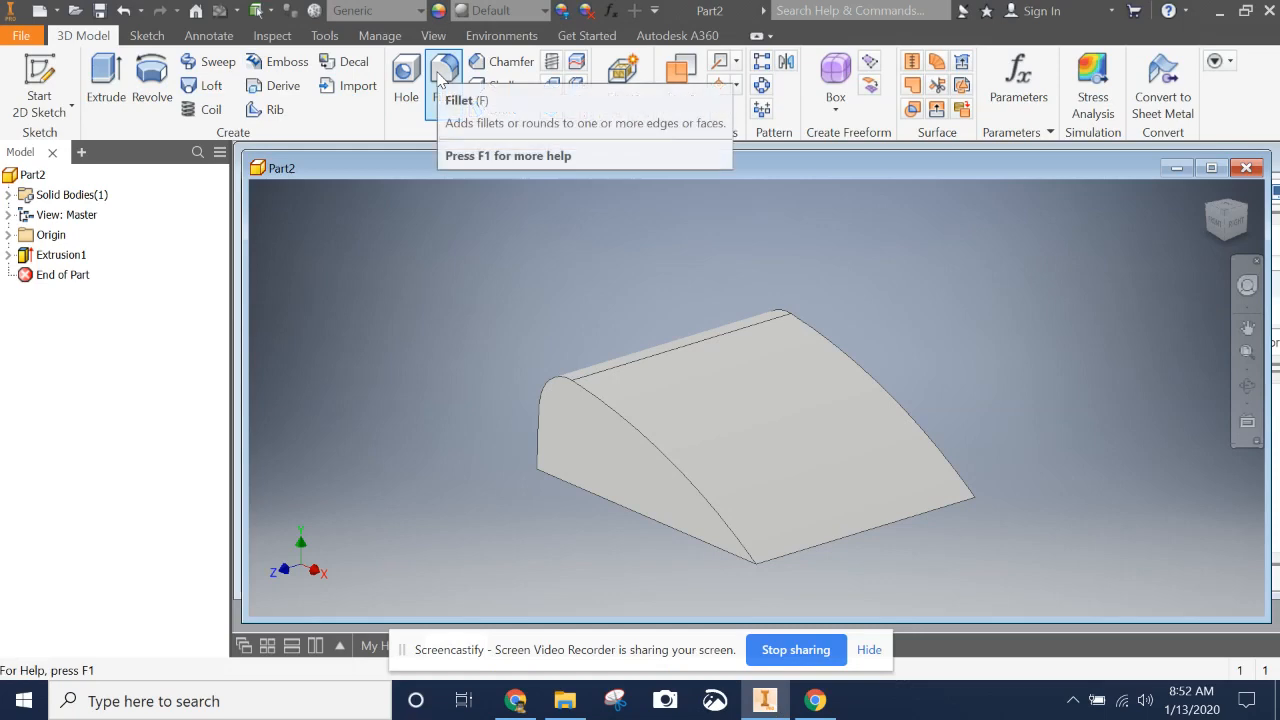
Fillet the front and back curved edge chains of the windshield at 0.5 in radius
{"action": "left_click", "coordinate": [444, 76]}
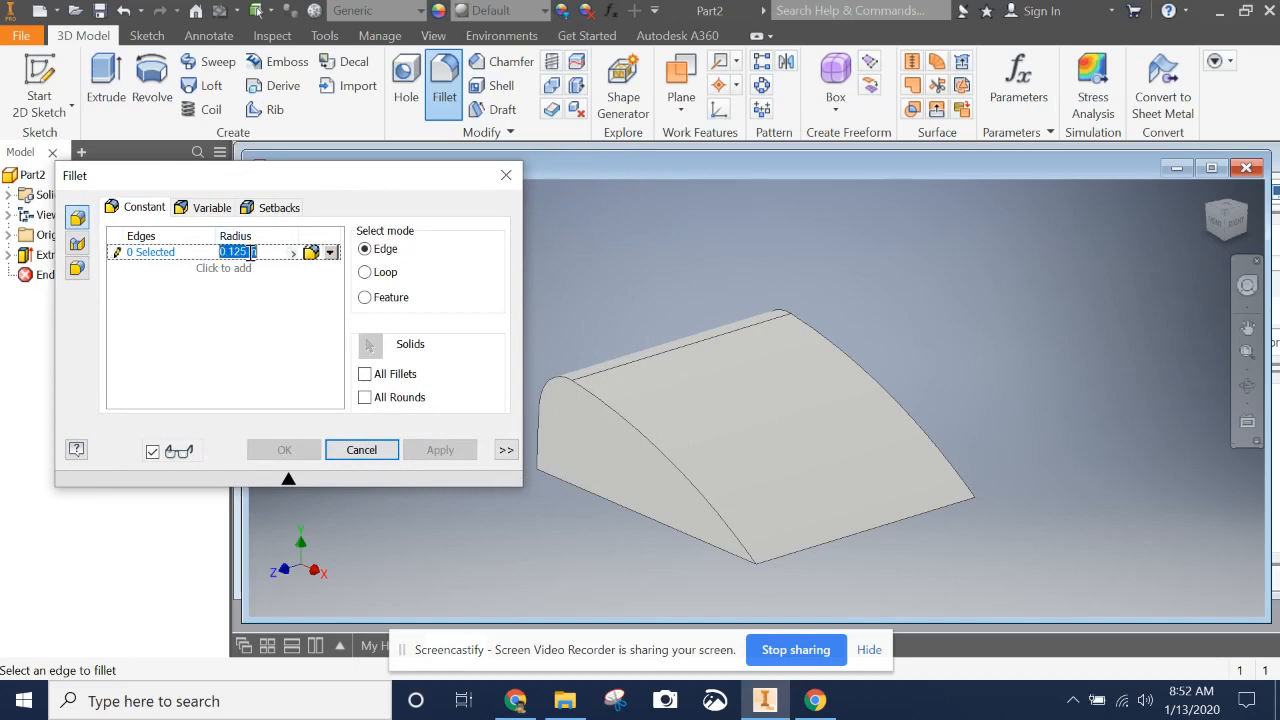
{"action": "type", "text": "5"}
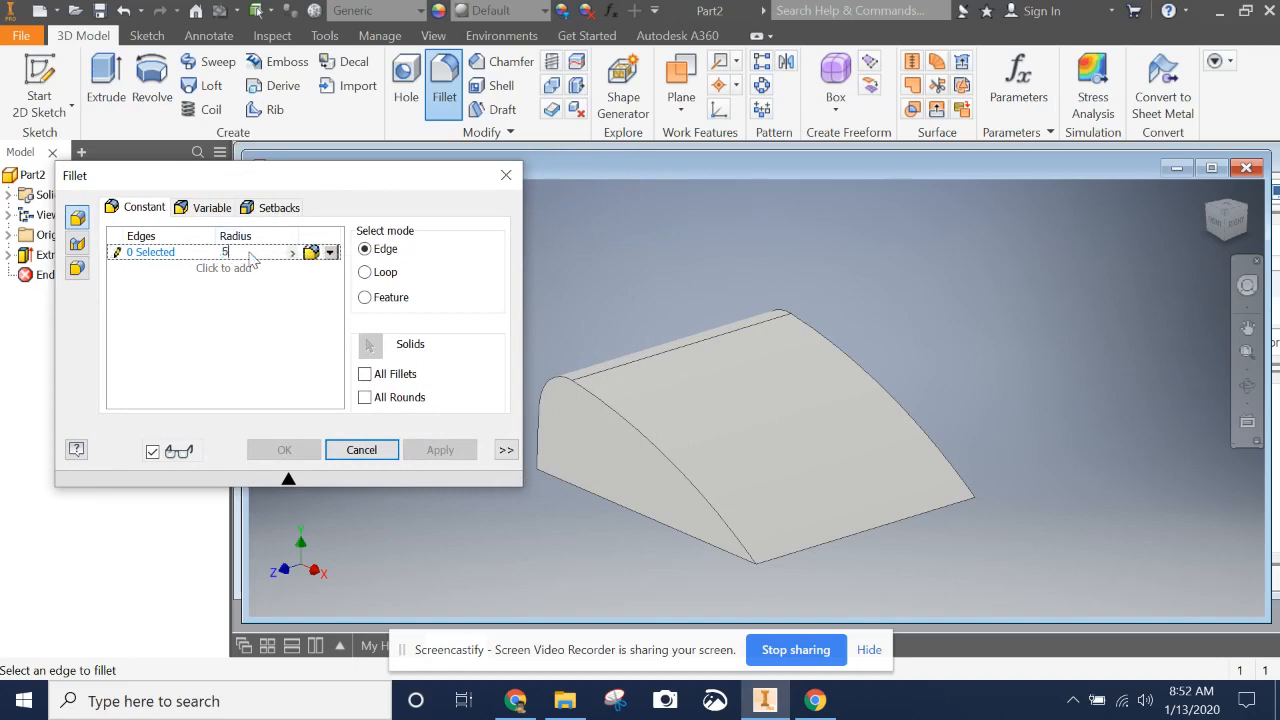
{"action": "left_click", "coordinate": [668, 460]}
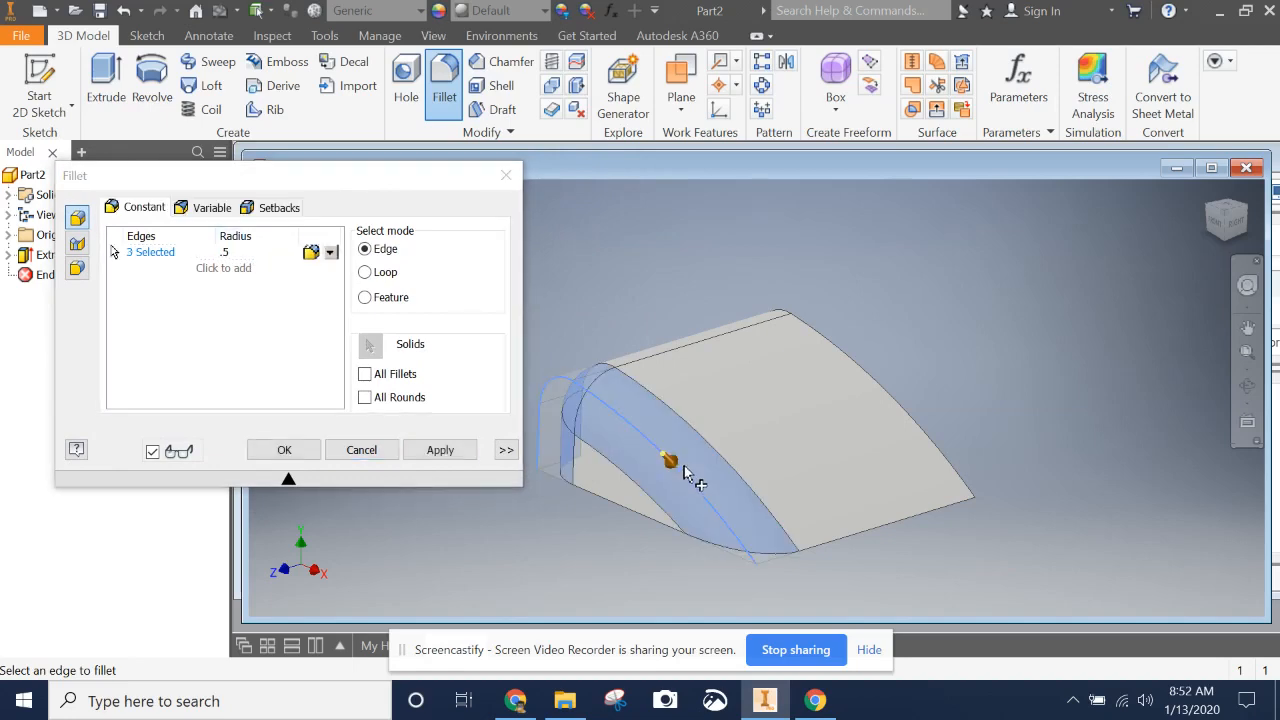
{"action": "left_click", "coordinate": [856, 412]}
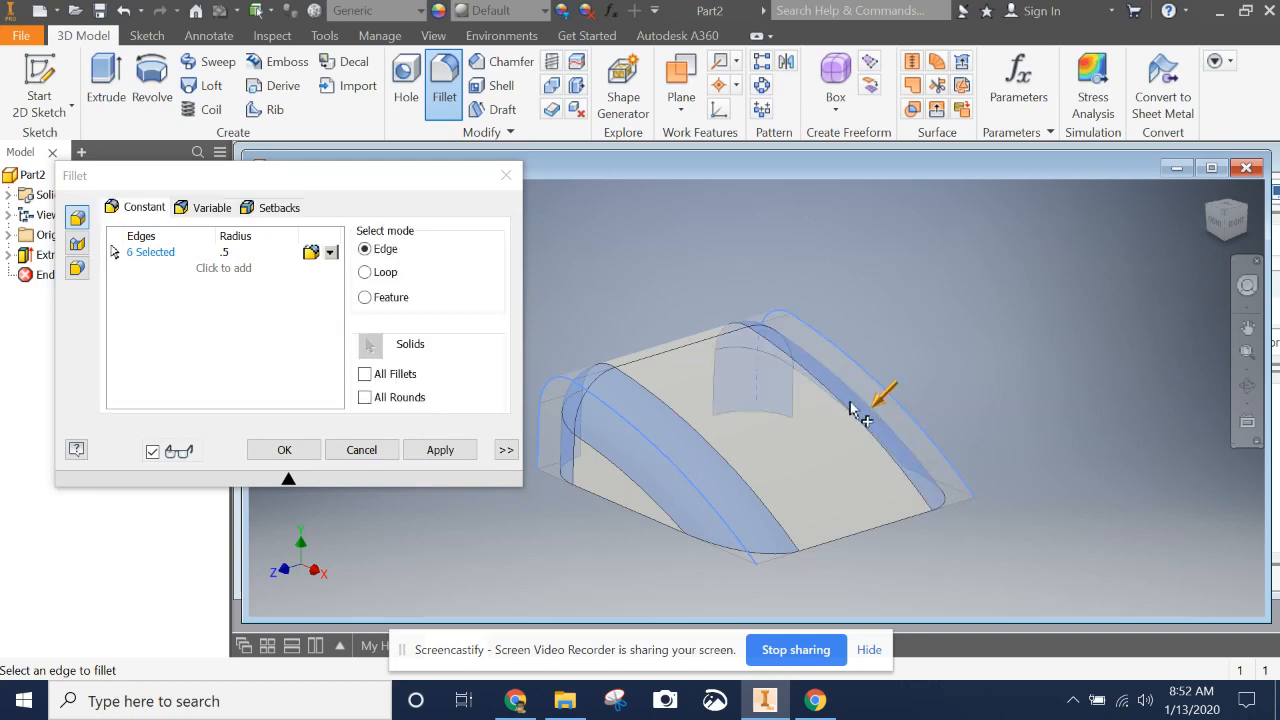
{"action": "left_click", "coordinate": [284, 448]}
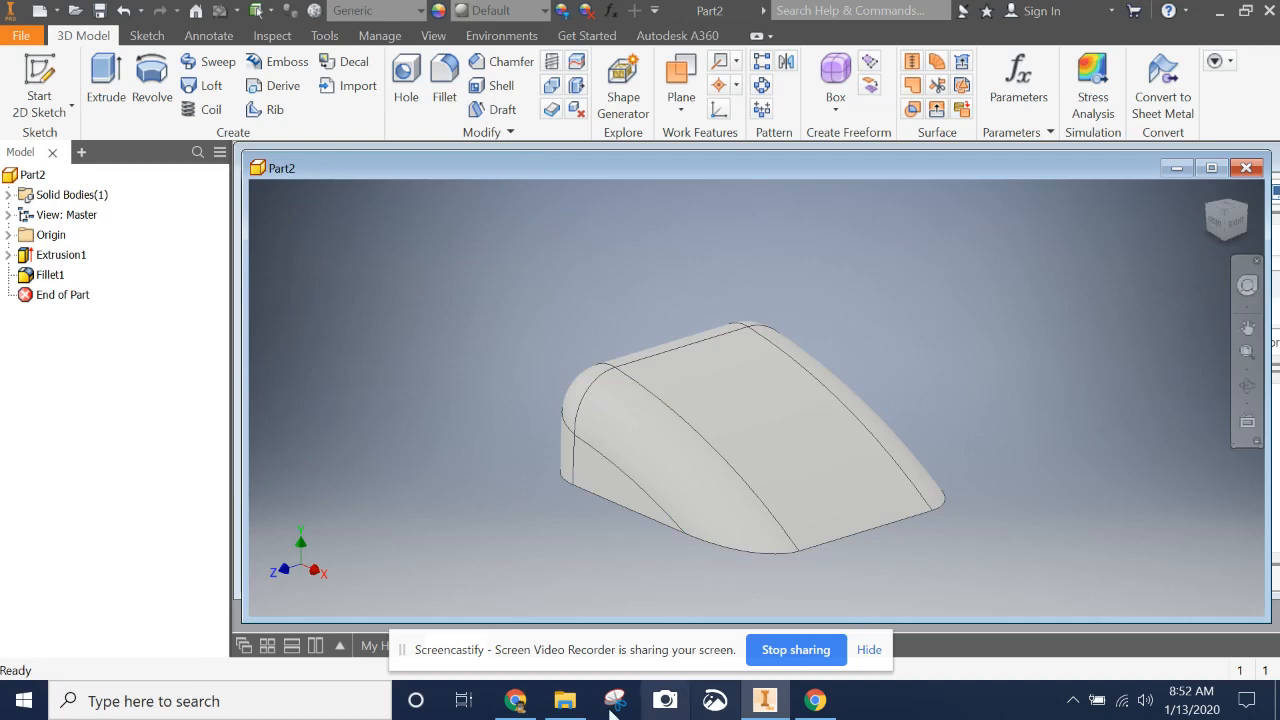
{"action": "left_click", "coordinate": [516, 700]}
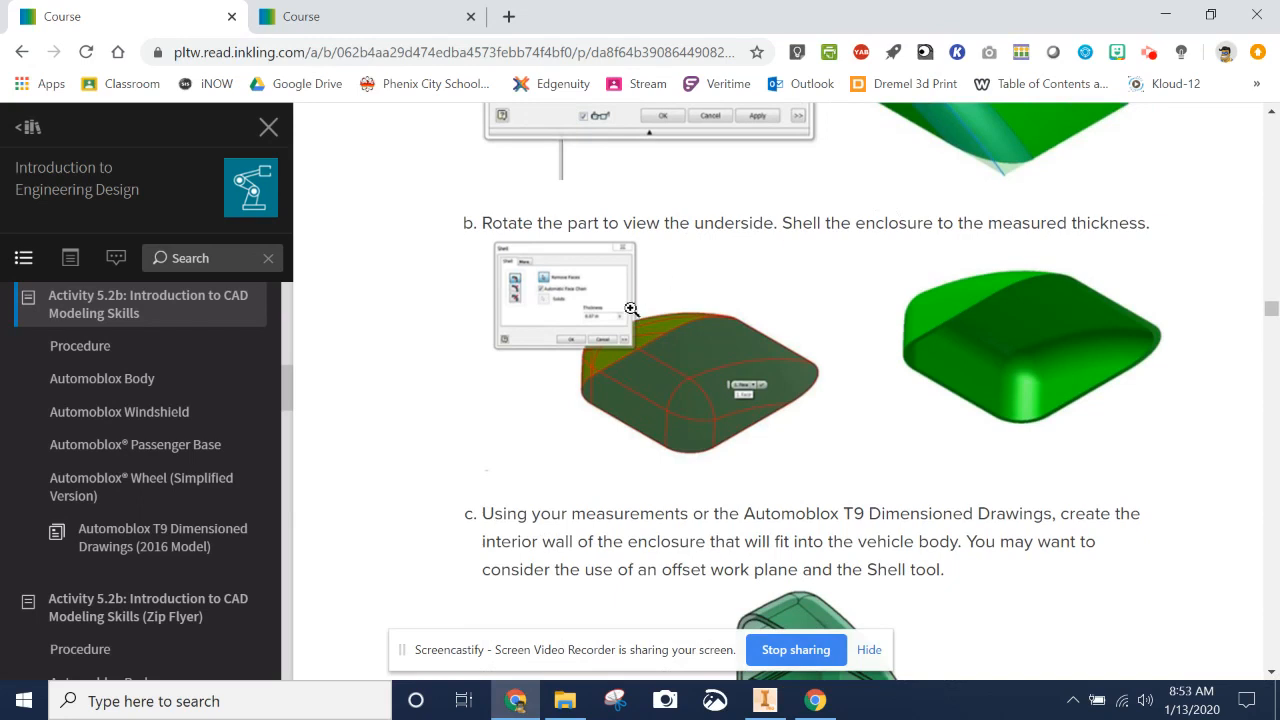
Enlarge the course's shell illustration showing 0.07 in thickness, then return to the model
{"action": "left_click", "coordinate": [650, 350]}
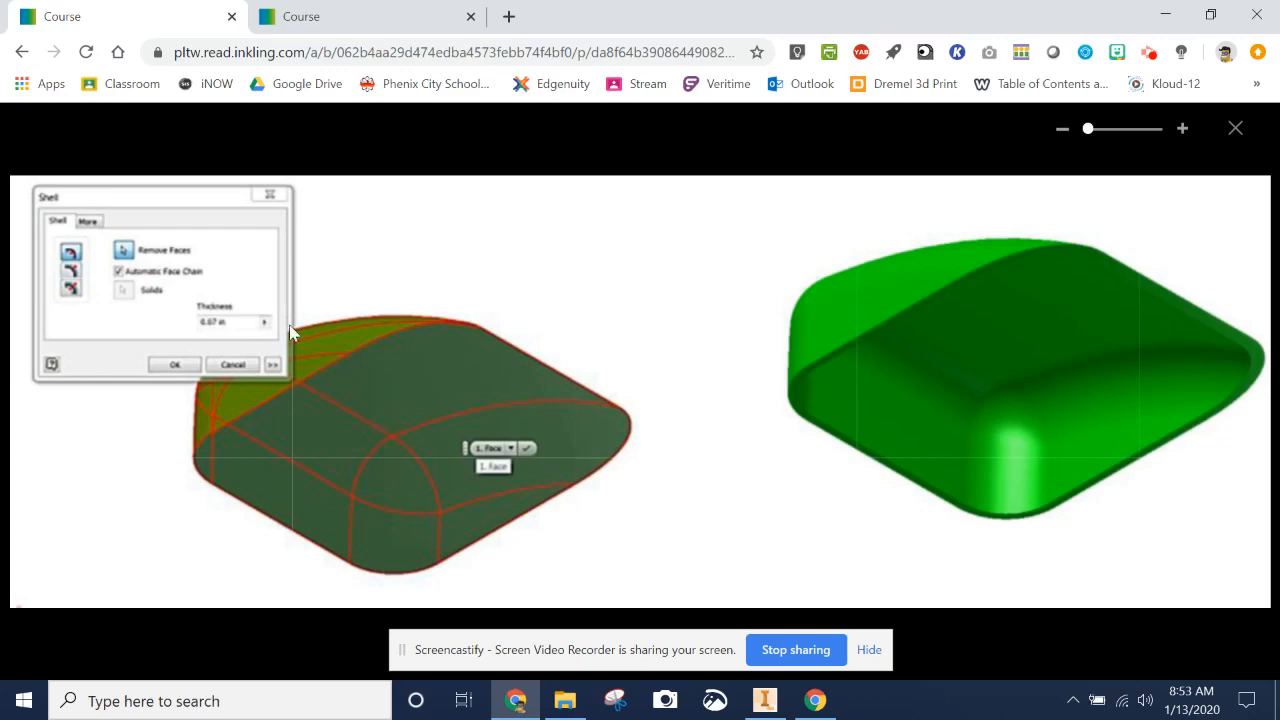
{"action": "mouse_move", "coordinate": [764, 700]}
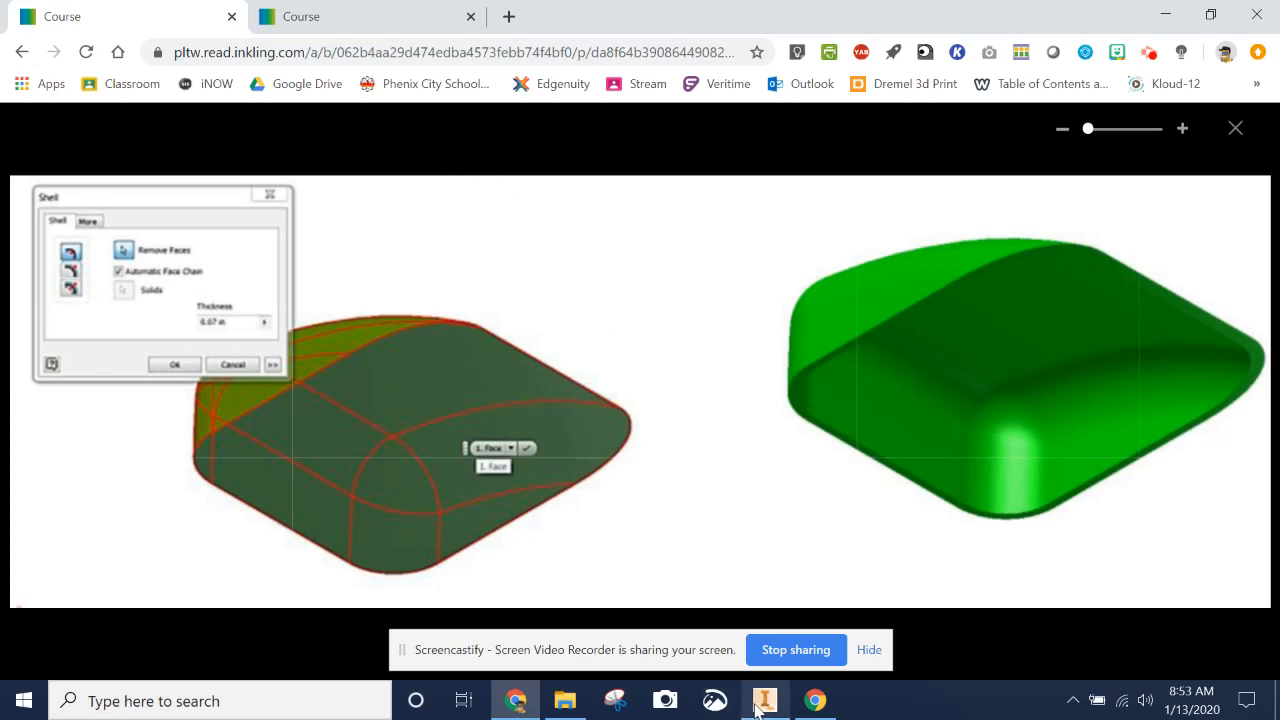
{"action": "left_click", "coordinate": [764, 698]}
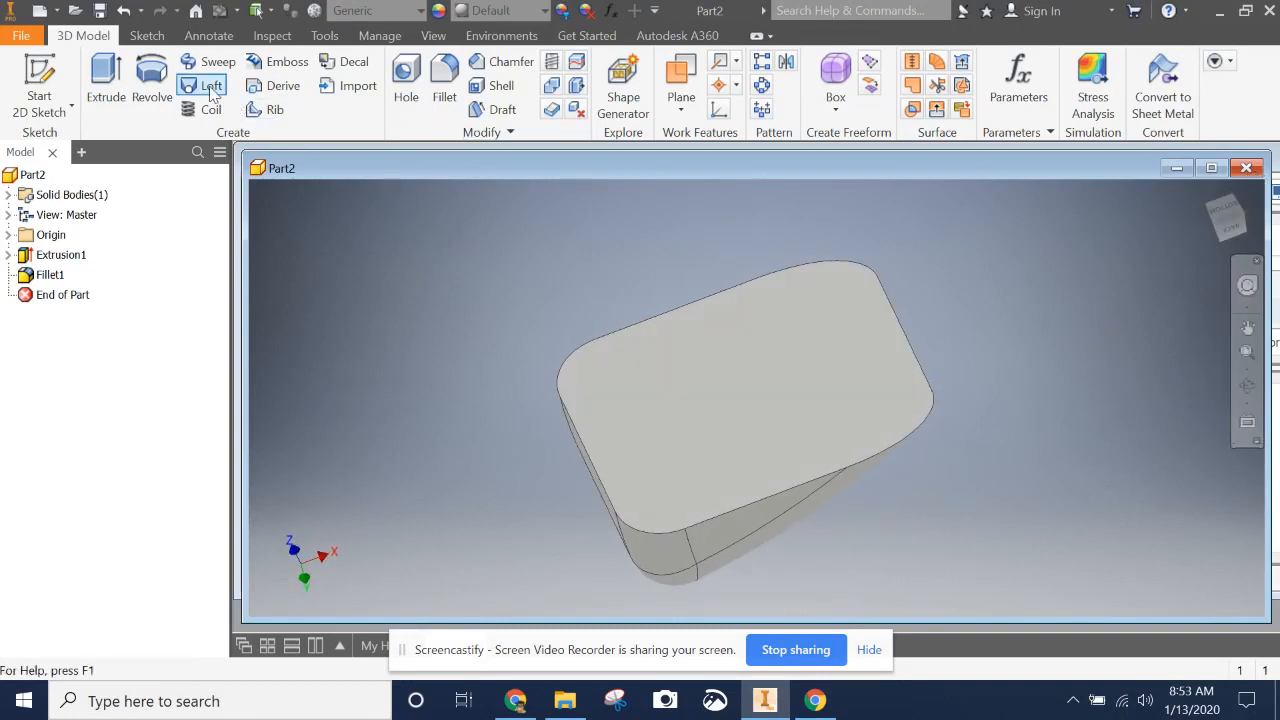
{"action": "mouse_move", "coordinate": [492, 84]}
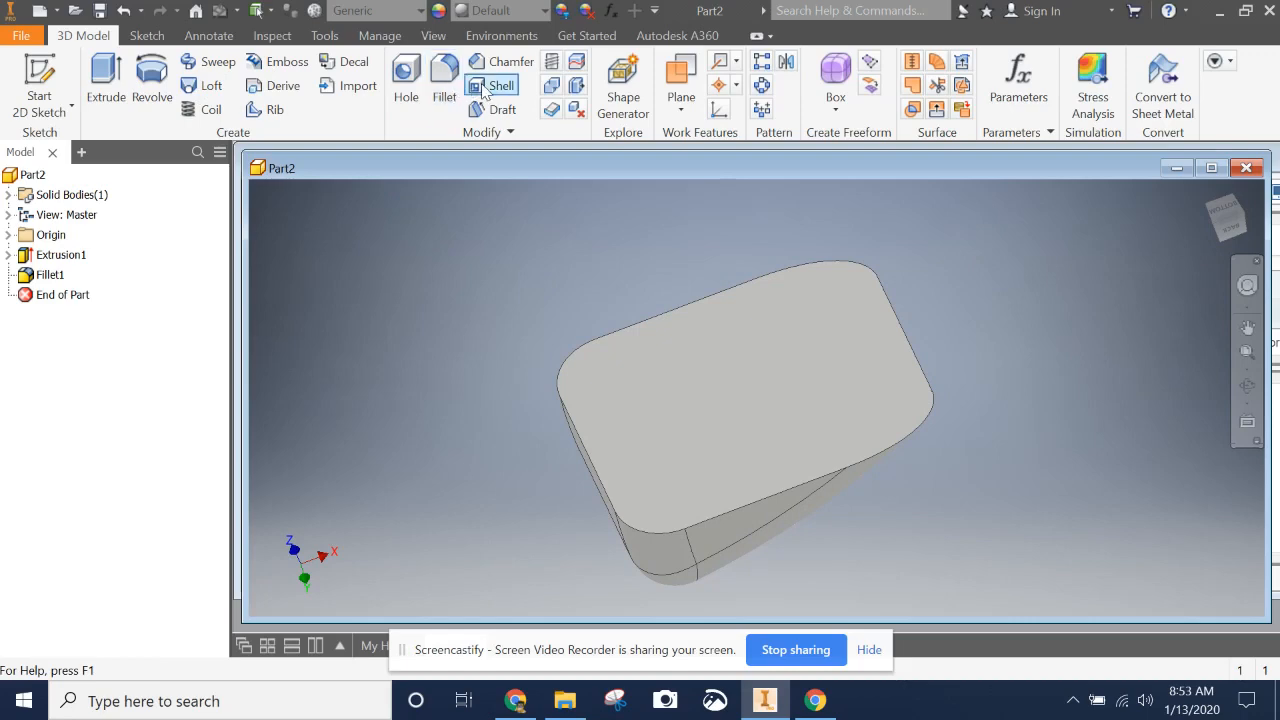
{"action": "mouse_move", "coordinate": [492, 84]}
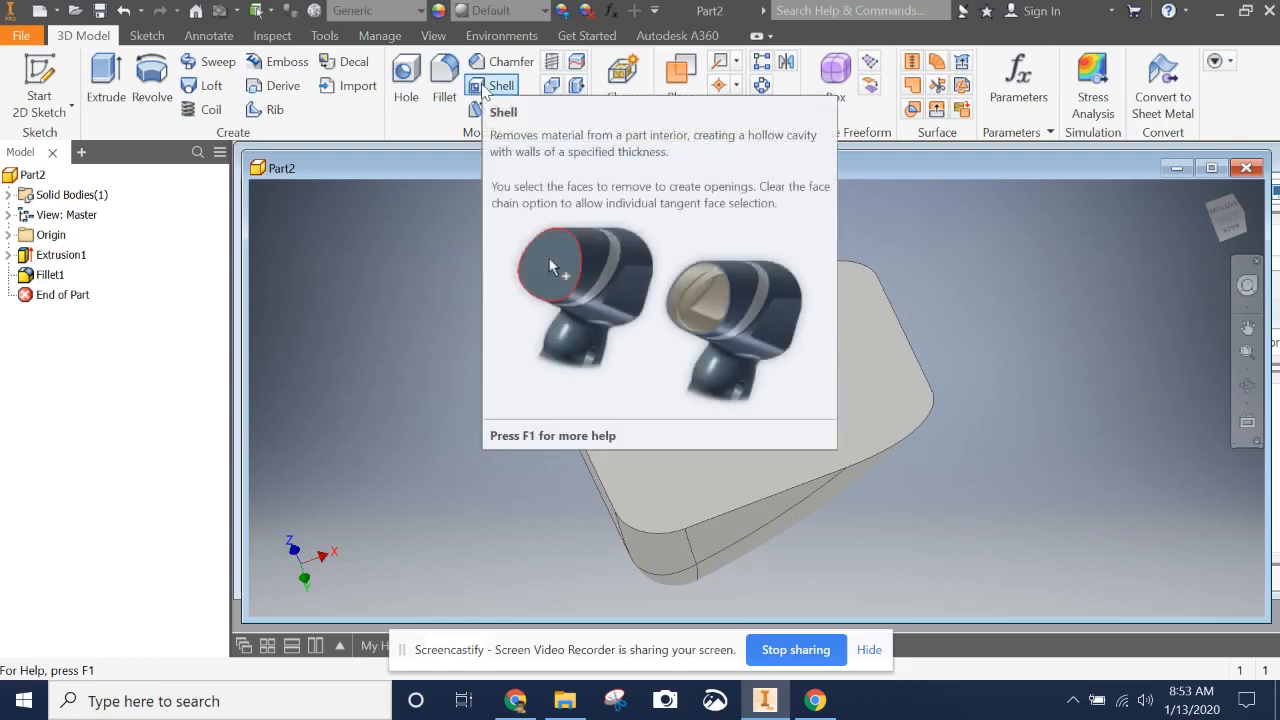
Shell the windshield with 0.07 in walls, removing the bottom face
{"action": "left_click", "coordinate": [492, 84]}
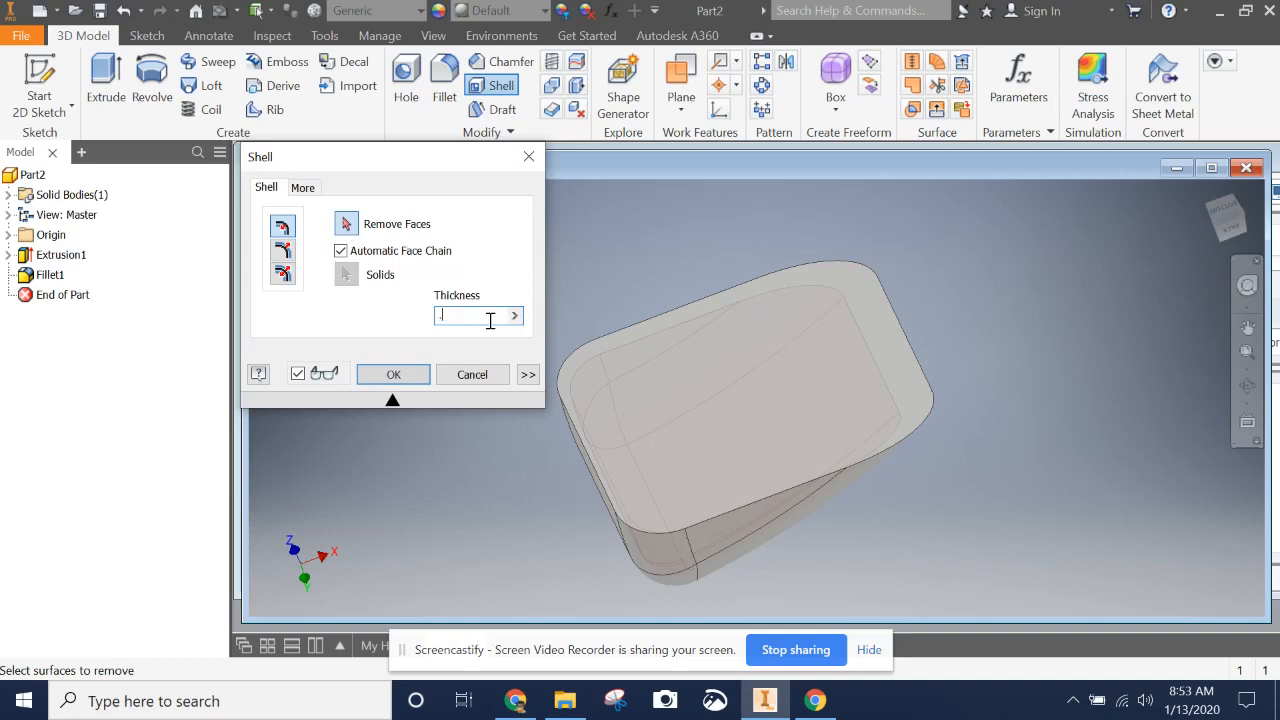
{"action": "type", "text": ".07"}
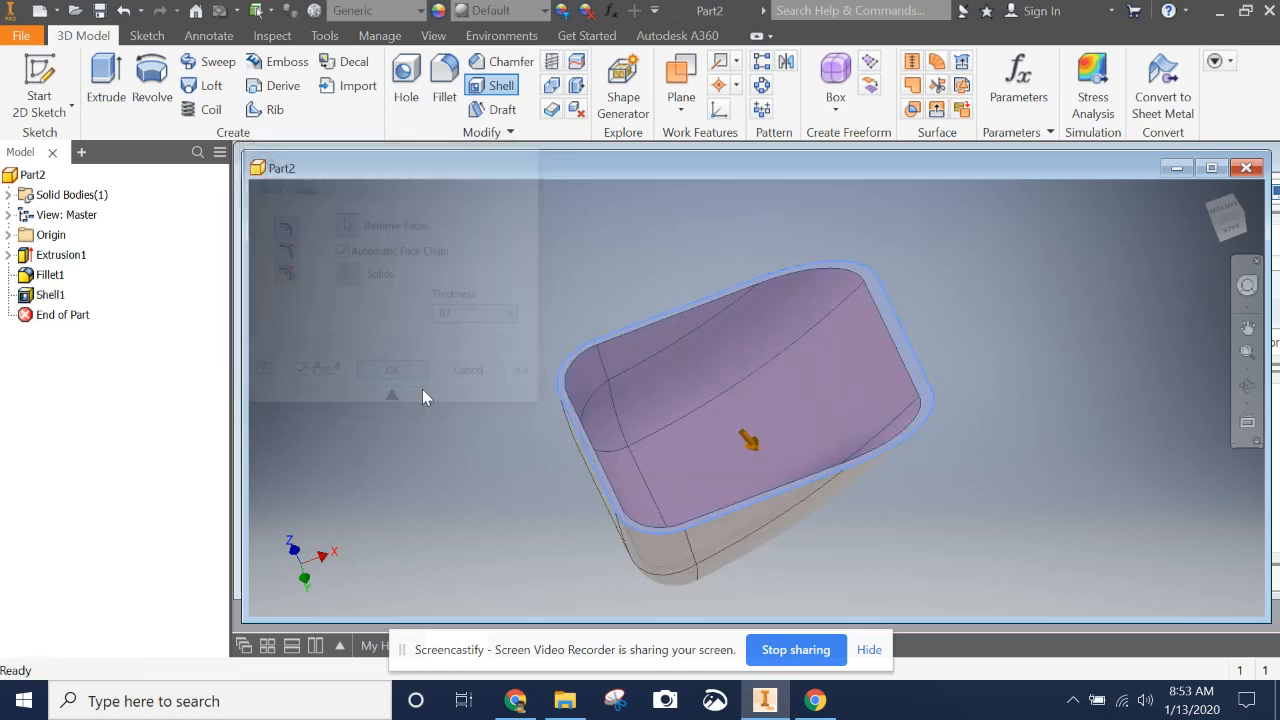
{"action": "left_click", "coordinate": [392, 370]}
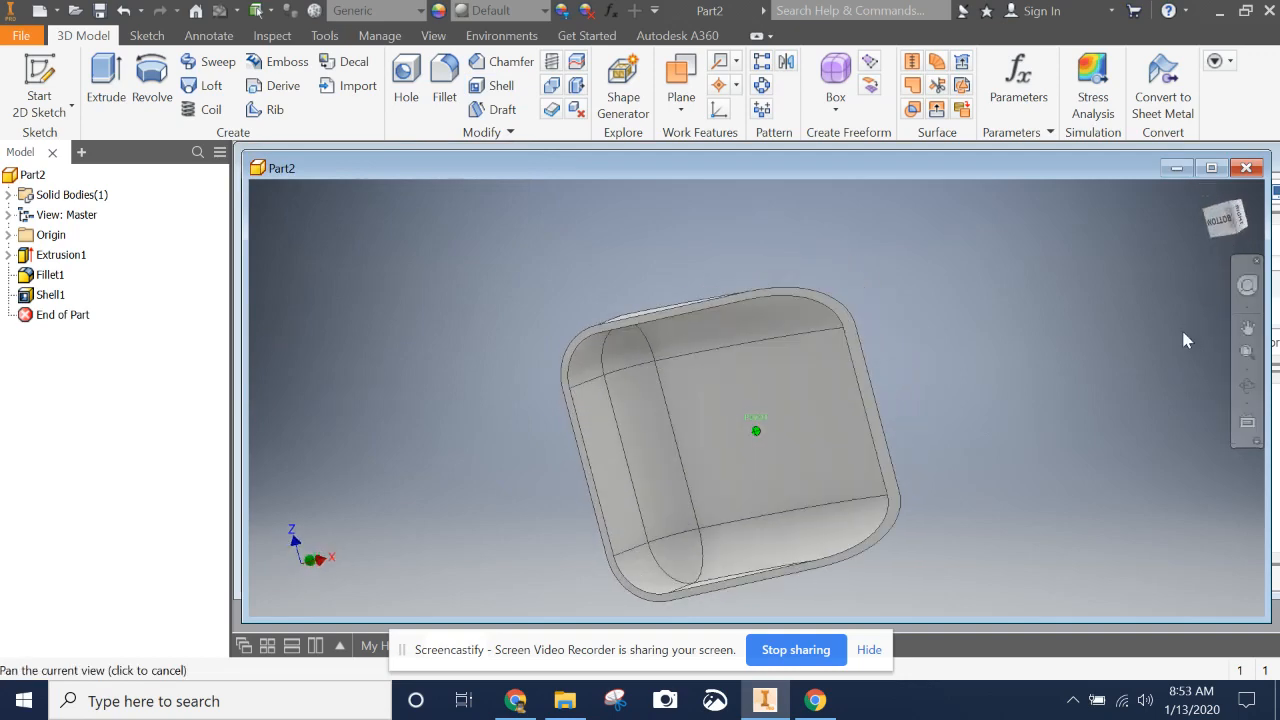